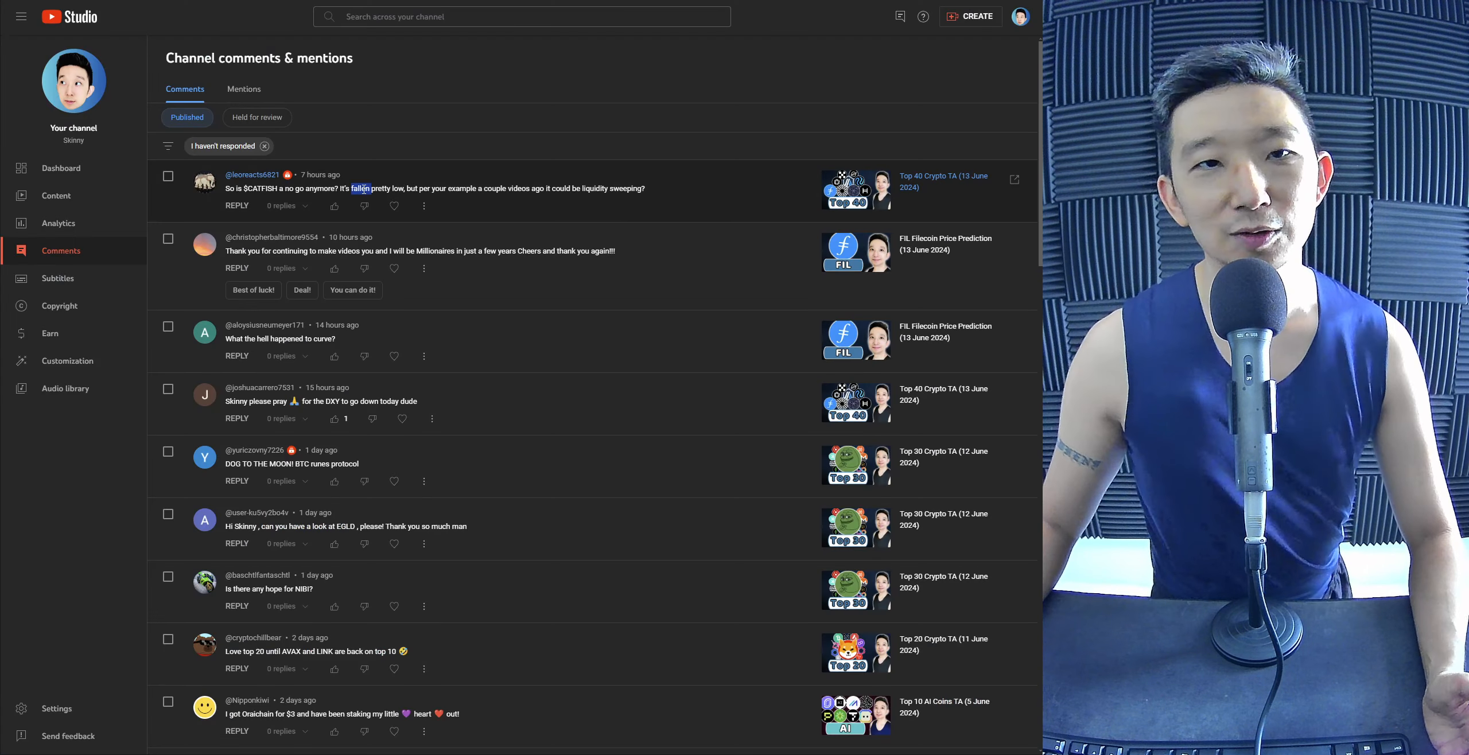
Step: Read the CATFISH viewer comment and search Google for 'curve michael egorov liquidated'
triple_click(431, 188)
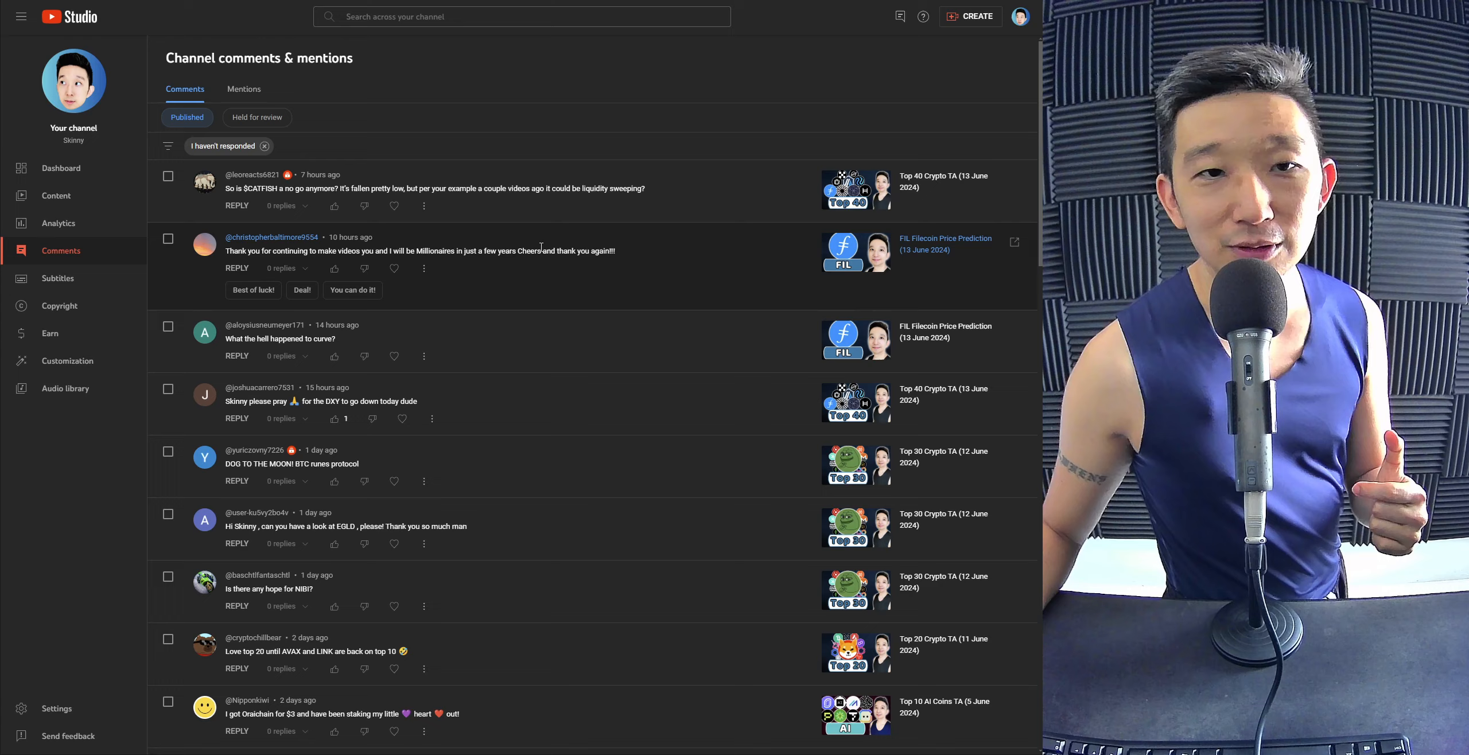
scroll("down", 3)
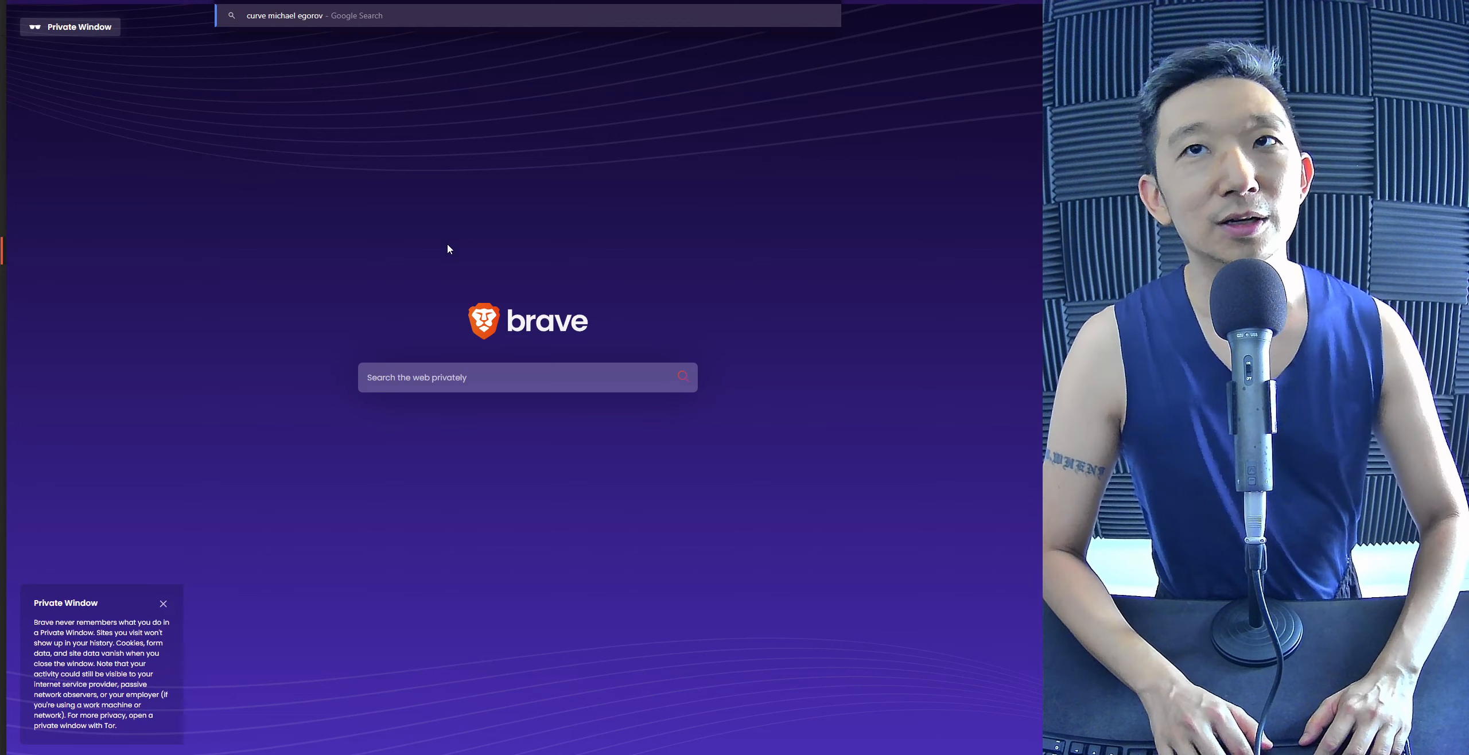
type("liquidated")
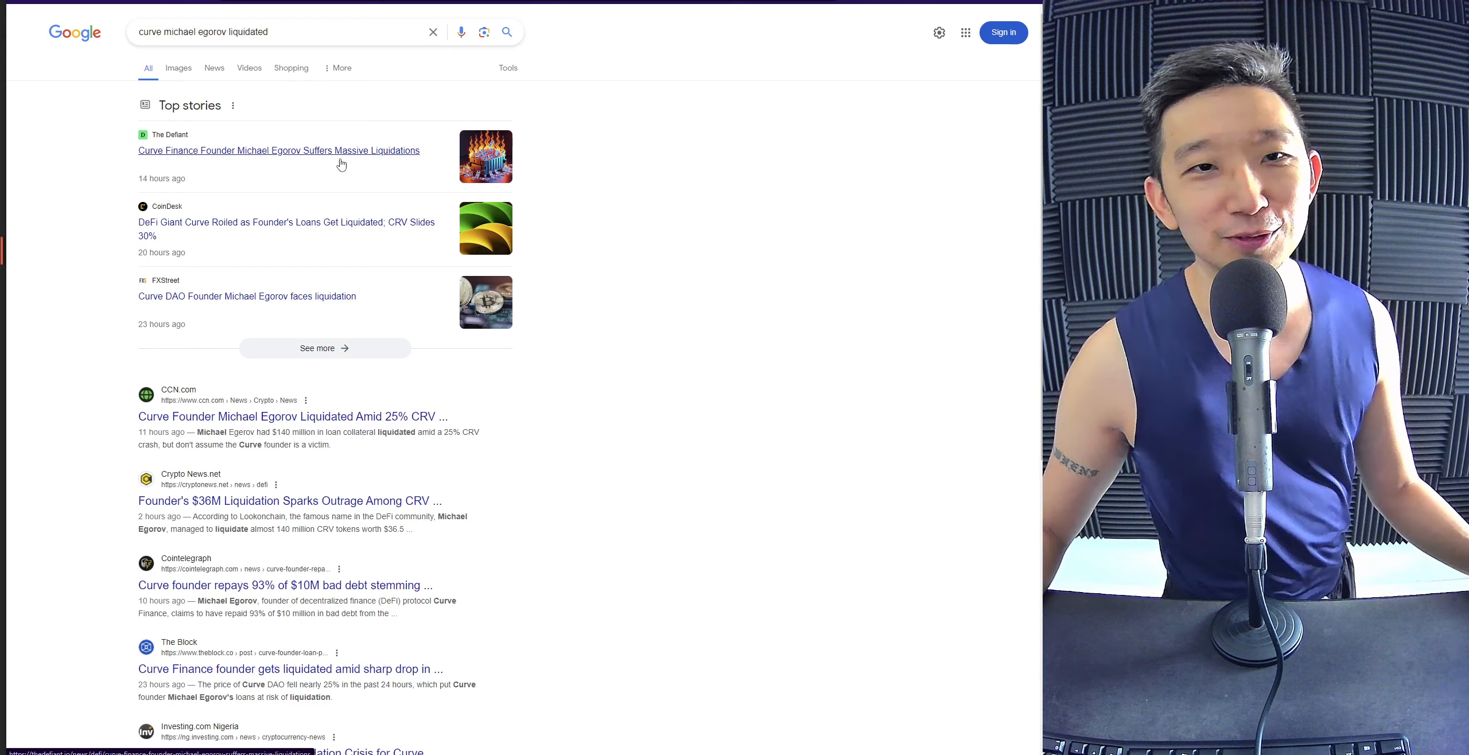
mouse_move(537, 281)
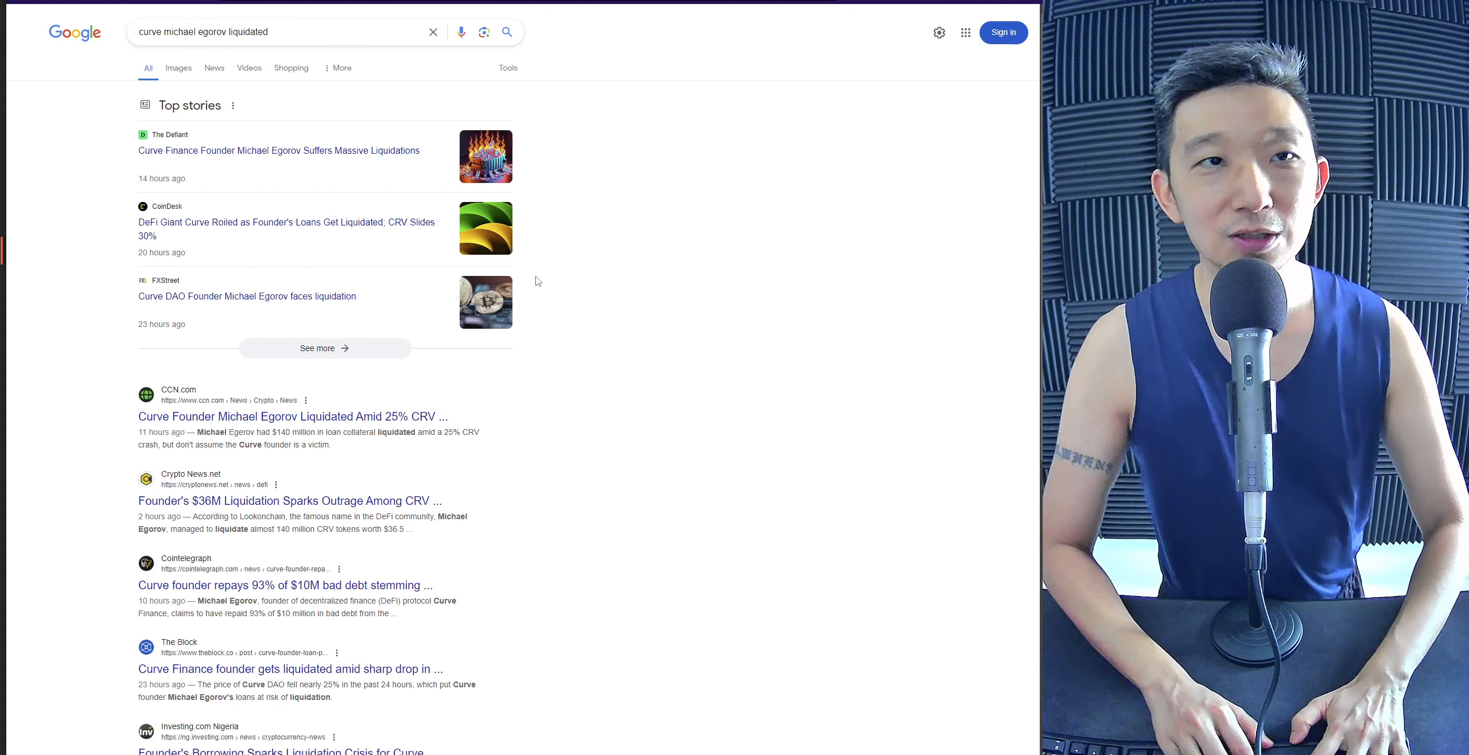
left_click(324, 31)
type("mansions")
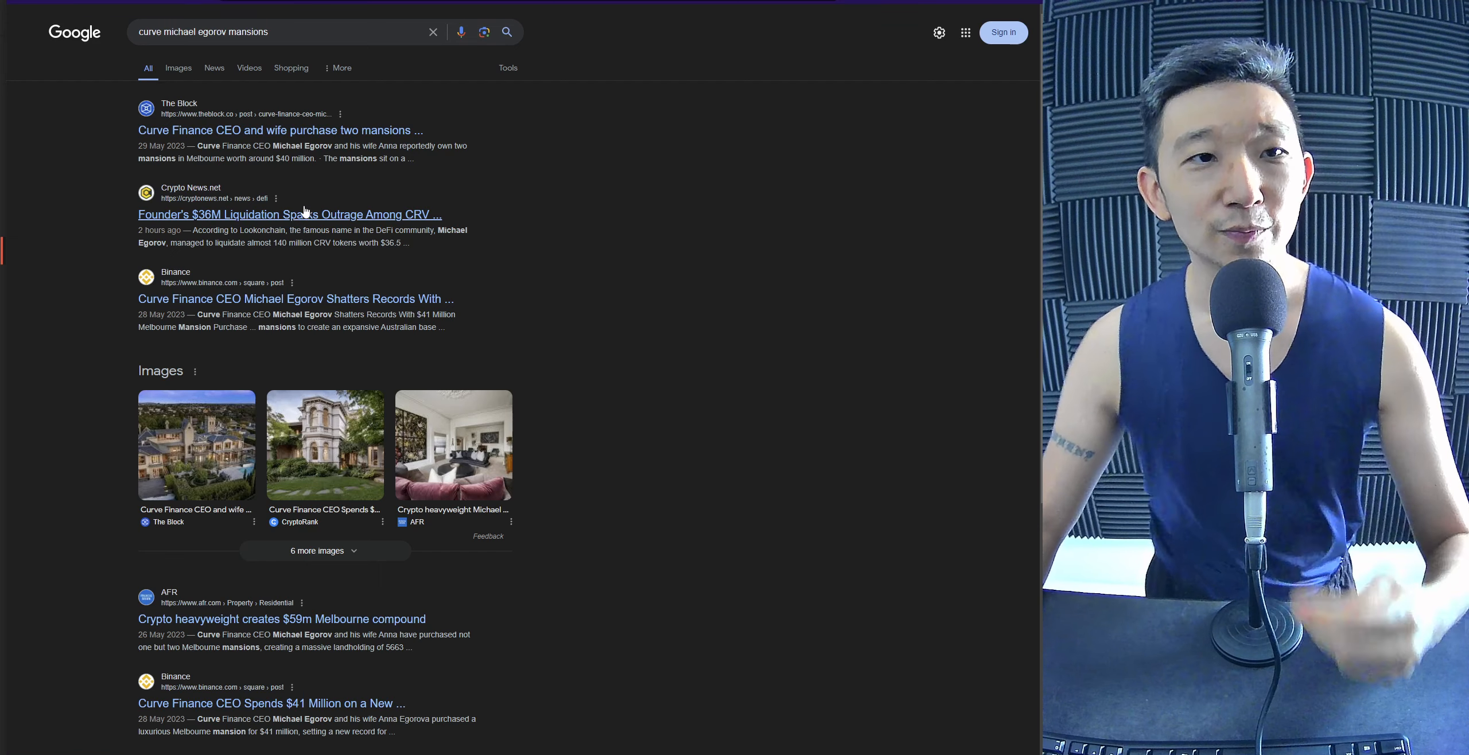
Step: Change the query to Egorov's mansions and read down the results
left_click(278, 130)
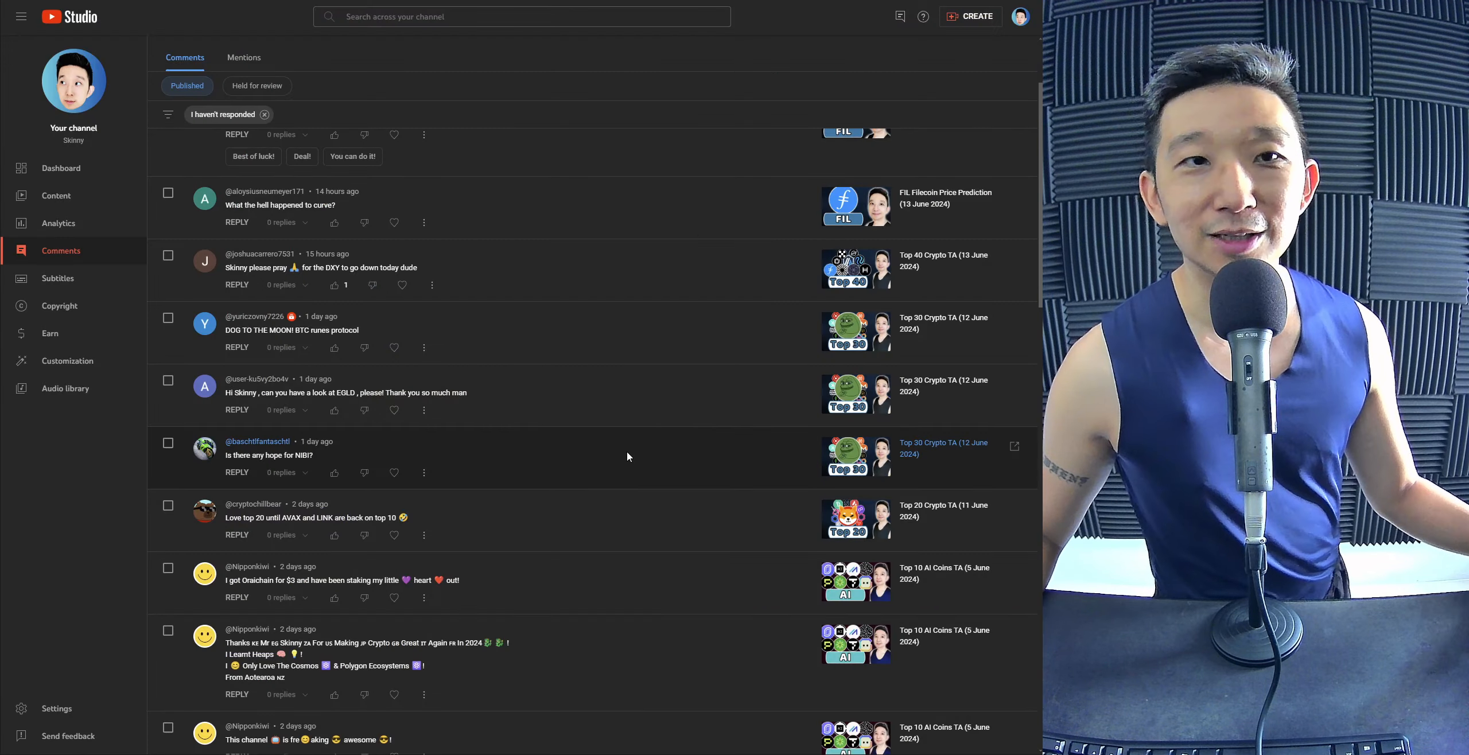
scroll("down", 3)
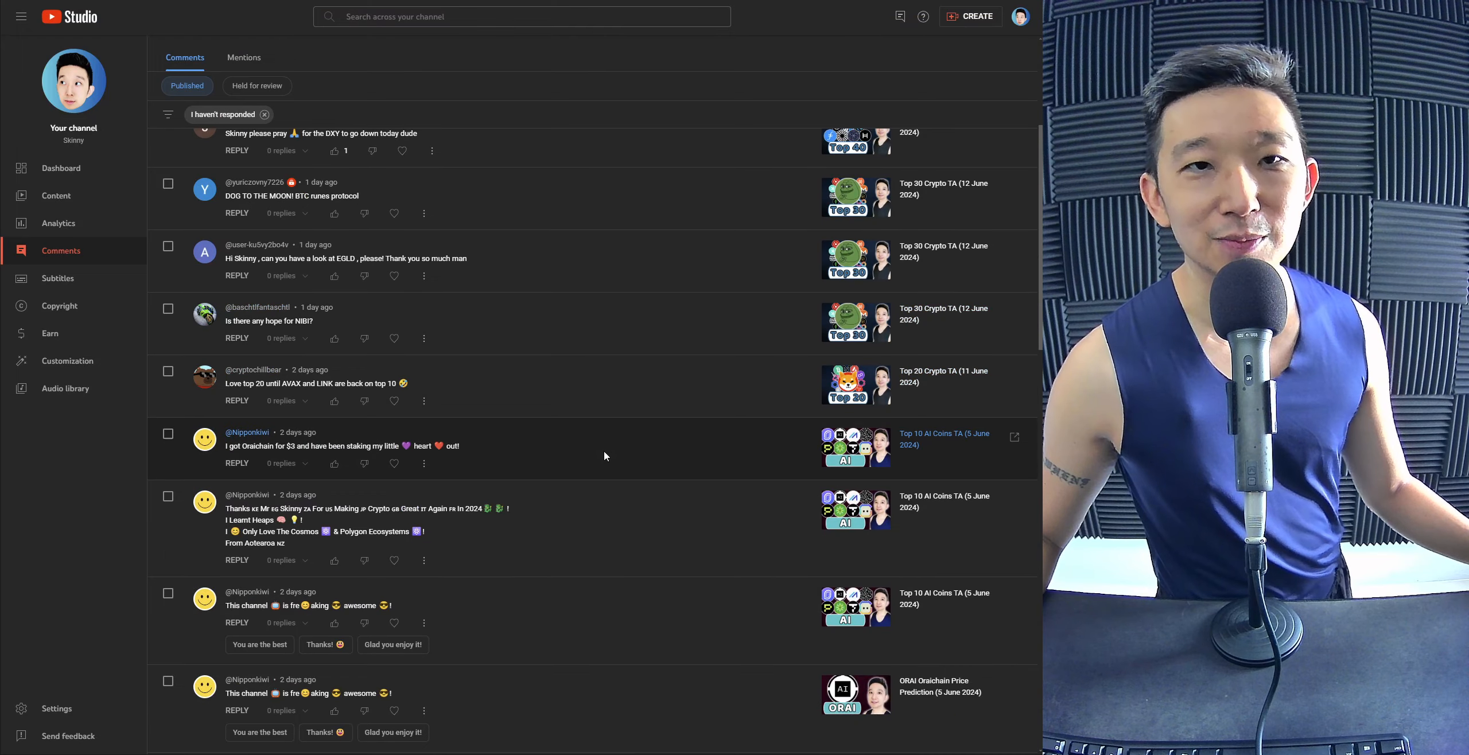
scroll("down", 3)
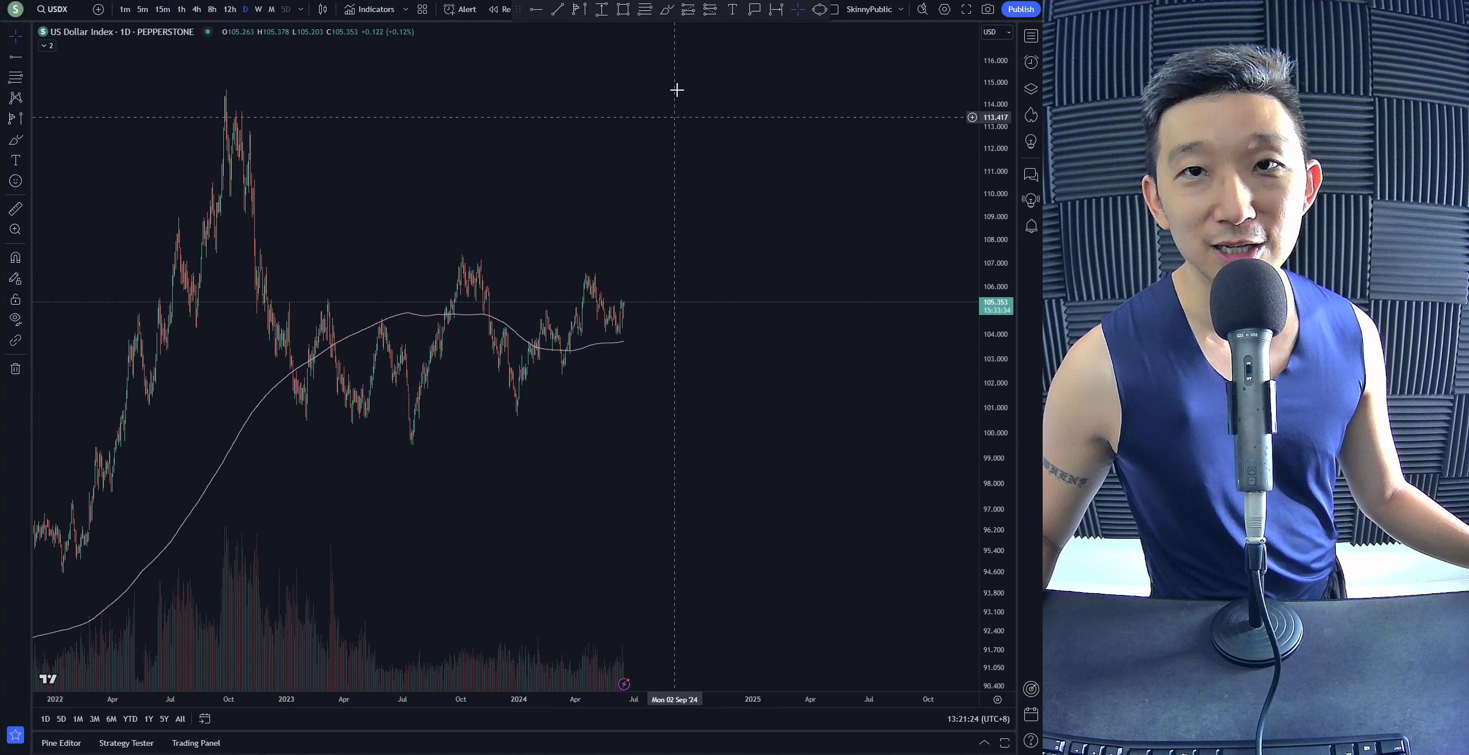
Step: Zoom the US Dollar Index daily chart out to show history from 2019
left_click_drag(268, 248, 407, 259)
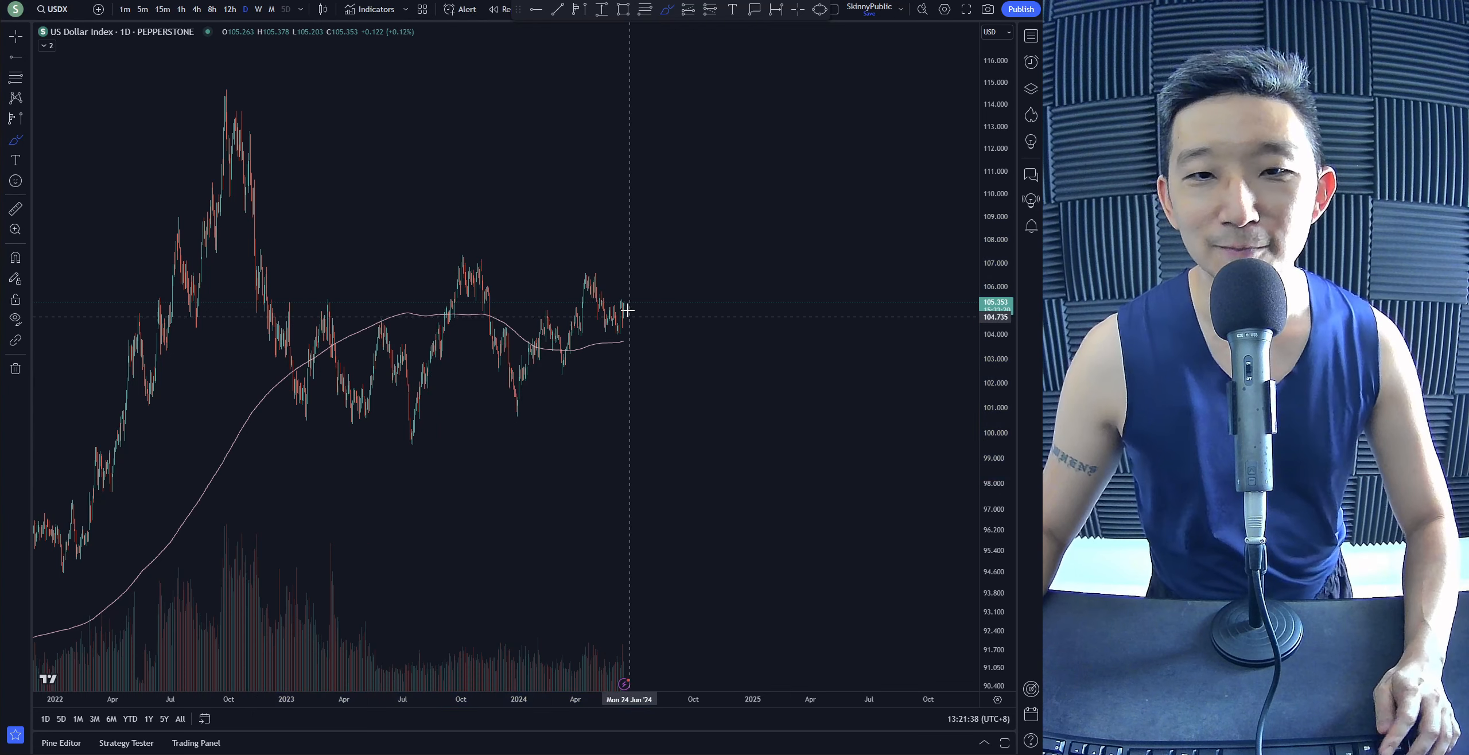
left_click_drag(628, 309, 216, 407)
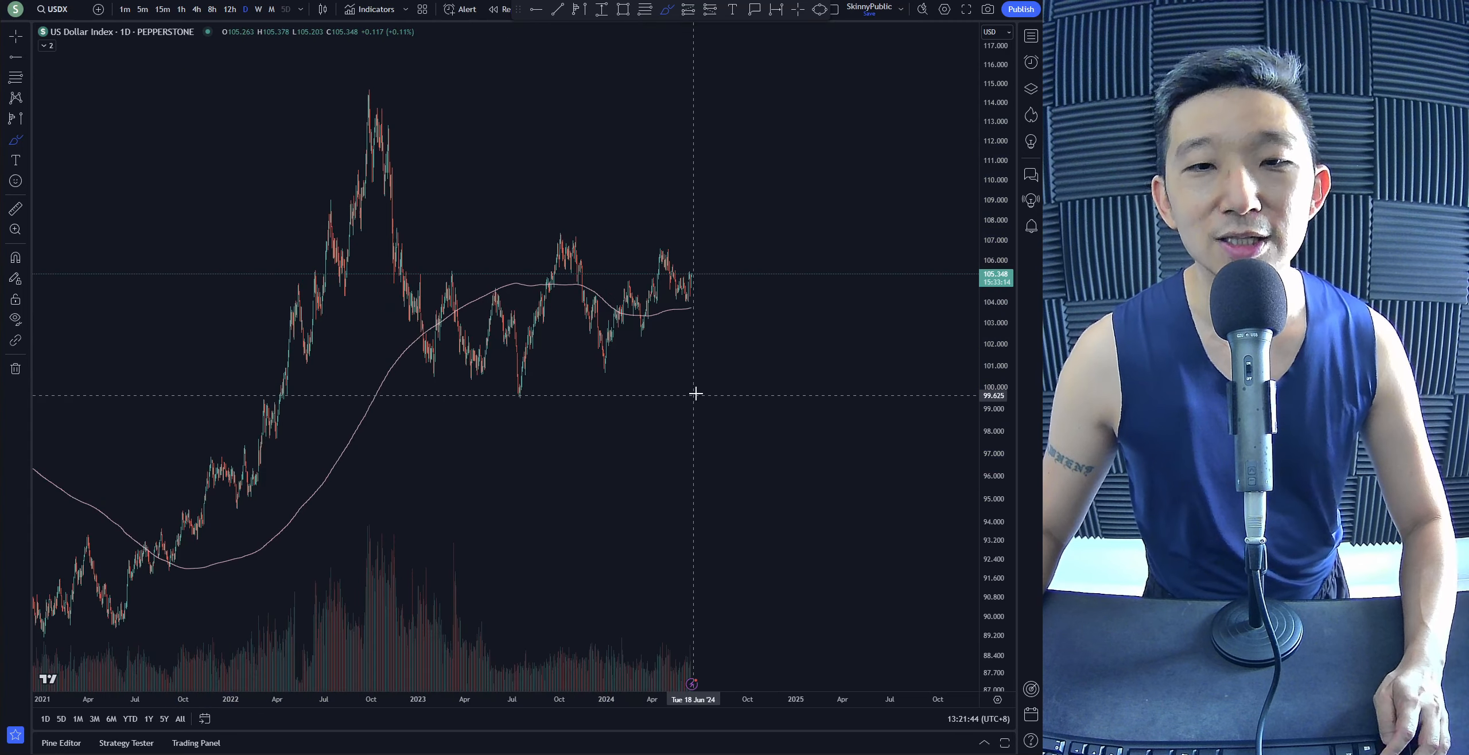
left_click_drag(694, 277, 728, 365)
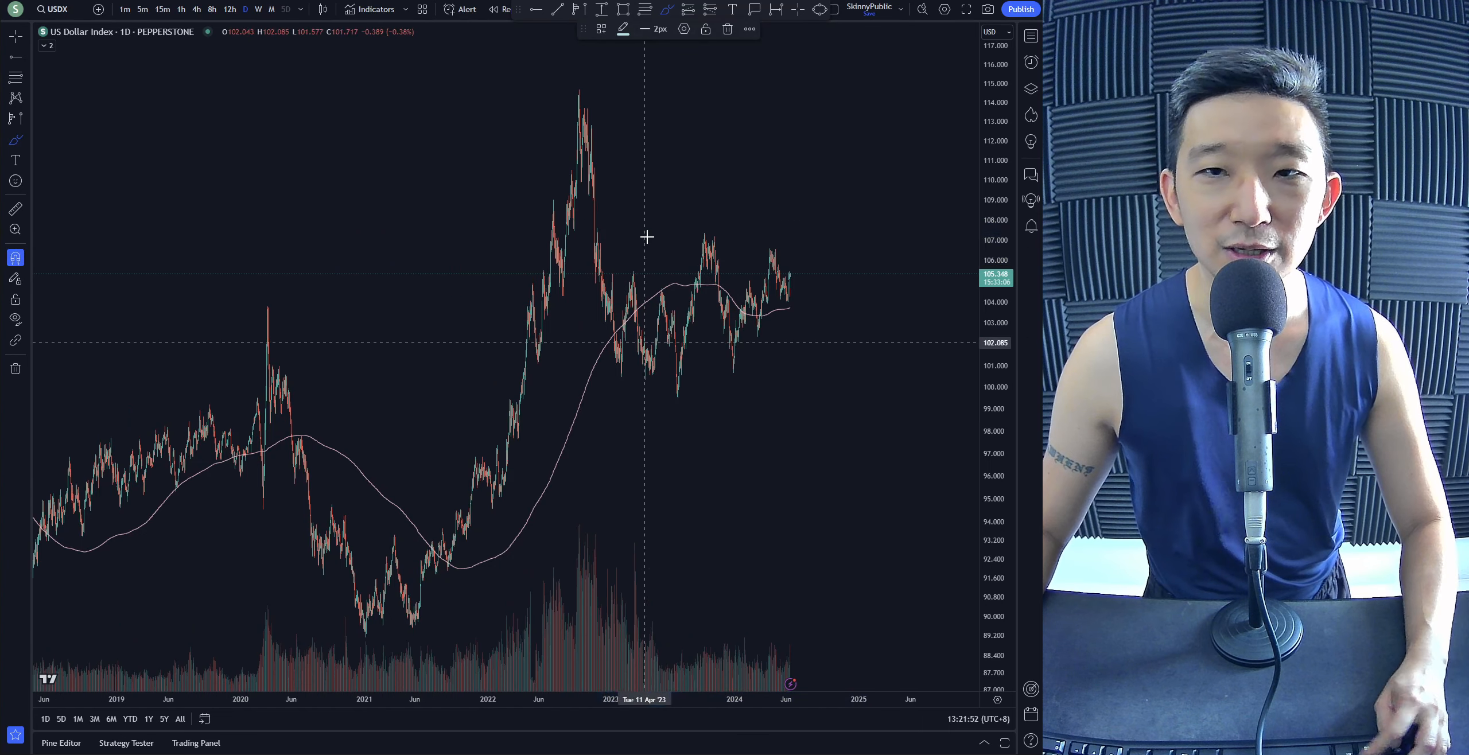
Step: Draw converging trend arrows over 2023–2024 and widen the view back to 2017
left_click_drag(589, 230, 839, 253)
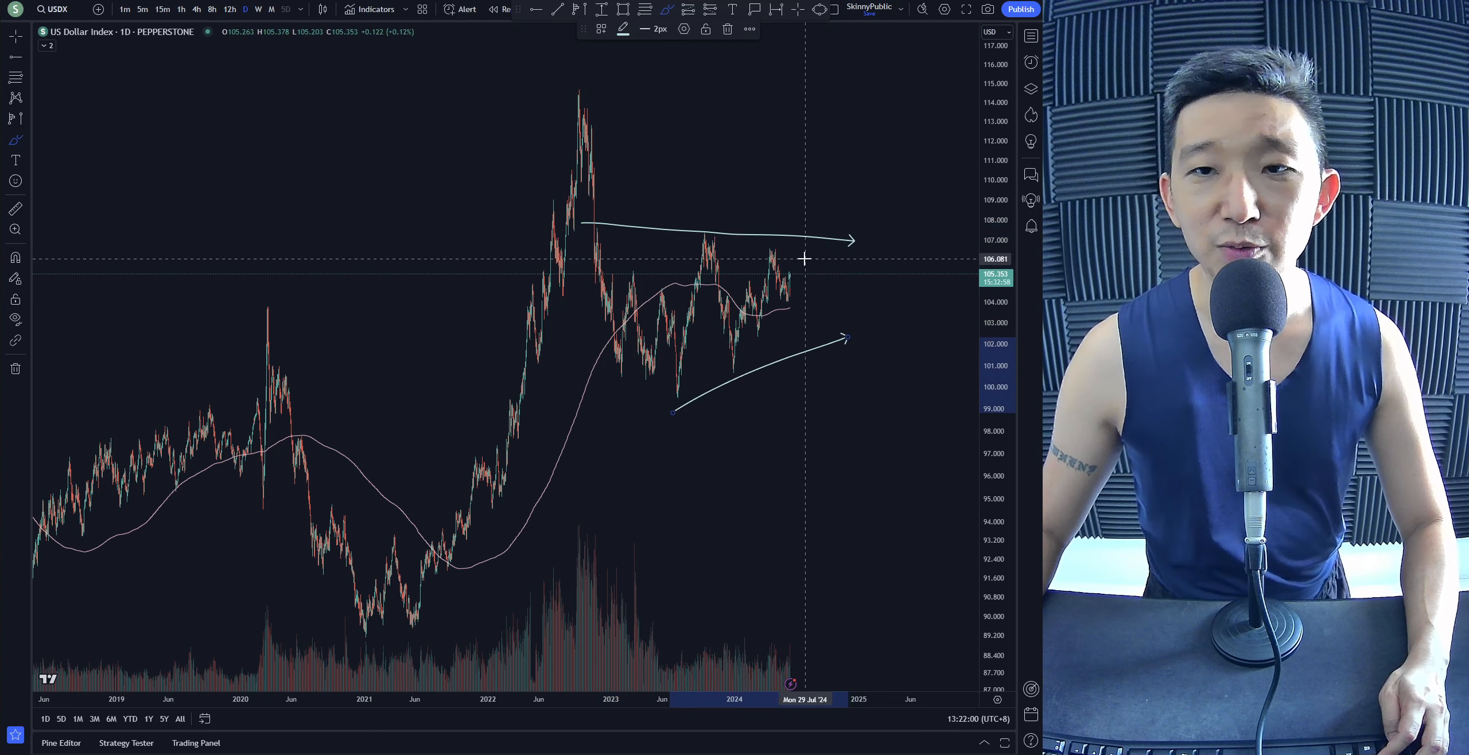
left_click_drag(797, 276, 862, 412)
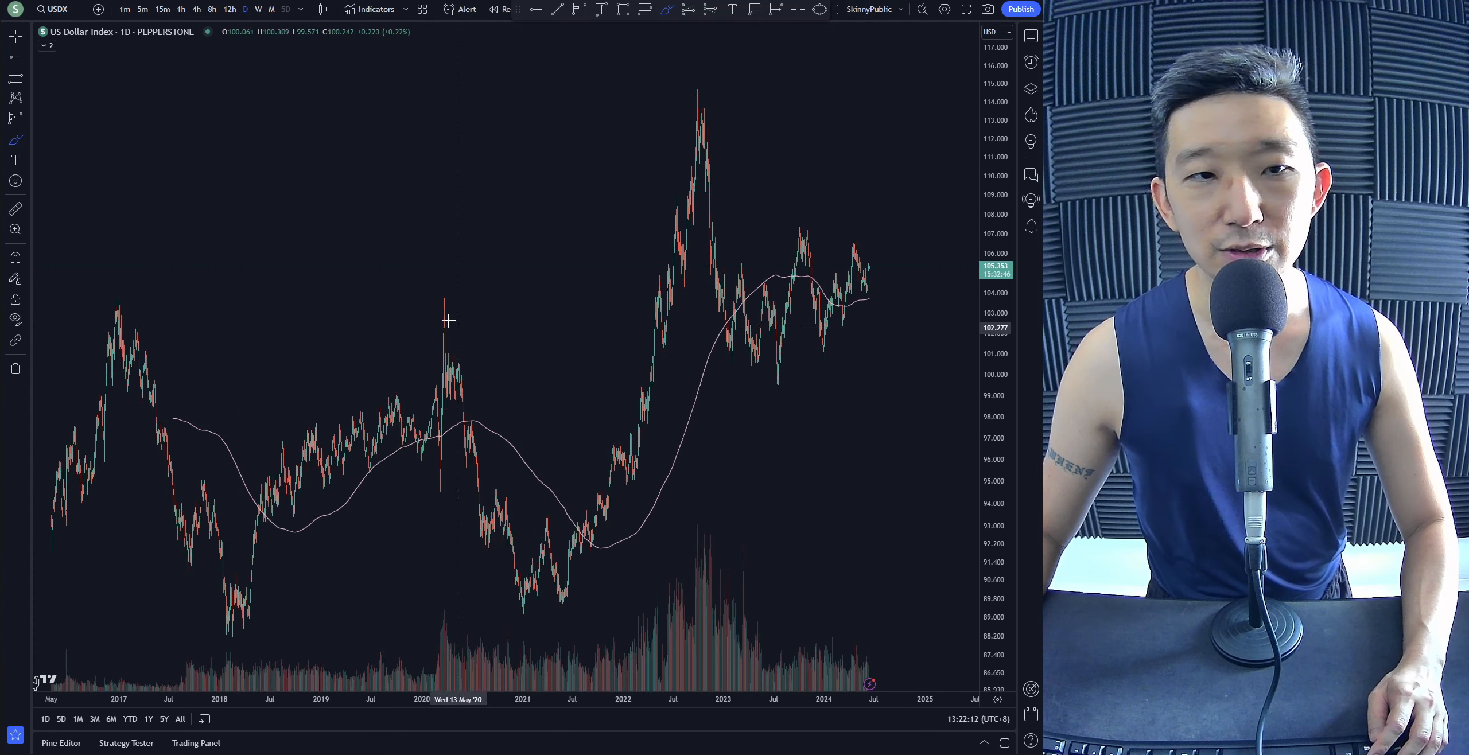
left_click_drag(101, 293, 702, 309)
type("EGLDUSDT")
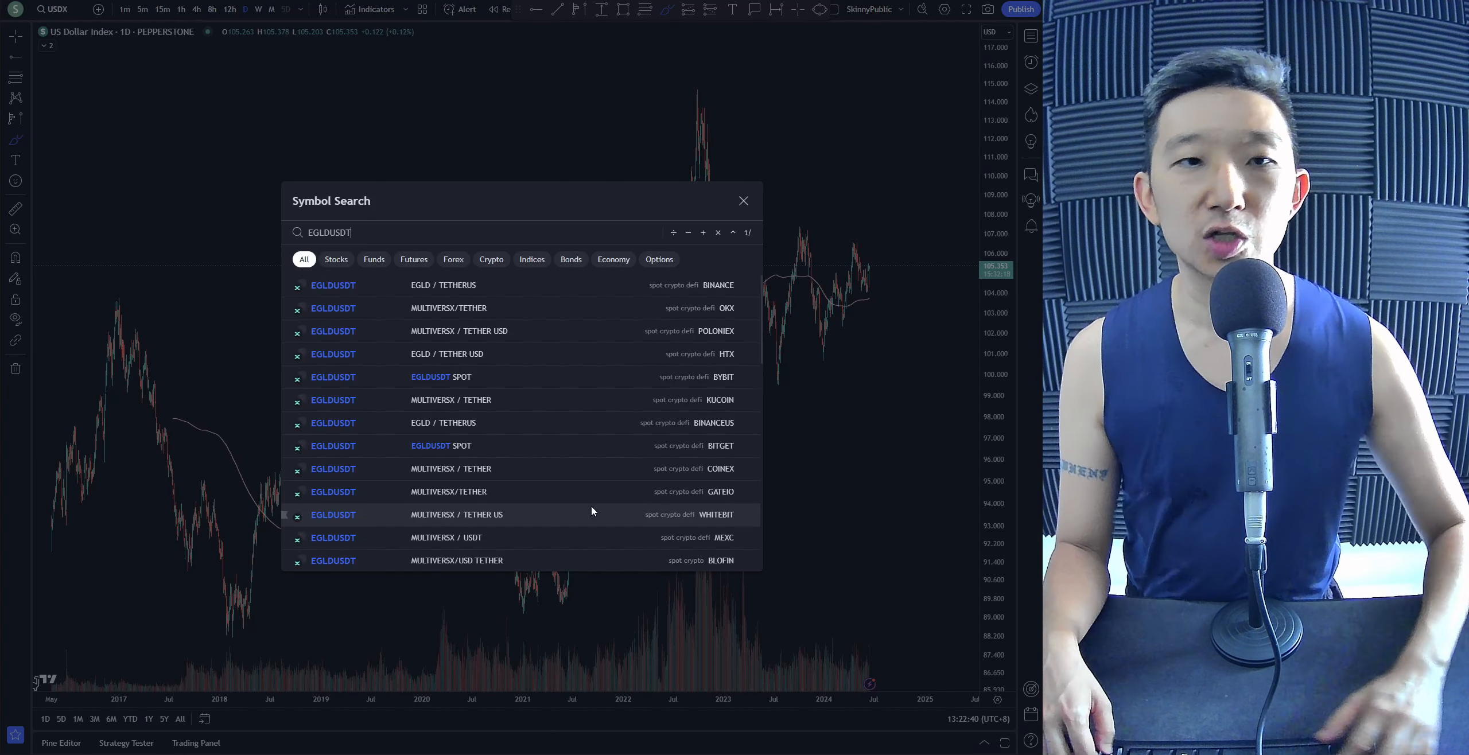
Step: Load the EGLD/TetherUS Binance daily chart and look over its trend
left_click(333, 284)
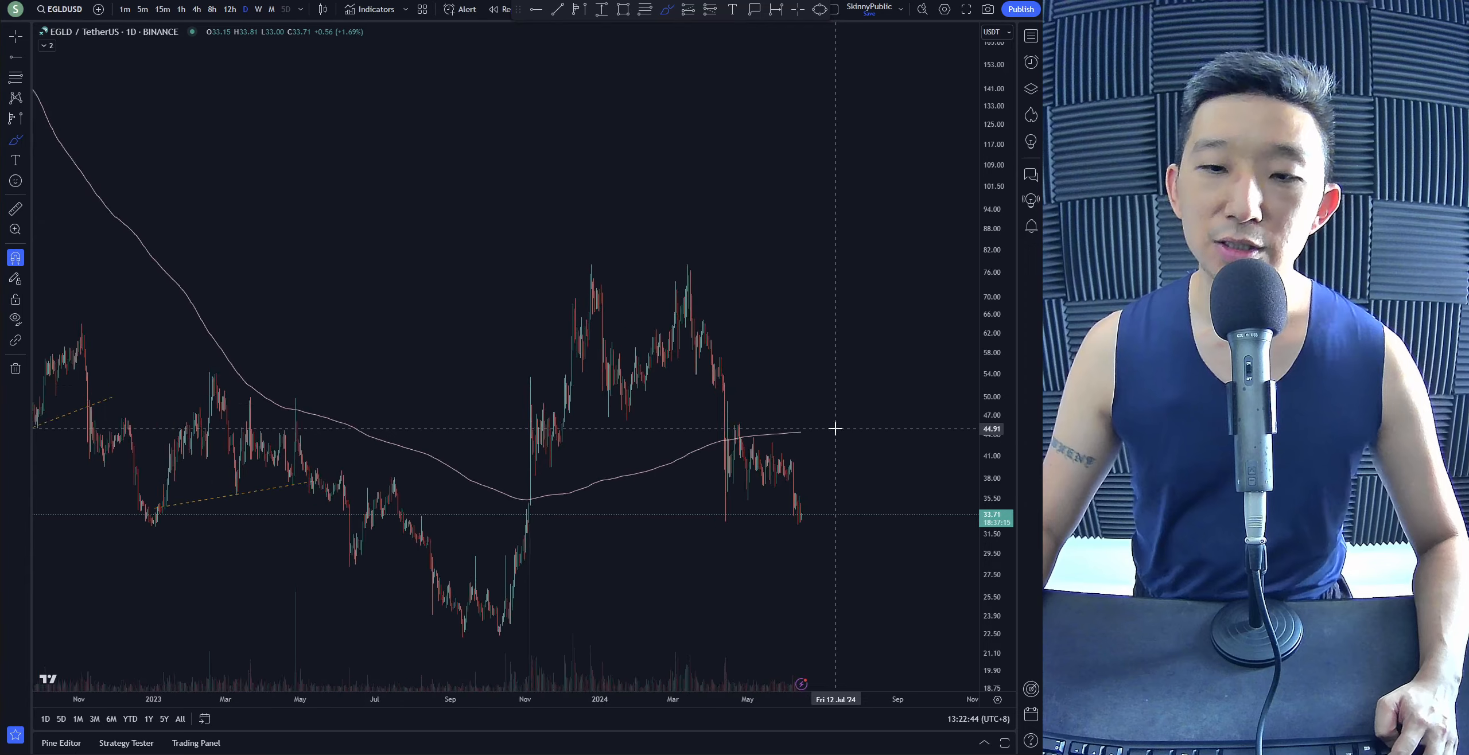
left_click_drag(693, 450, 801, 412)
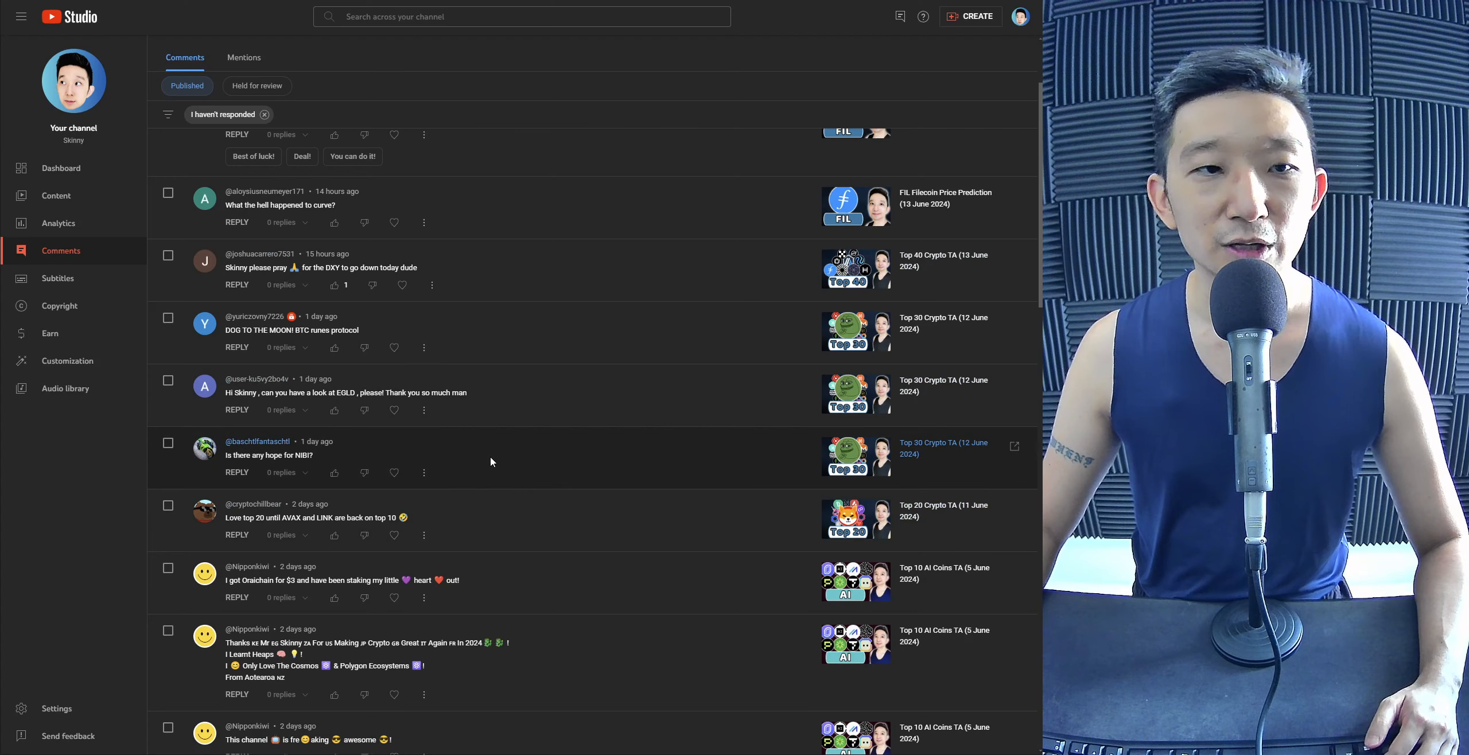
Step: Scroll further down the unanswered comments to the week-old ones, including the xfund question
scroll("down", 3)
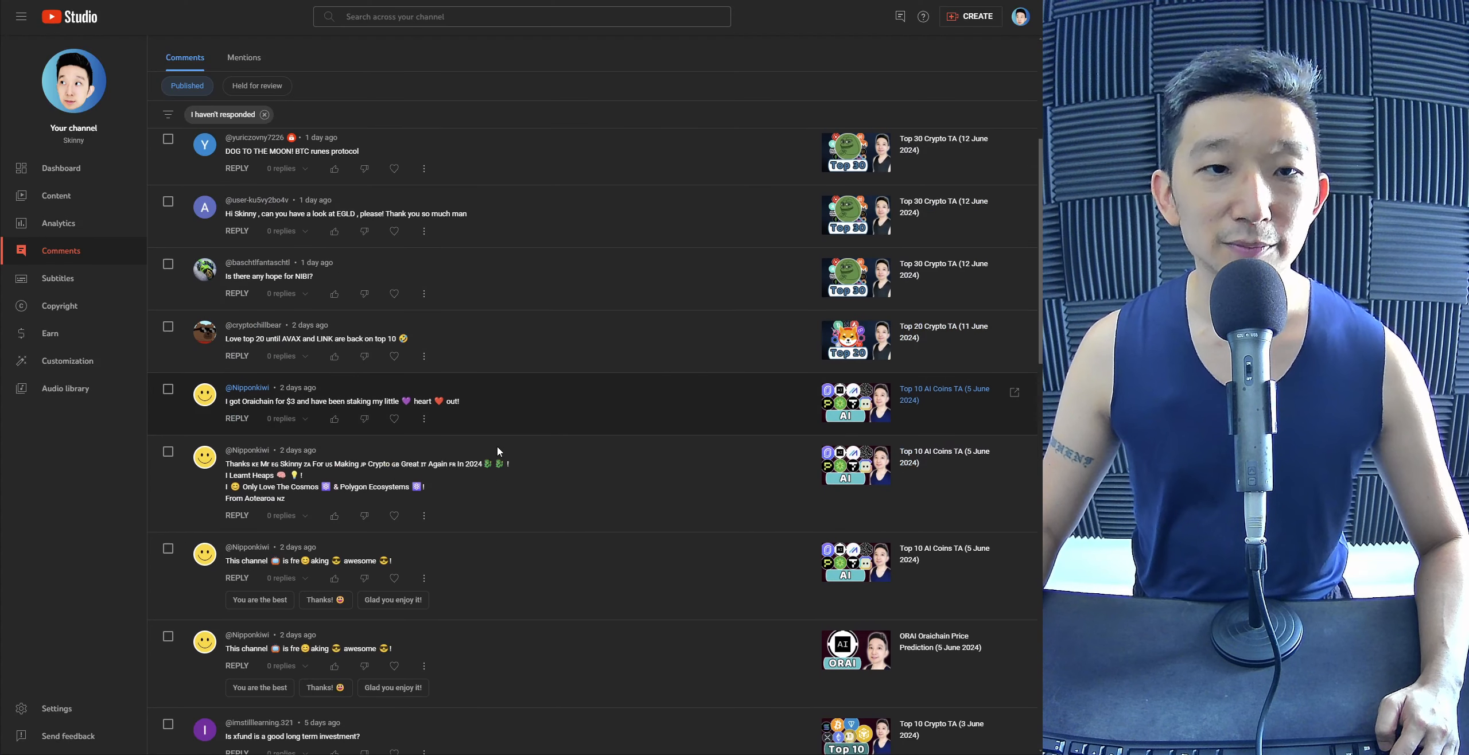
scroll("down", 3)
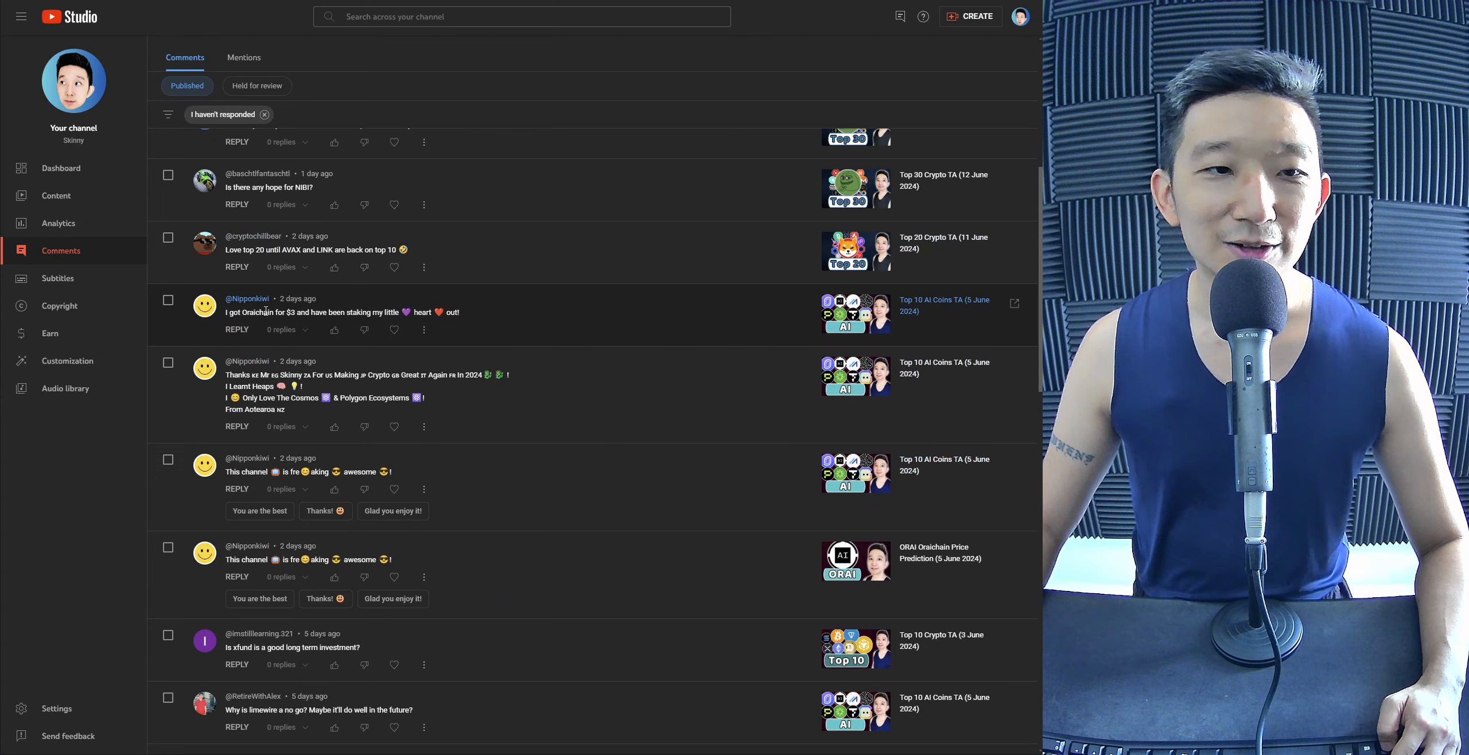
scroll("down", 3)
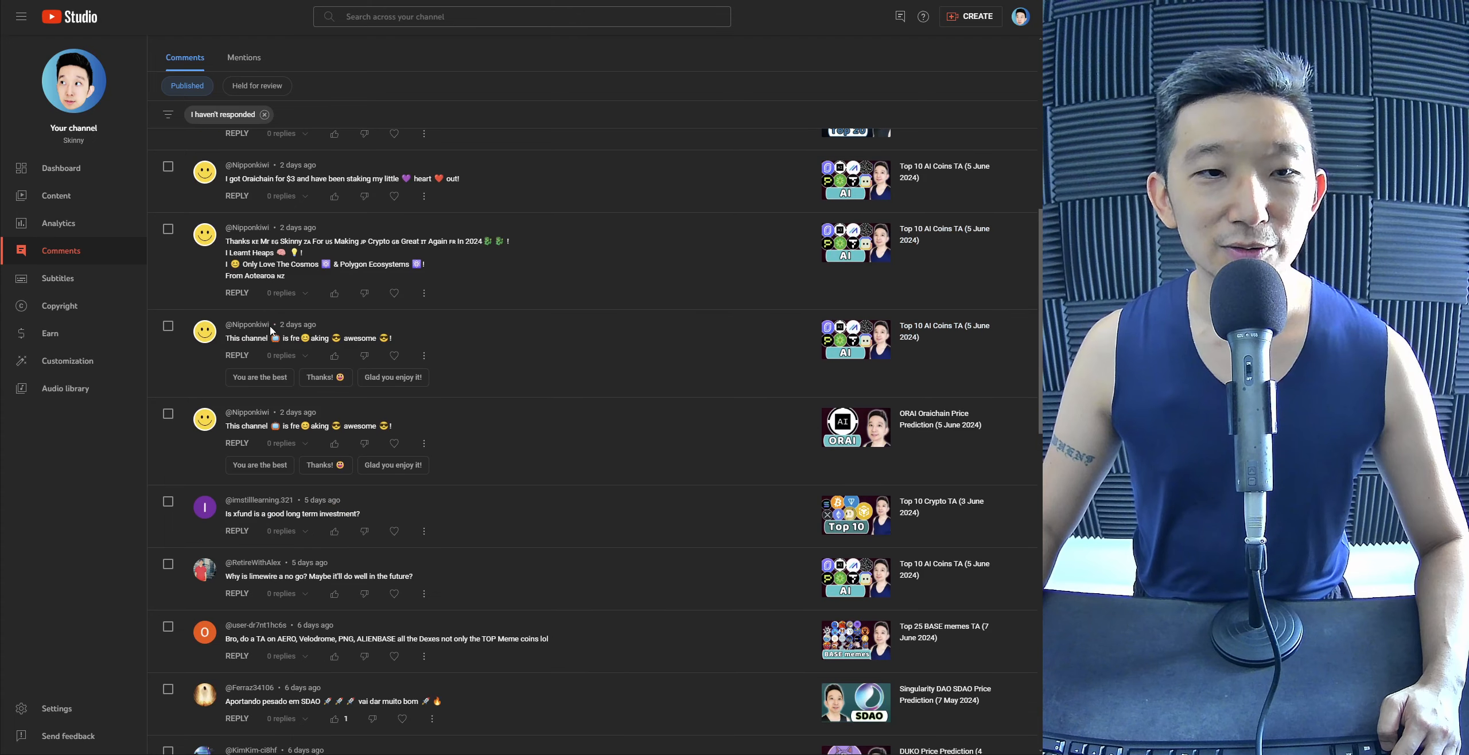
scroll("down", 3)
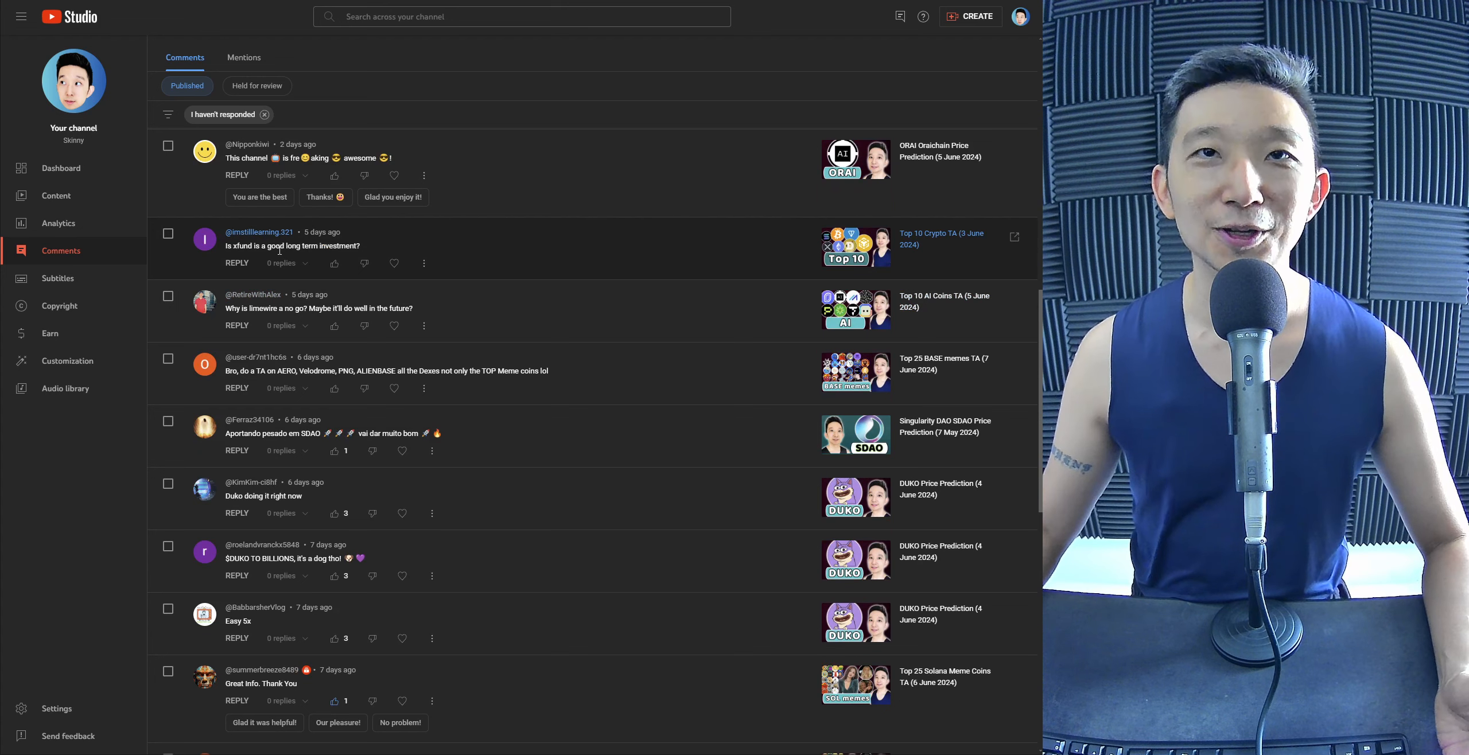
mouse_move(504, 283)
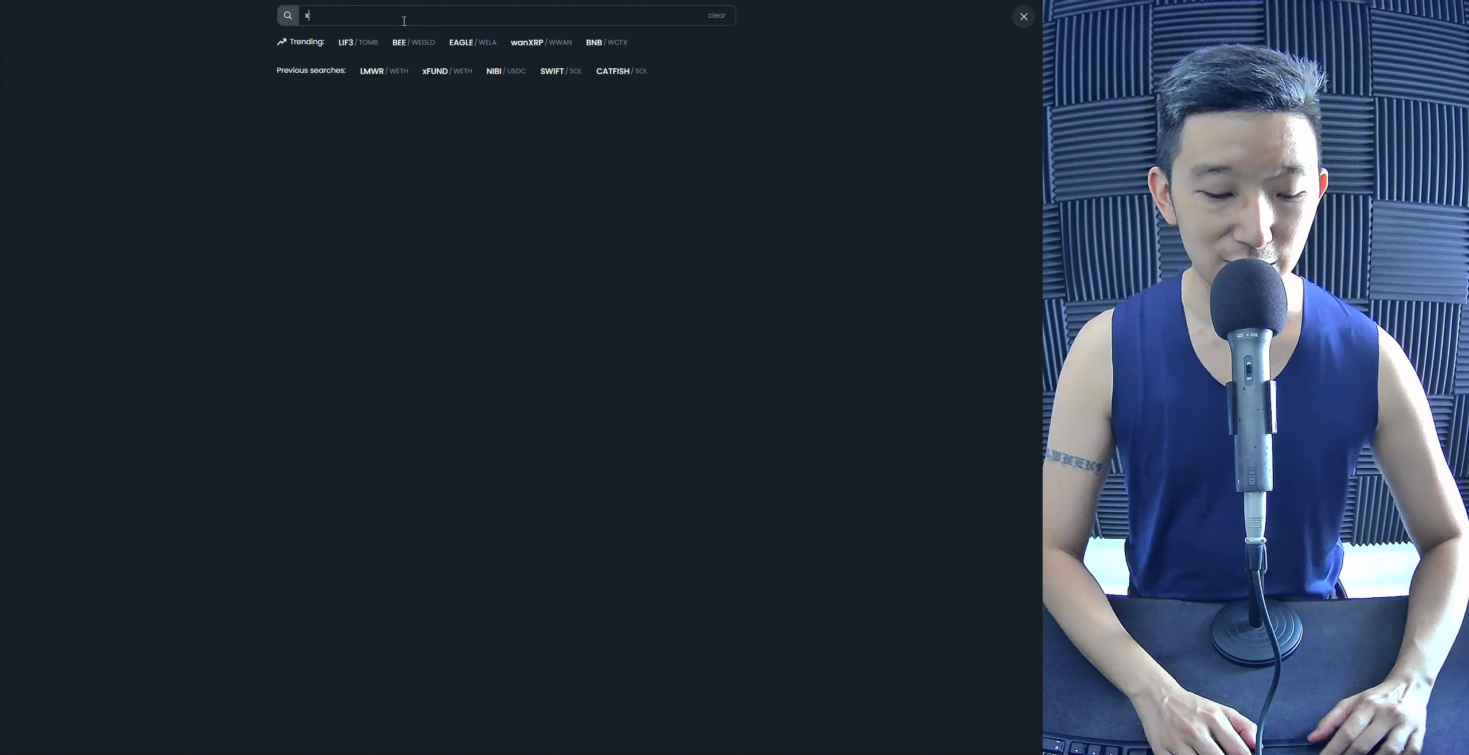
Step: Search DEXTools for 'fund' to find the xFUND pair
type("fund")
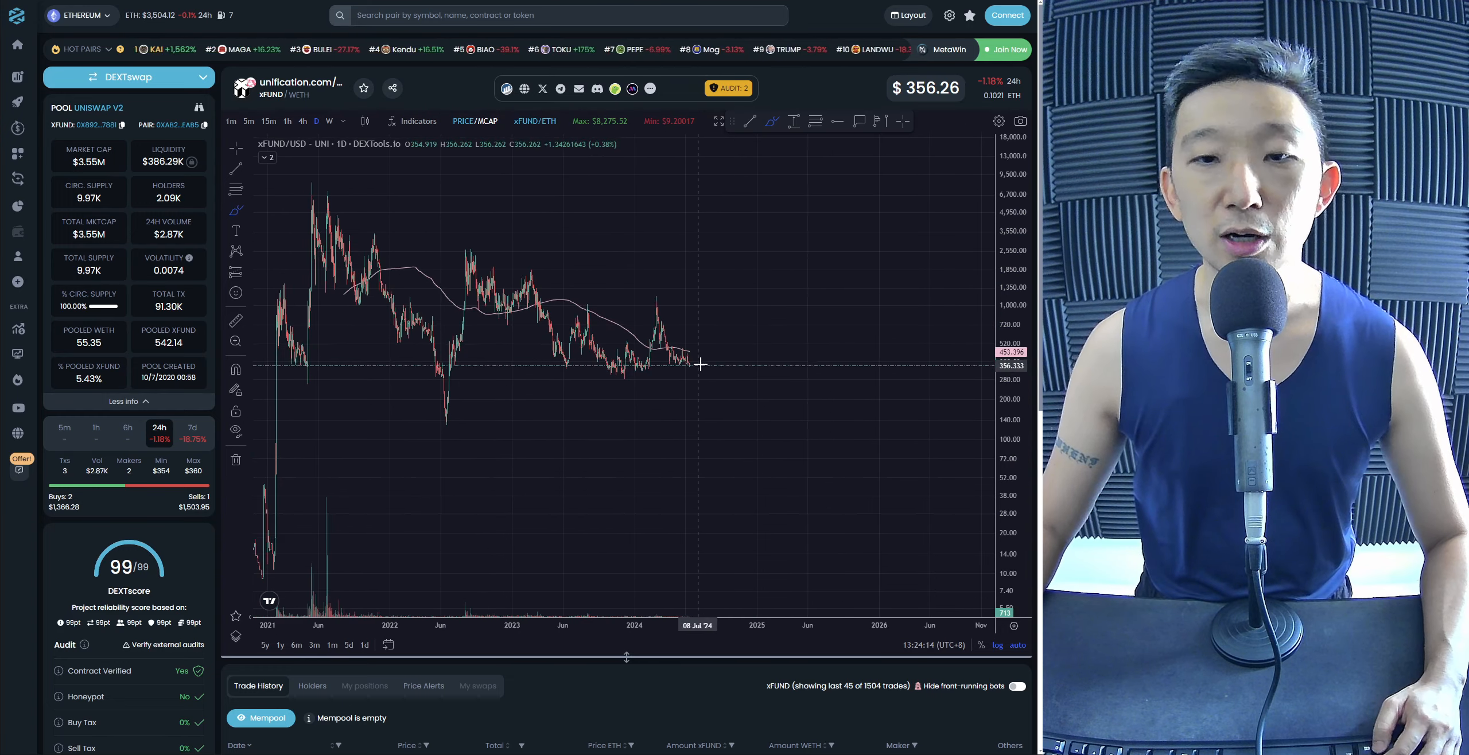
mouse_move(710, 362)
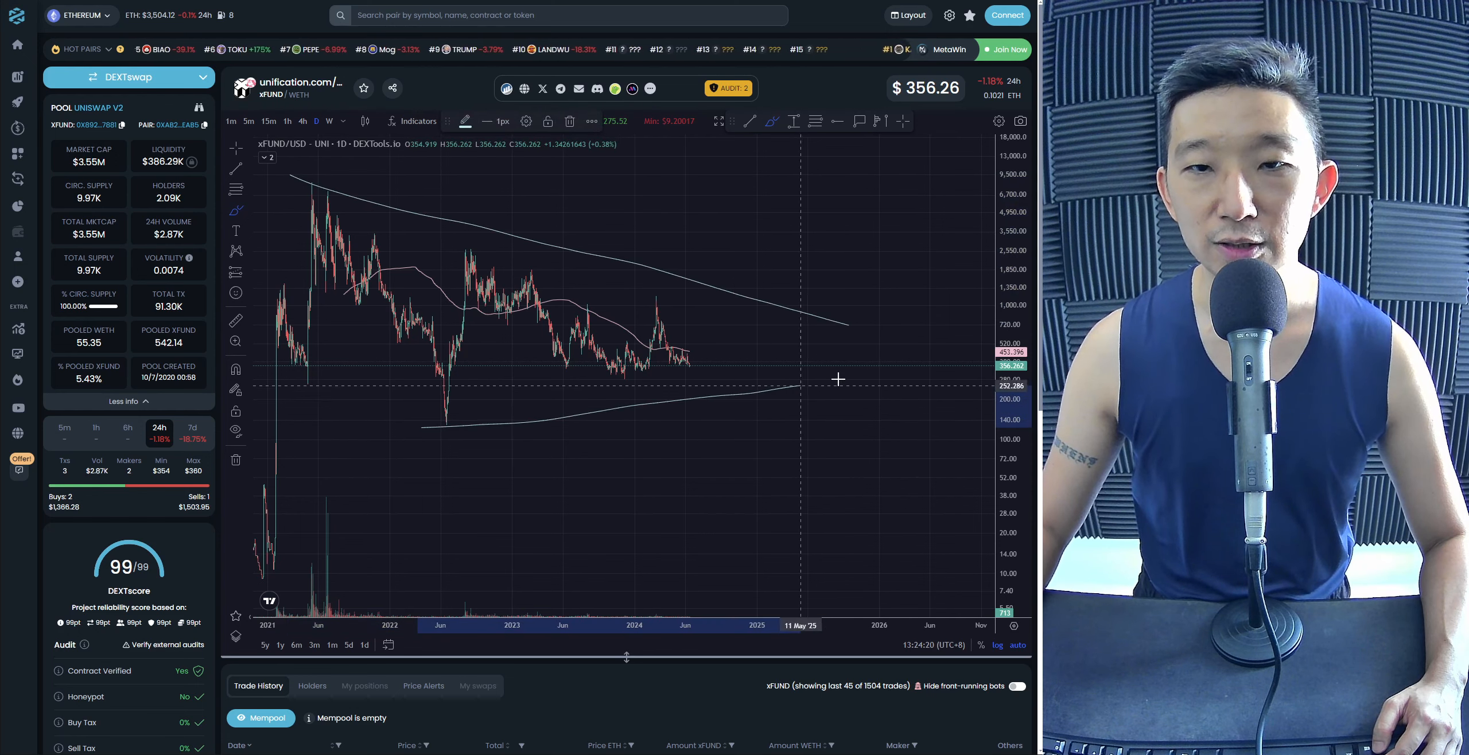
mouse_move(677, 365)
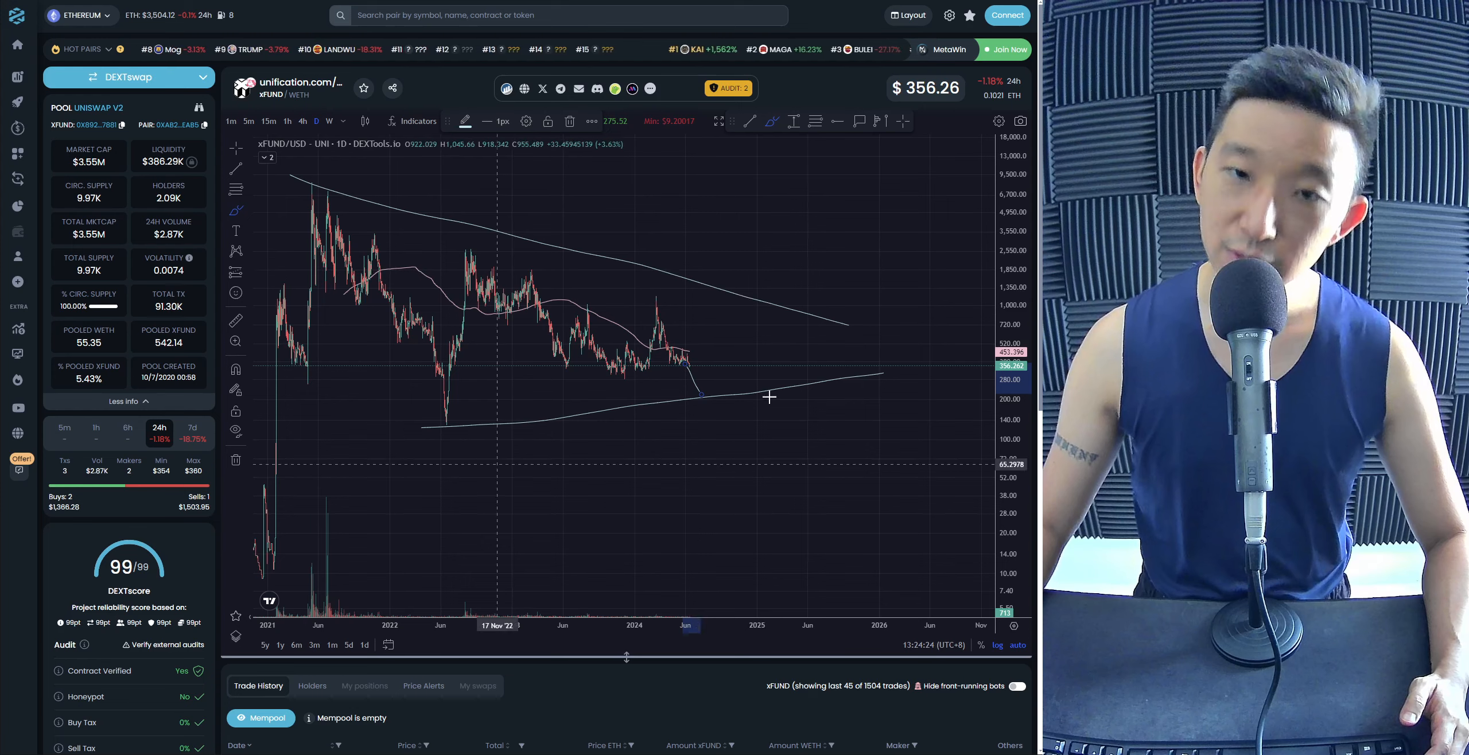
mouse_move(815, 348)
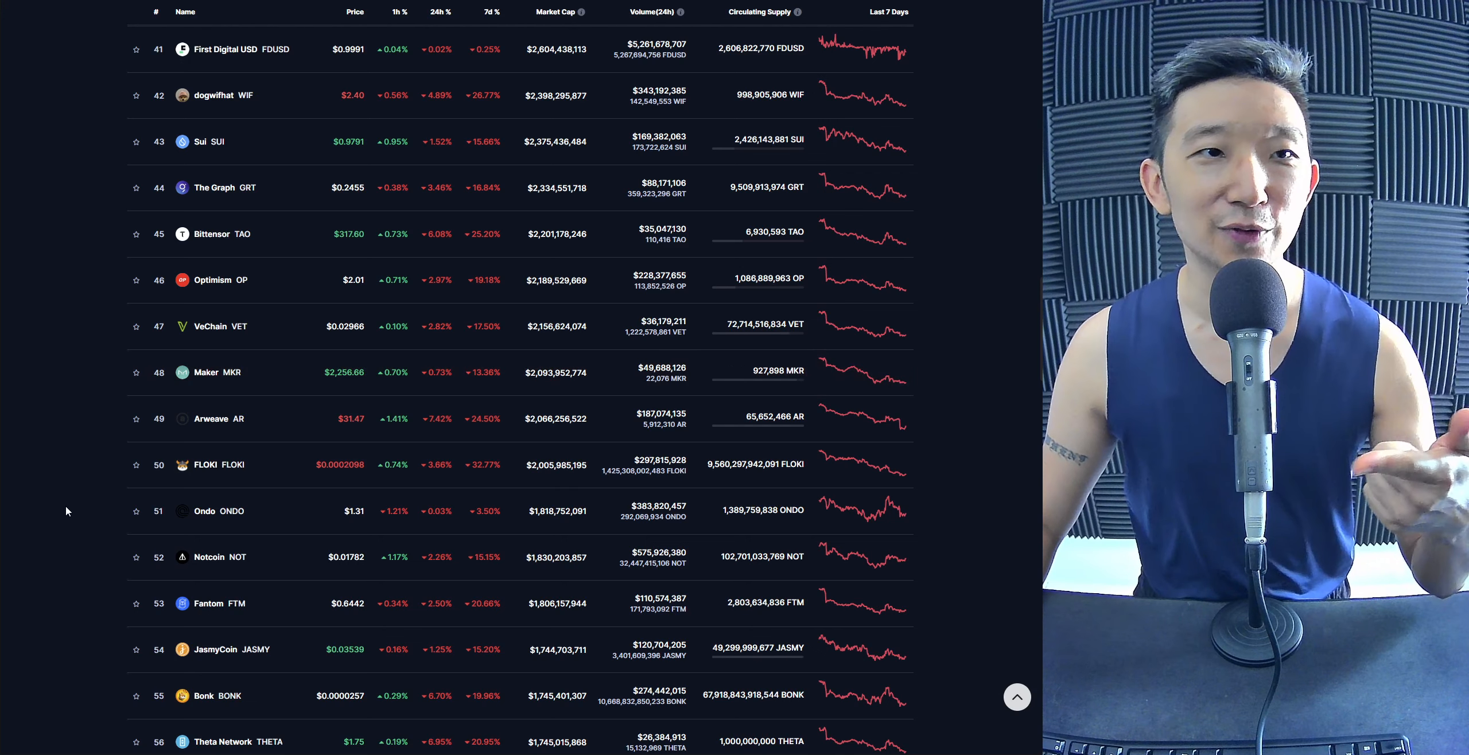
mouse_move(267, 187)
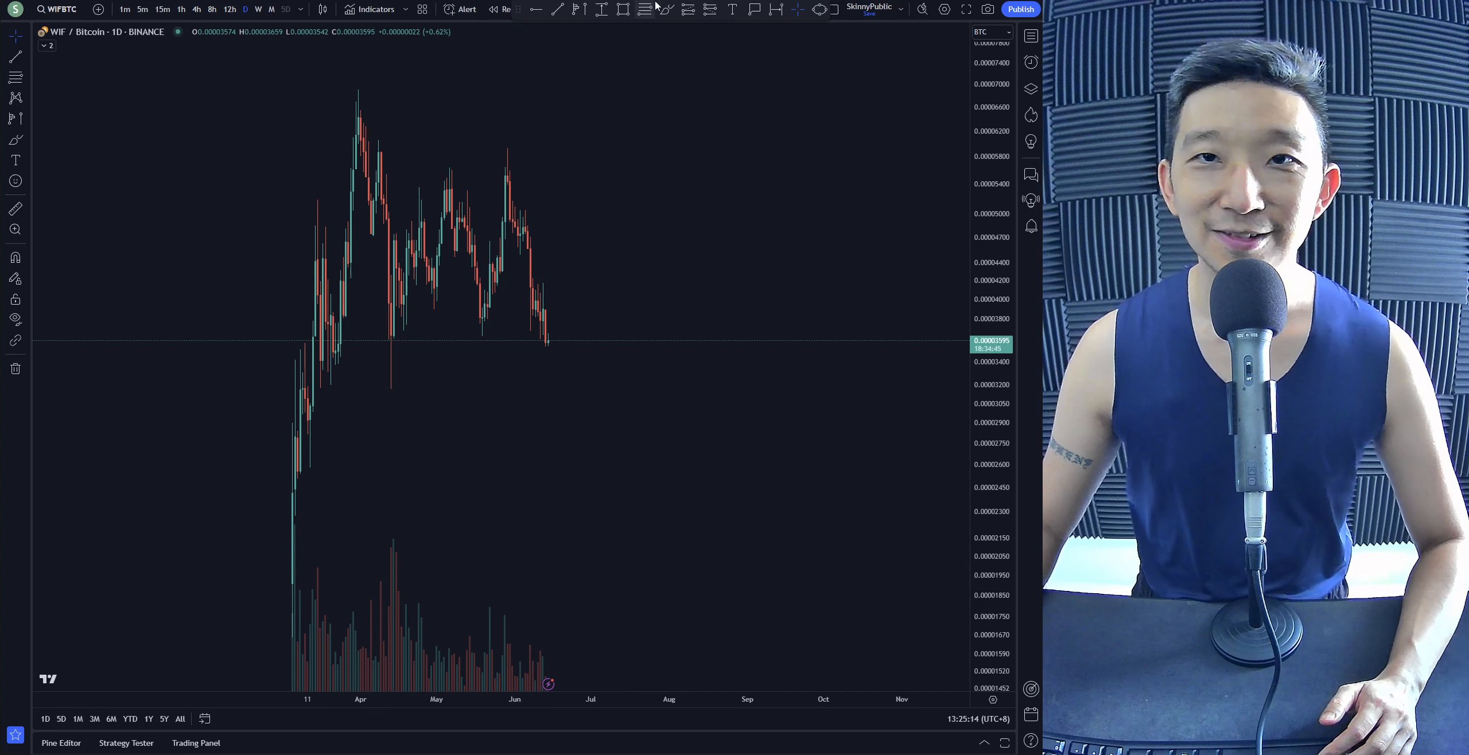
Step: Start a symbol search for W on the FLOKI/Dollar chart to find WIF
left_click_drag(324, 84, 675, 197)
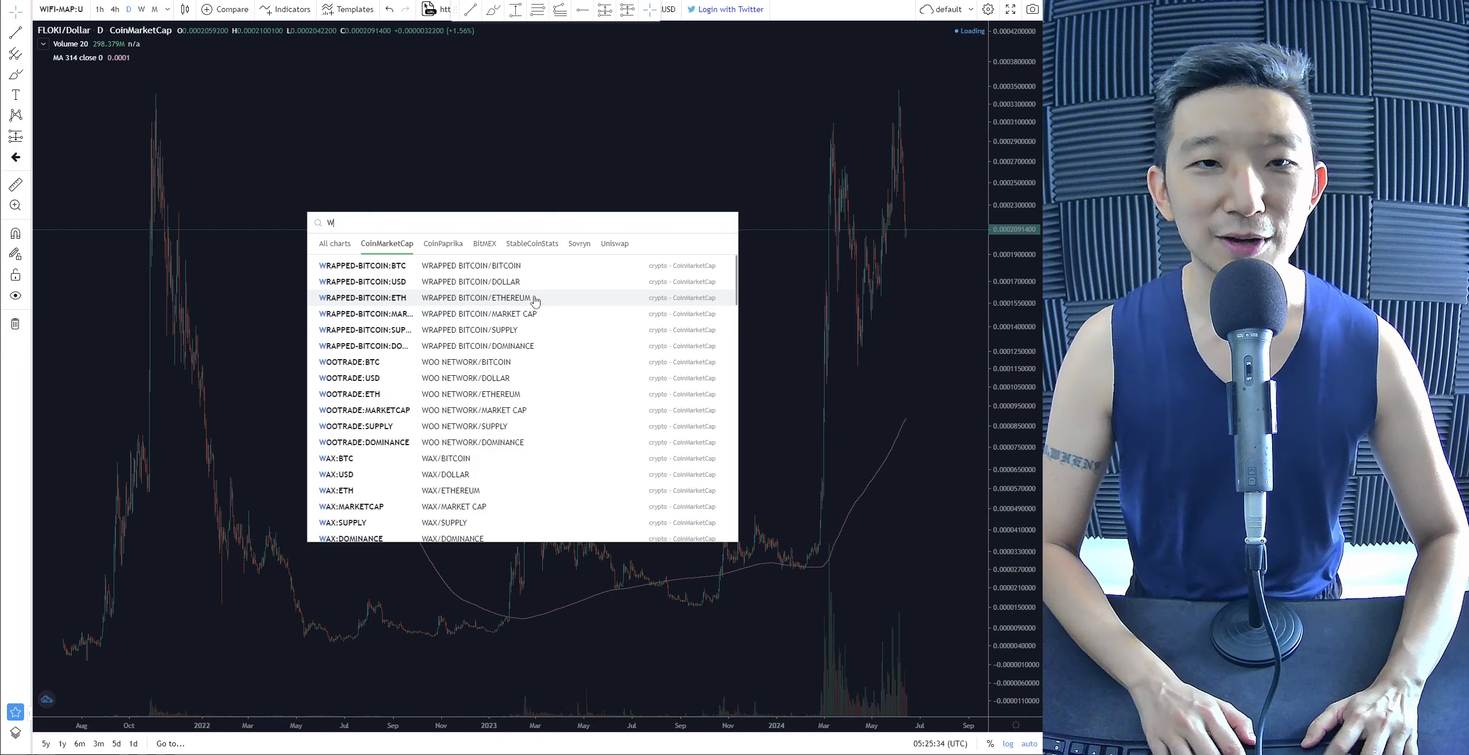
Step: Complete the symbol search as WIF to list dogwifhat CoinMarketCap results
type("IFUSDT")
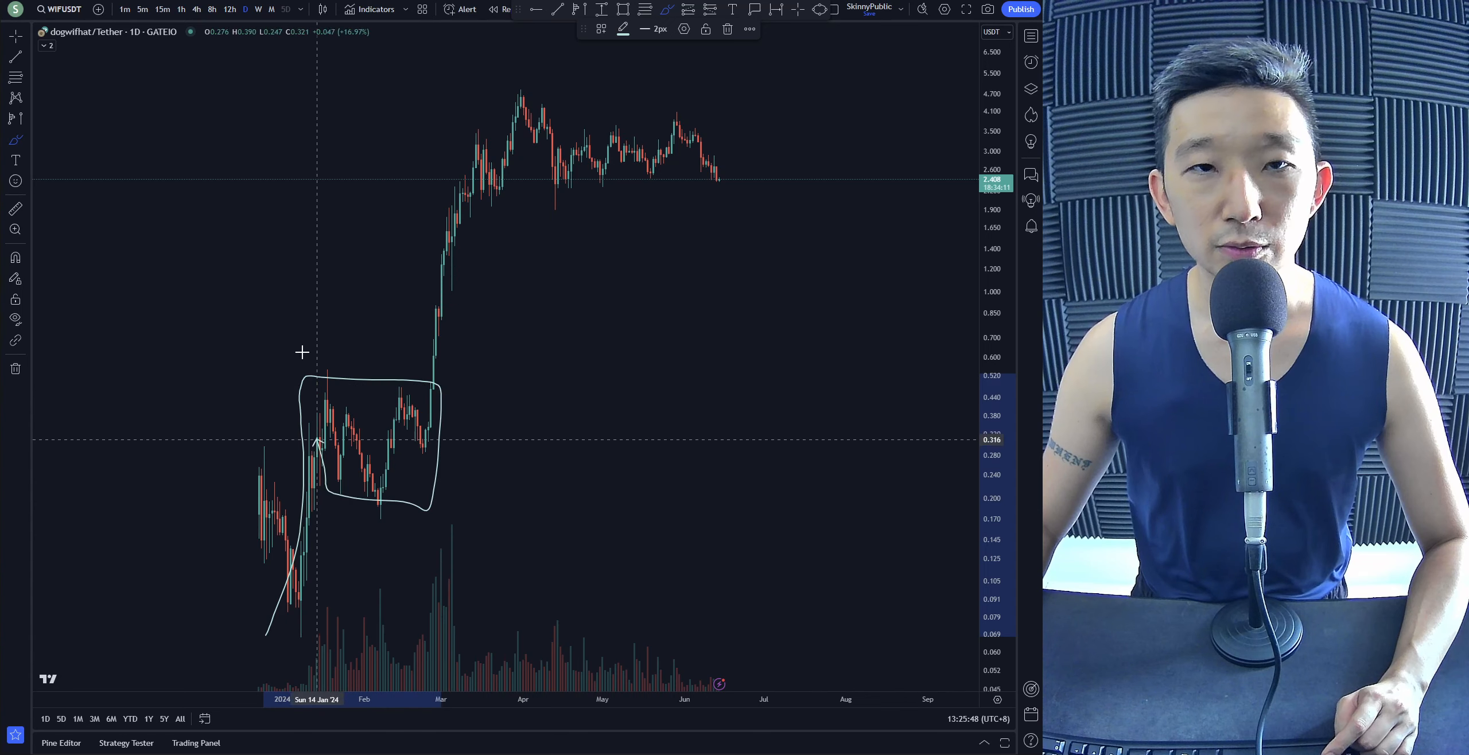
Step: Sketch rally waves to the March peak, a falling channel and a sharp rebound on dogwifhat/Tether
left_click_drag(320, 441, 502, 108)
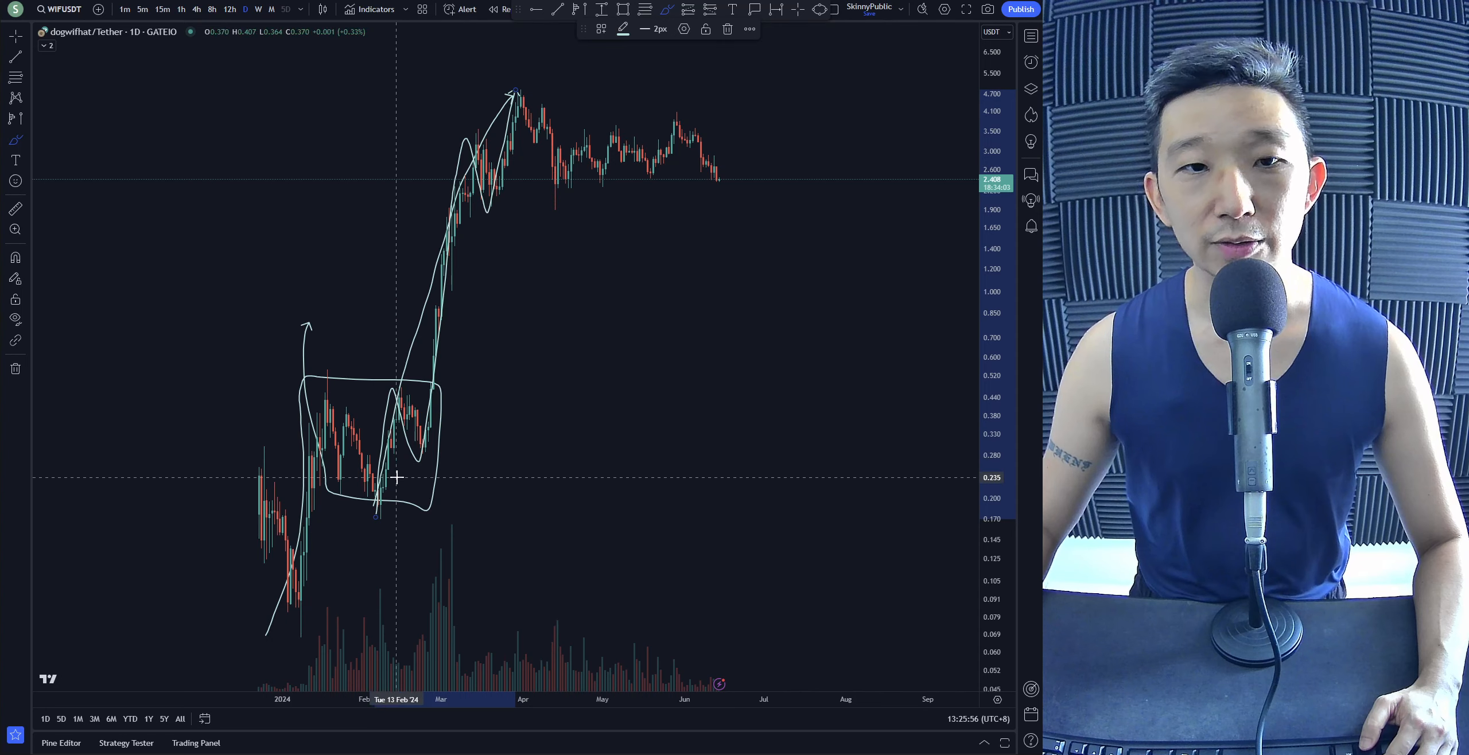
mouse_move(511, 97)
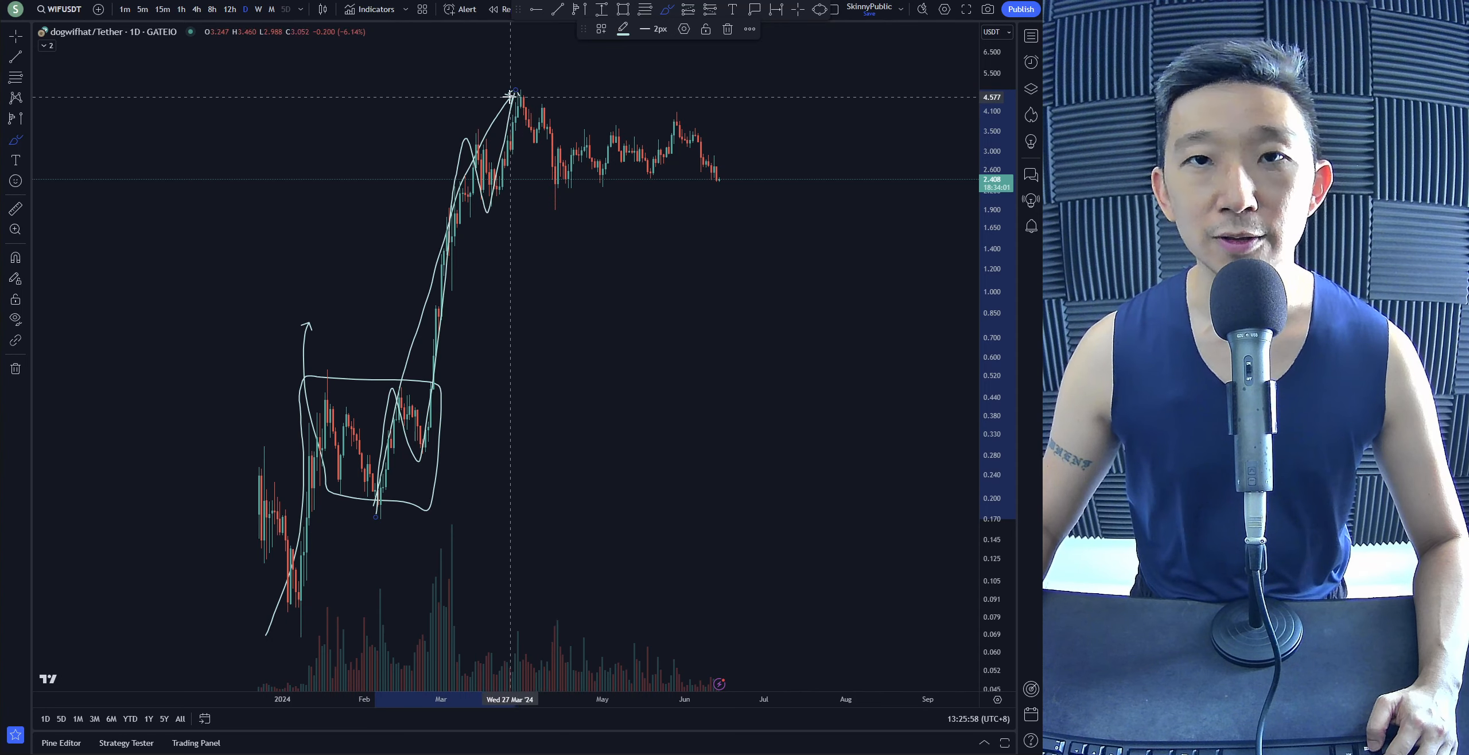
left_click_drag(534, 94, 788, 225)
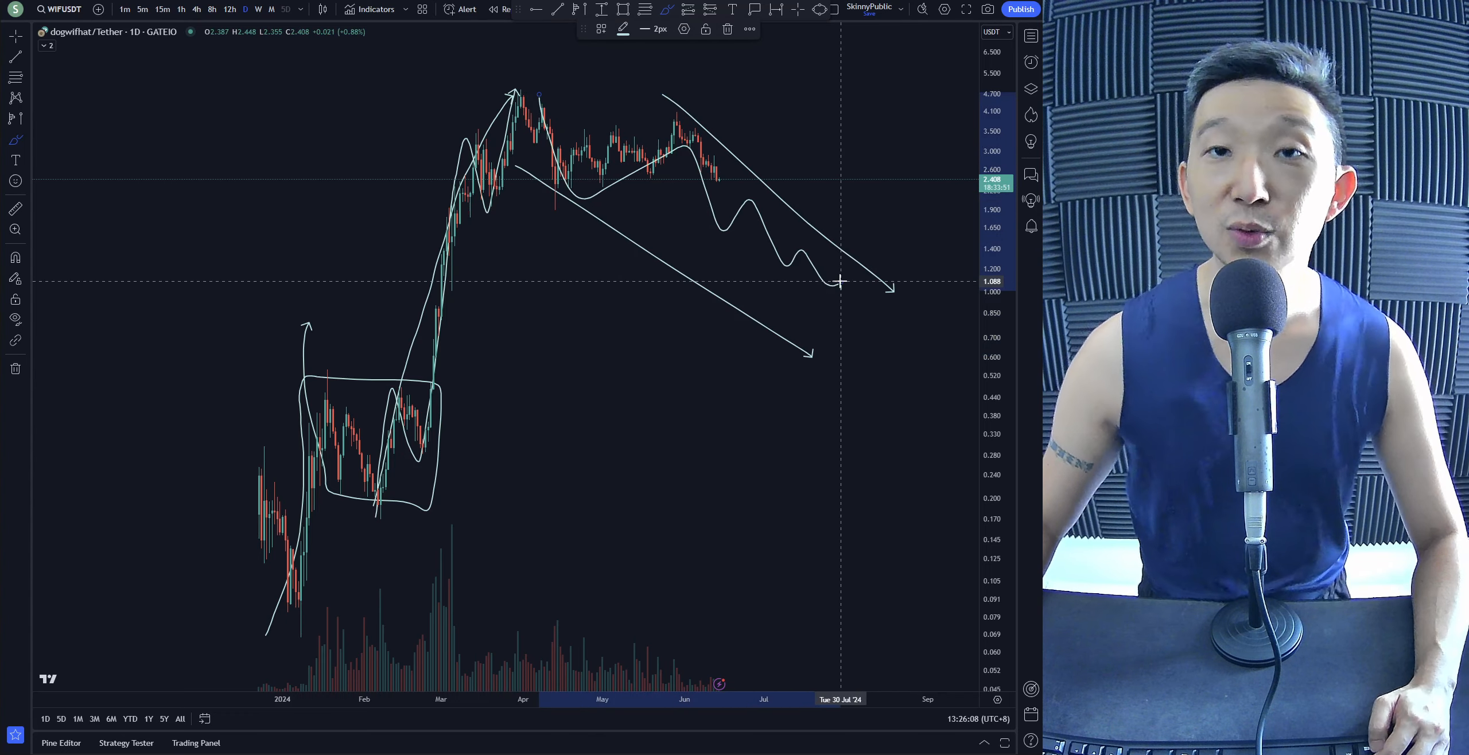
left_click_drag(844, 281, 881, 37)
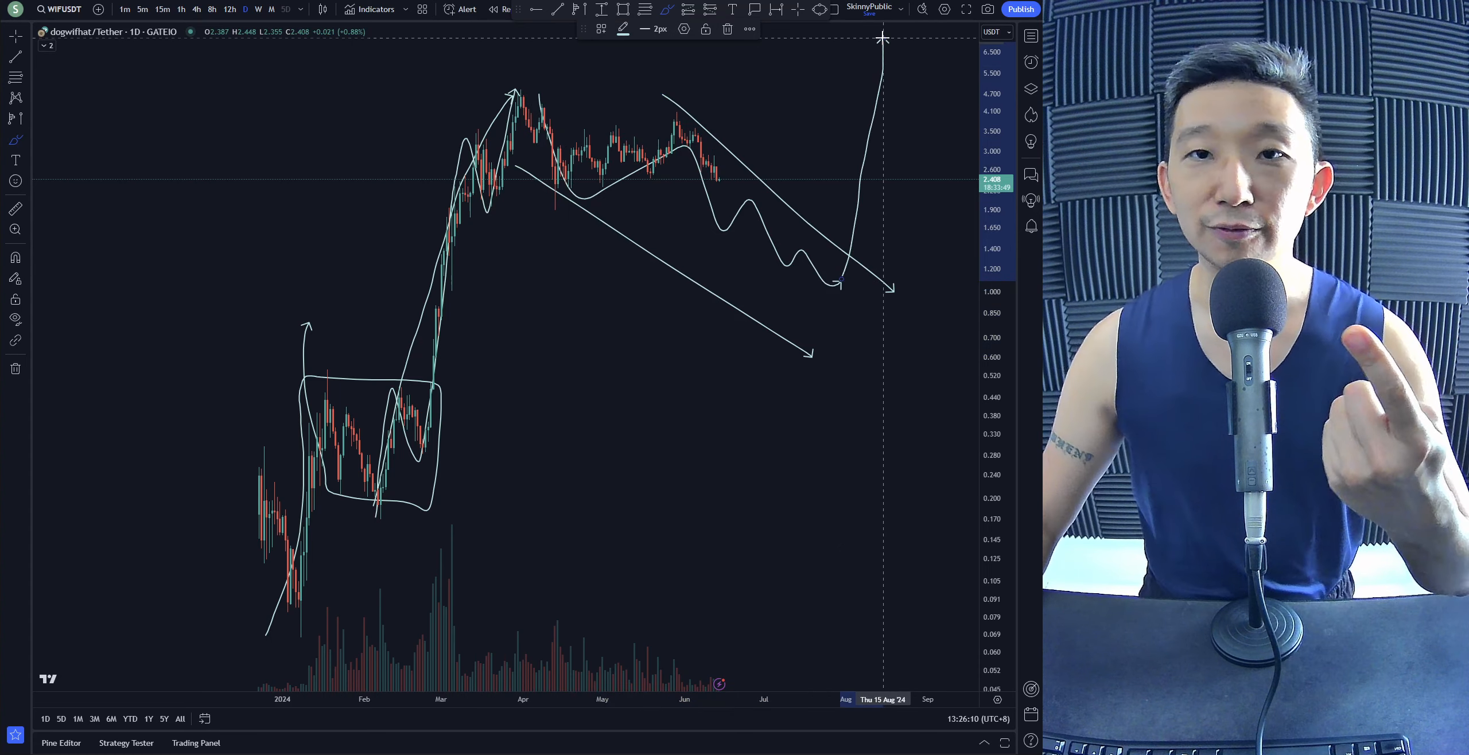
mouse_move(823, 273)
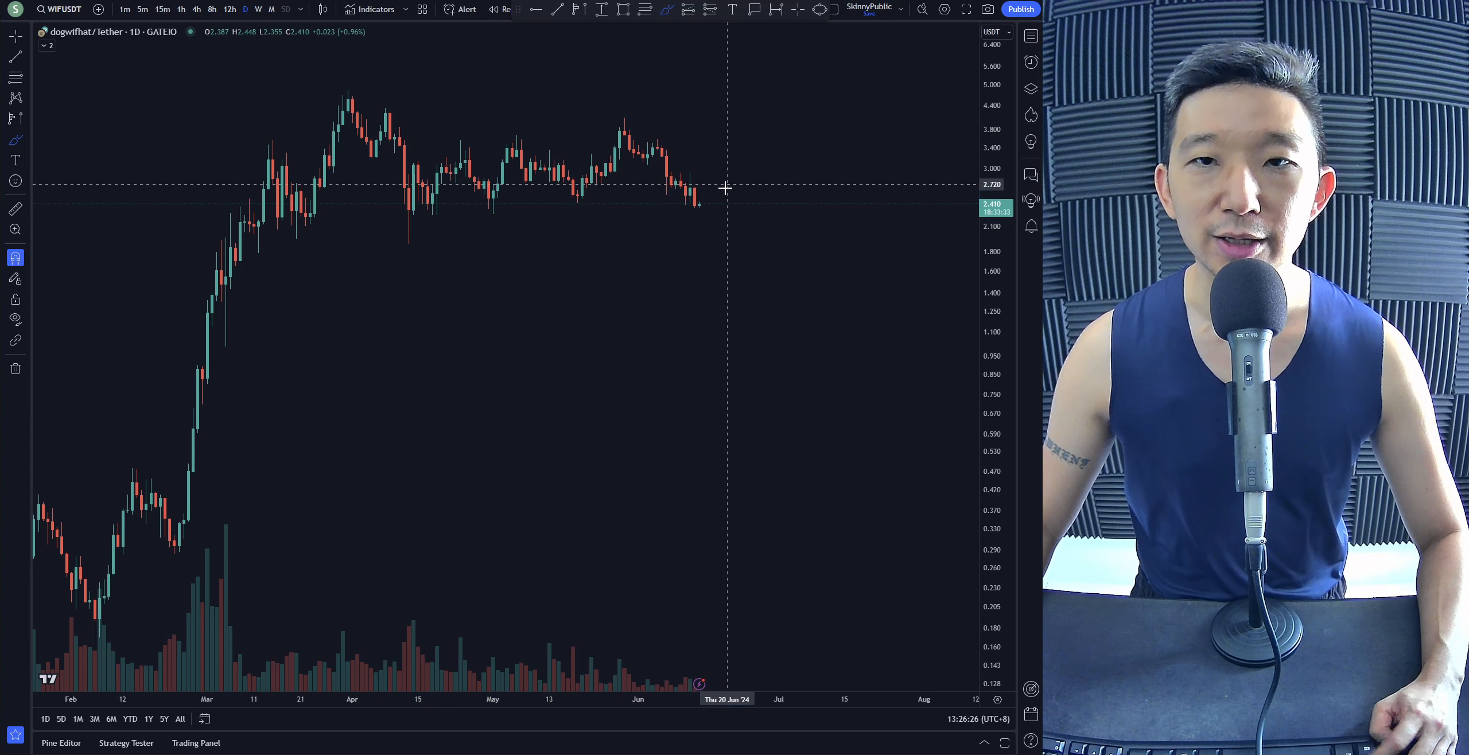
Step: Replace the sketches with a small downward arrow below the latest candles
left_click_drag(703, 204, 704, 239)
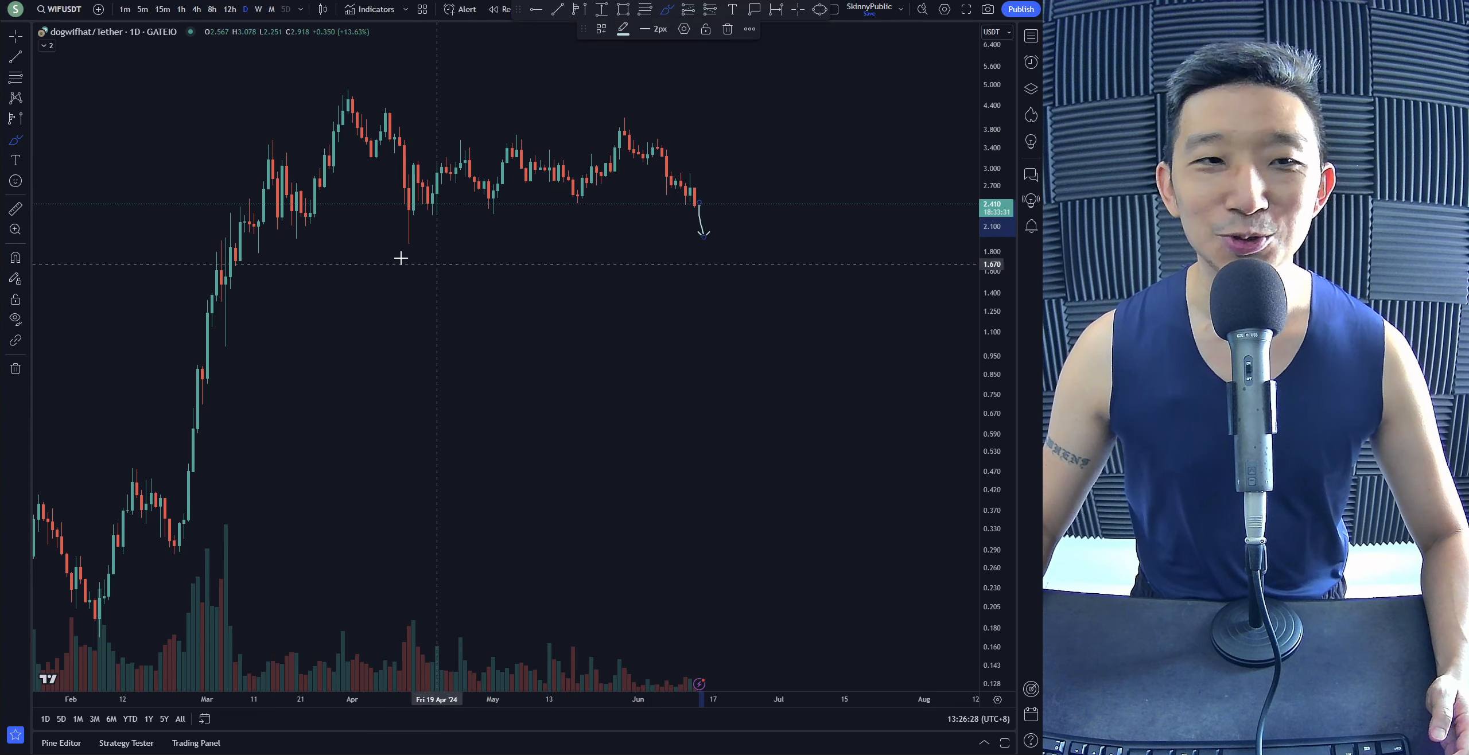
left_click_drag(252, 243, 792, 248)
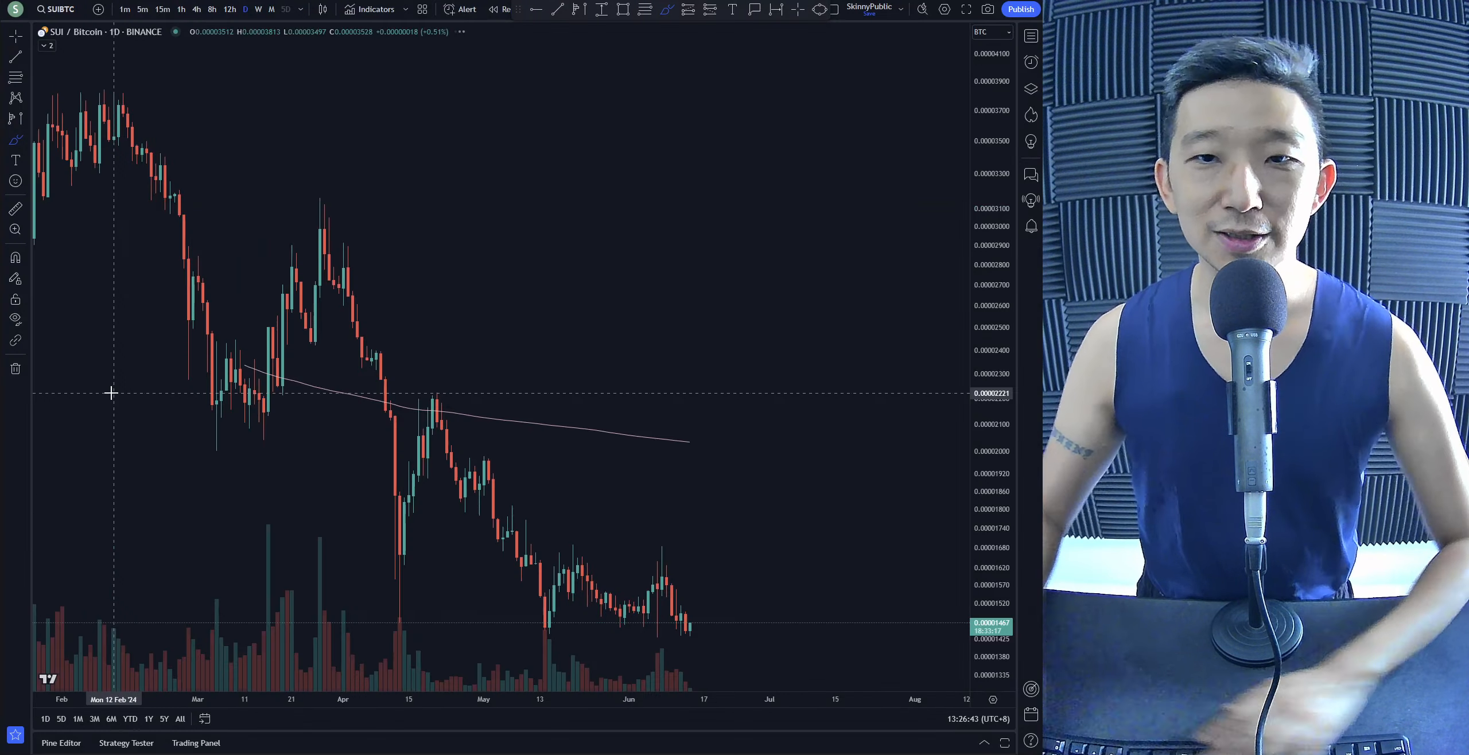
Step: Sketch a long declining curve across SUI/Bitcoin history, then a short arrow toward the late-2023 lows
left_click_drag(688, 441, 750, 451)
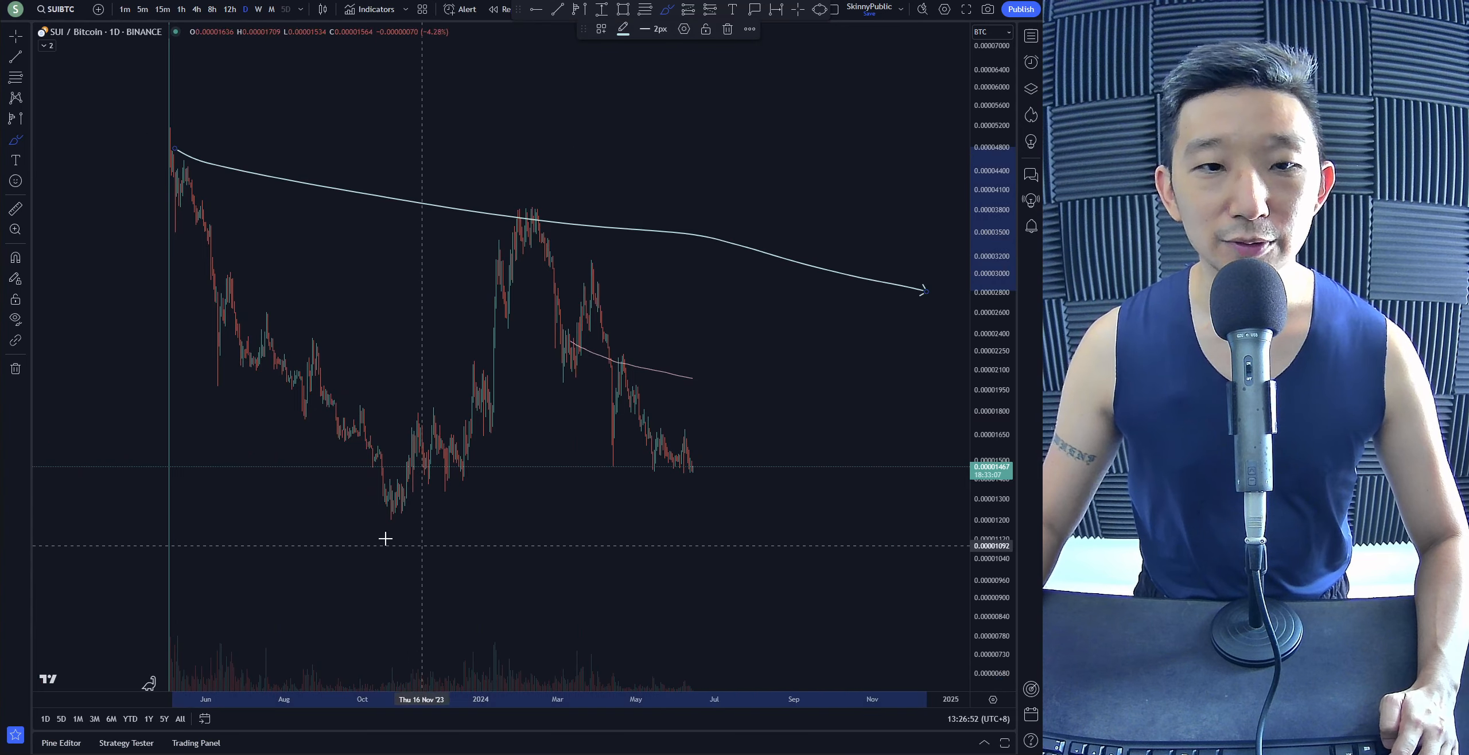
left_click_drag(344, 523, 949, 446)
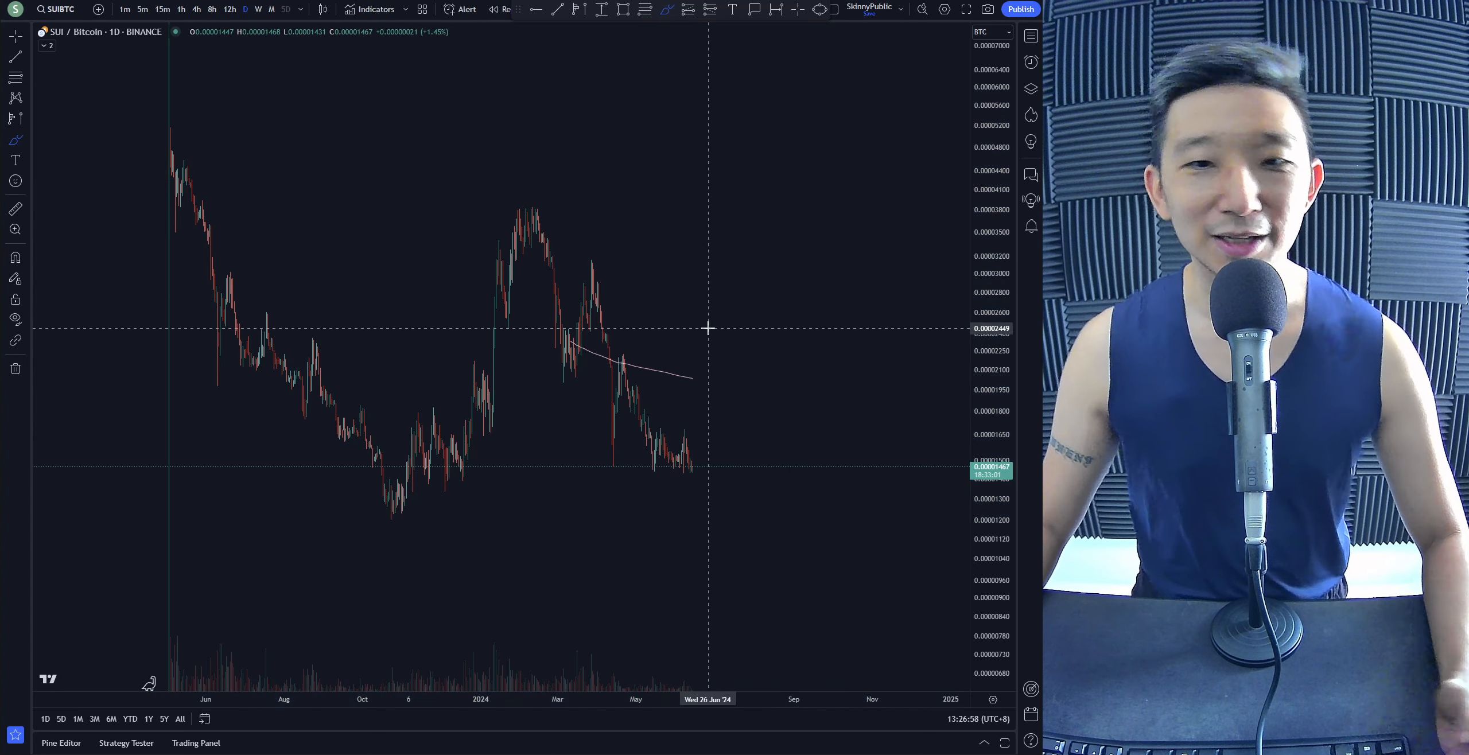
mouse_move(564, 304)
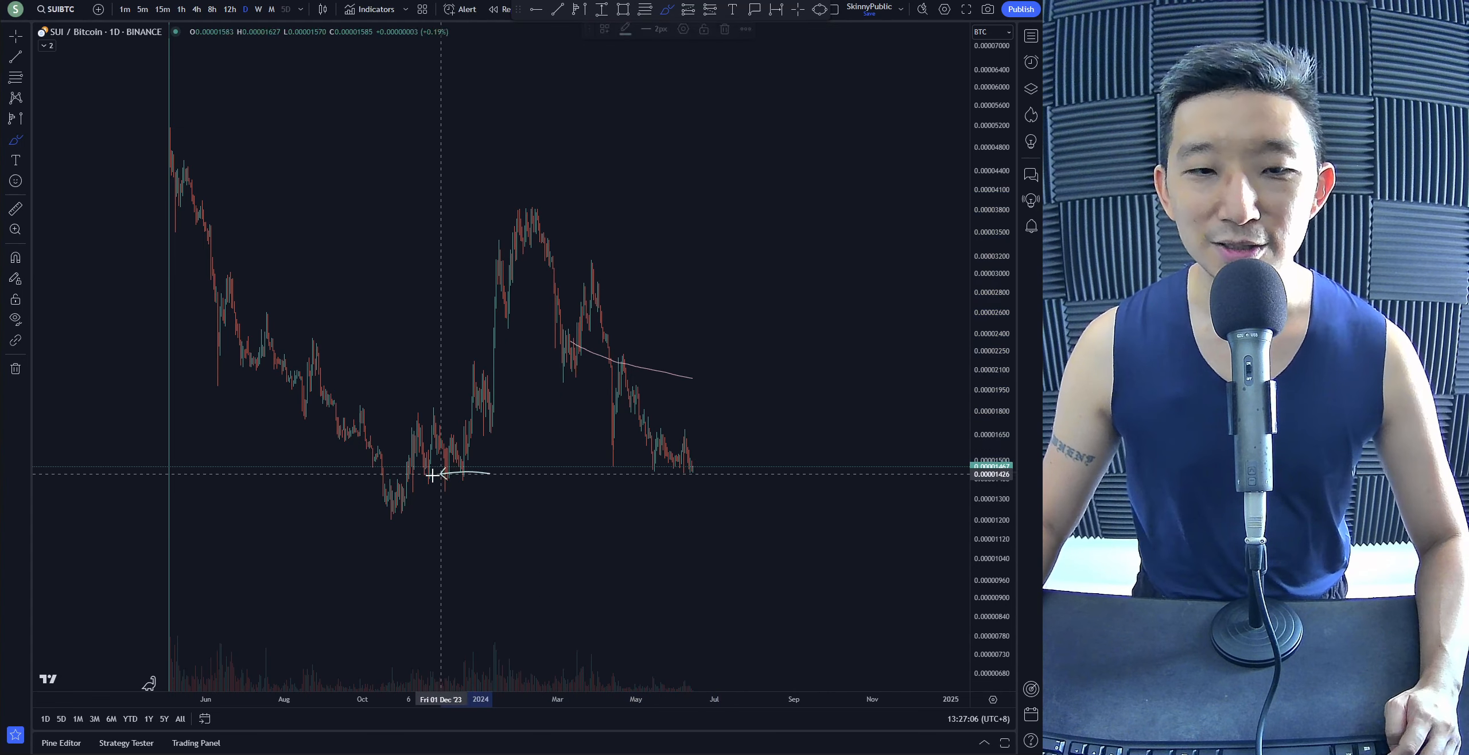
left_click_drag(436, 477, 497, 493)
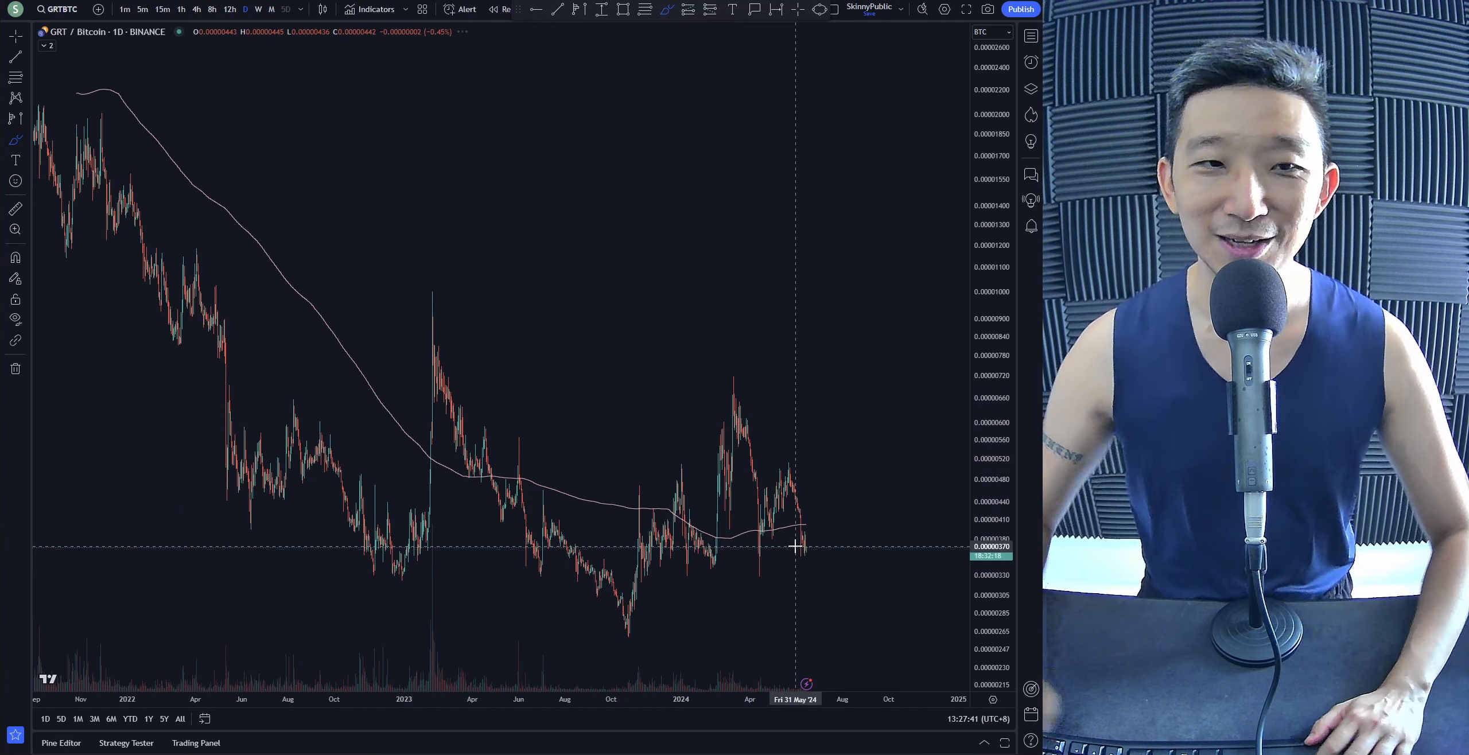
Step: Switch to GRT/TetherUS daily, focus on 2023–2024, then widen to the full history since 2021
left_click(59, 9)
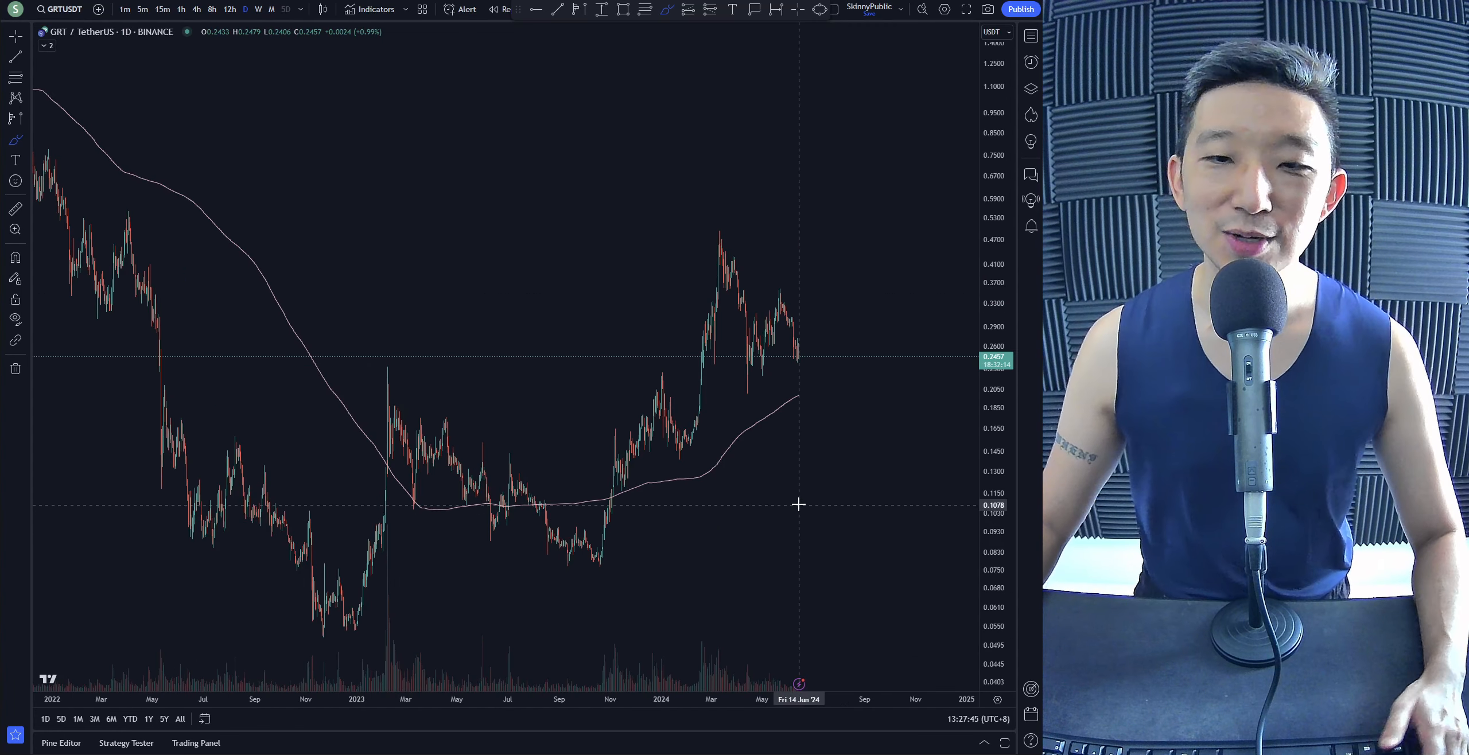
left_click_drag(649, 494, 916, 313)
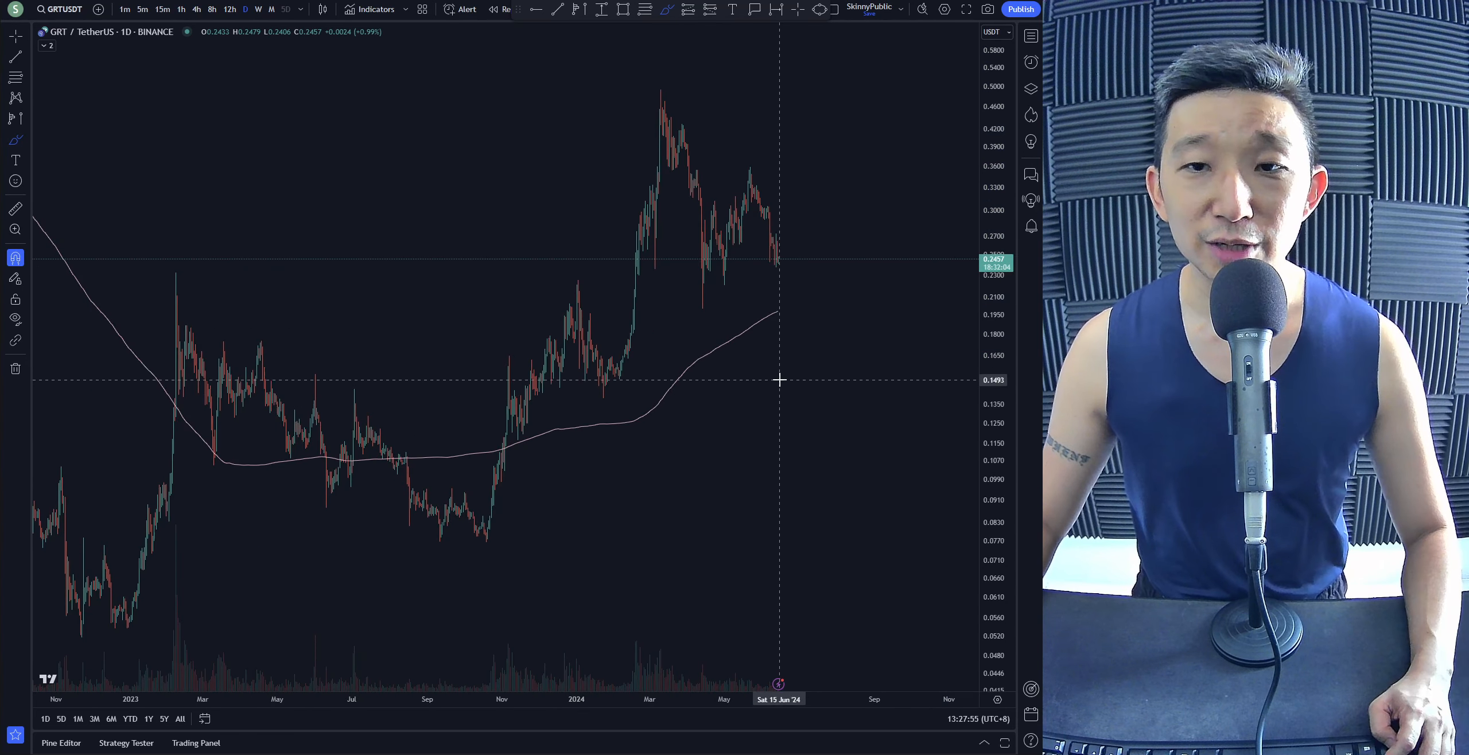
left_click_drag(689, 324, 740, 169)
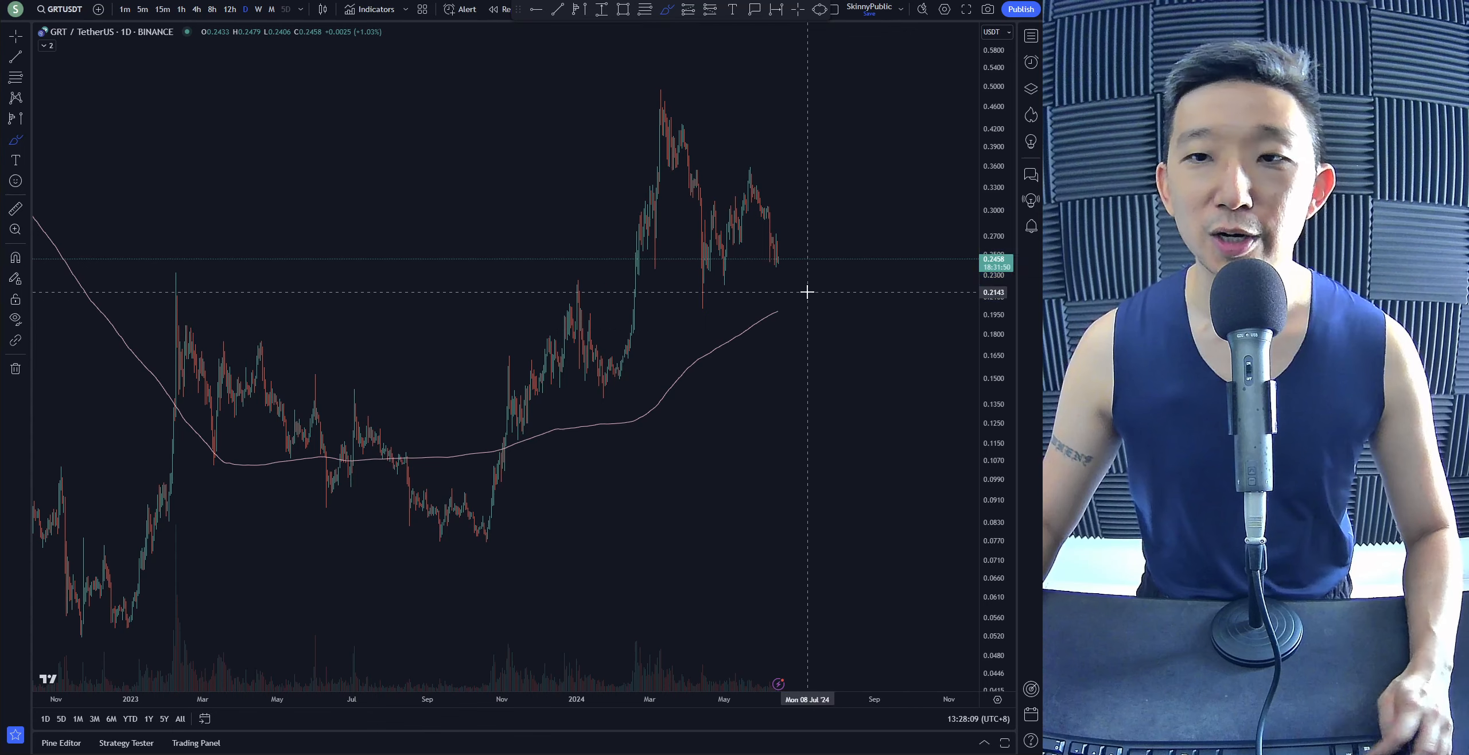
left_click_drag(779, 252, 900, 164)
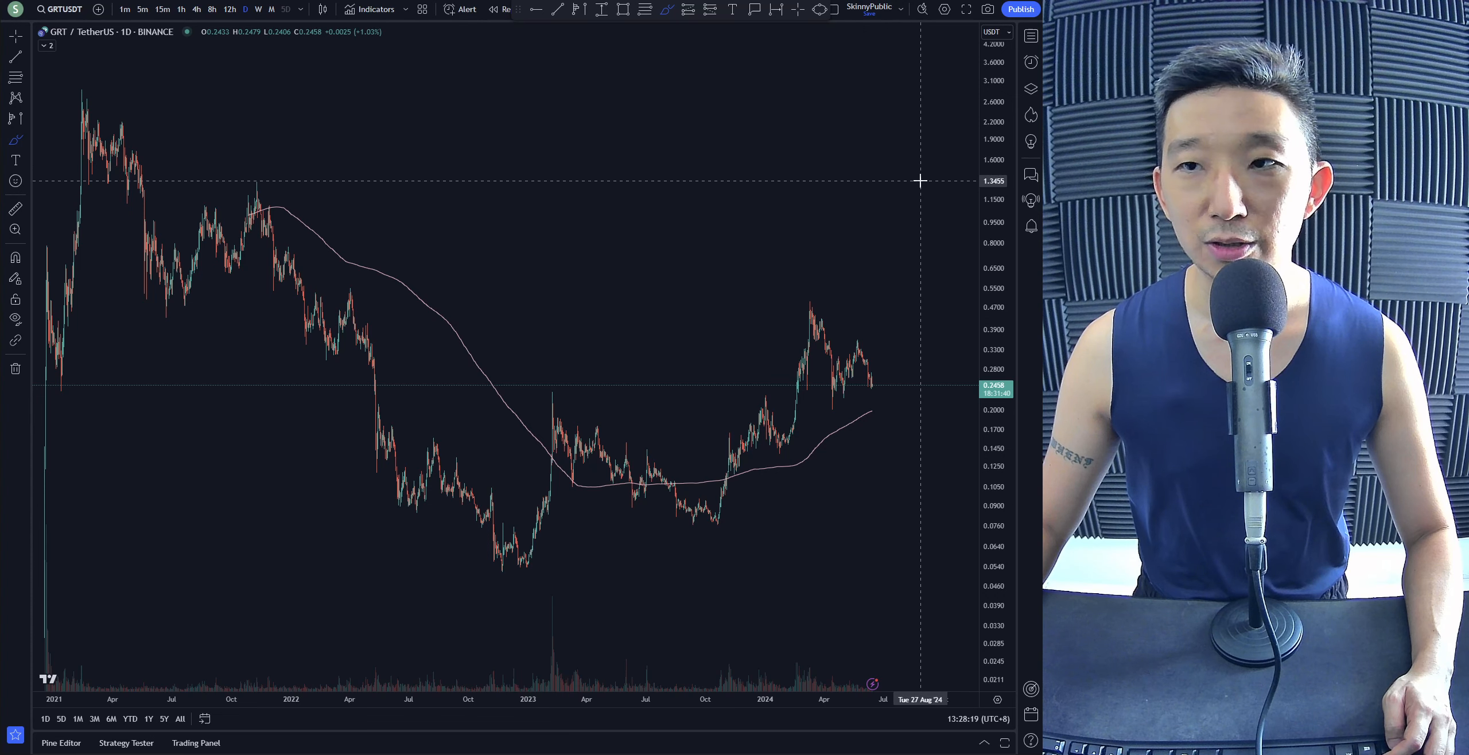
mouse_move(889, 382)
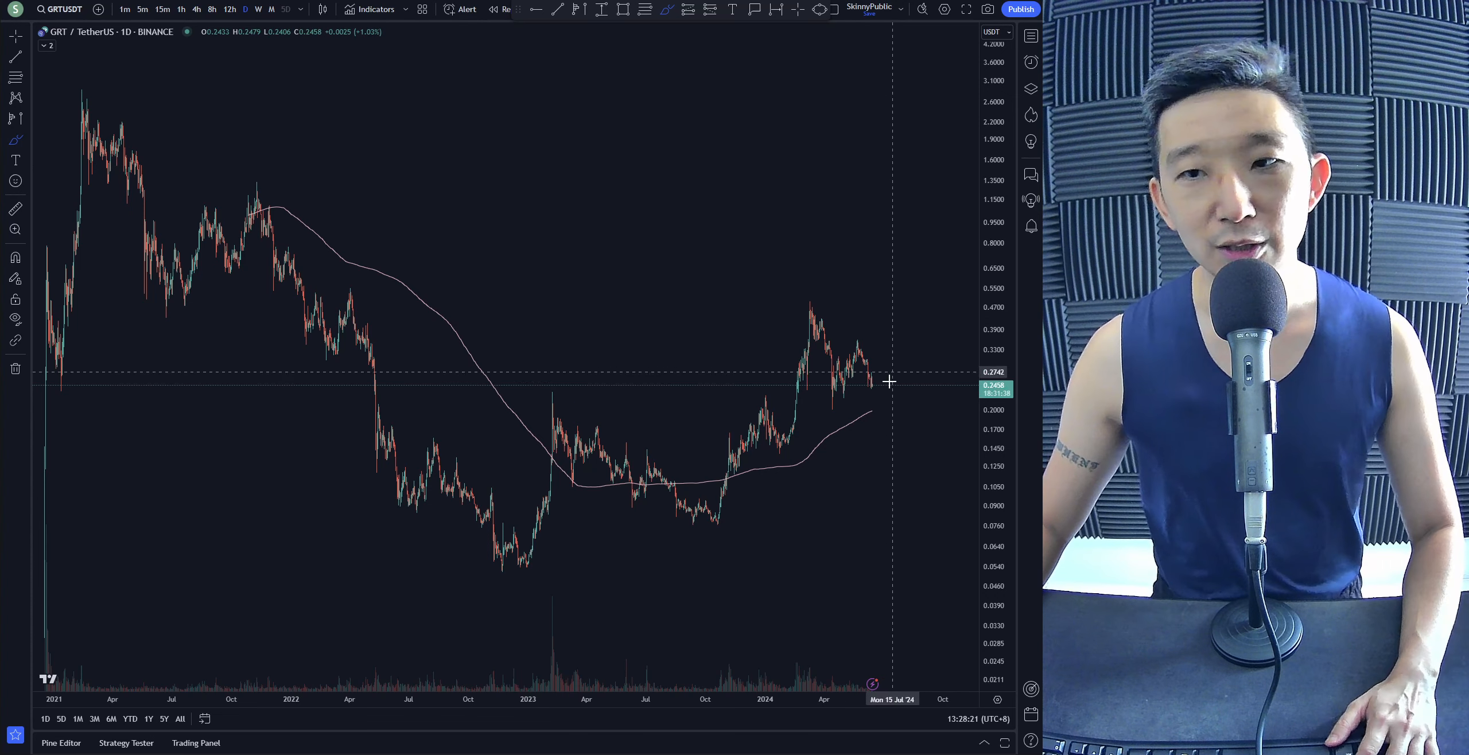
mouse_move(460, 299)
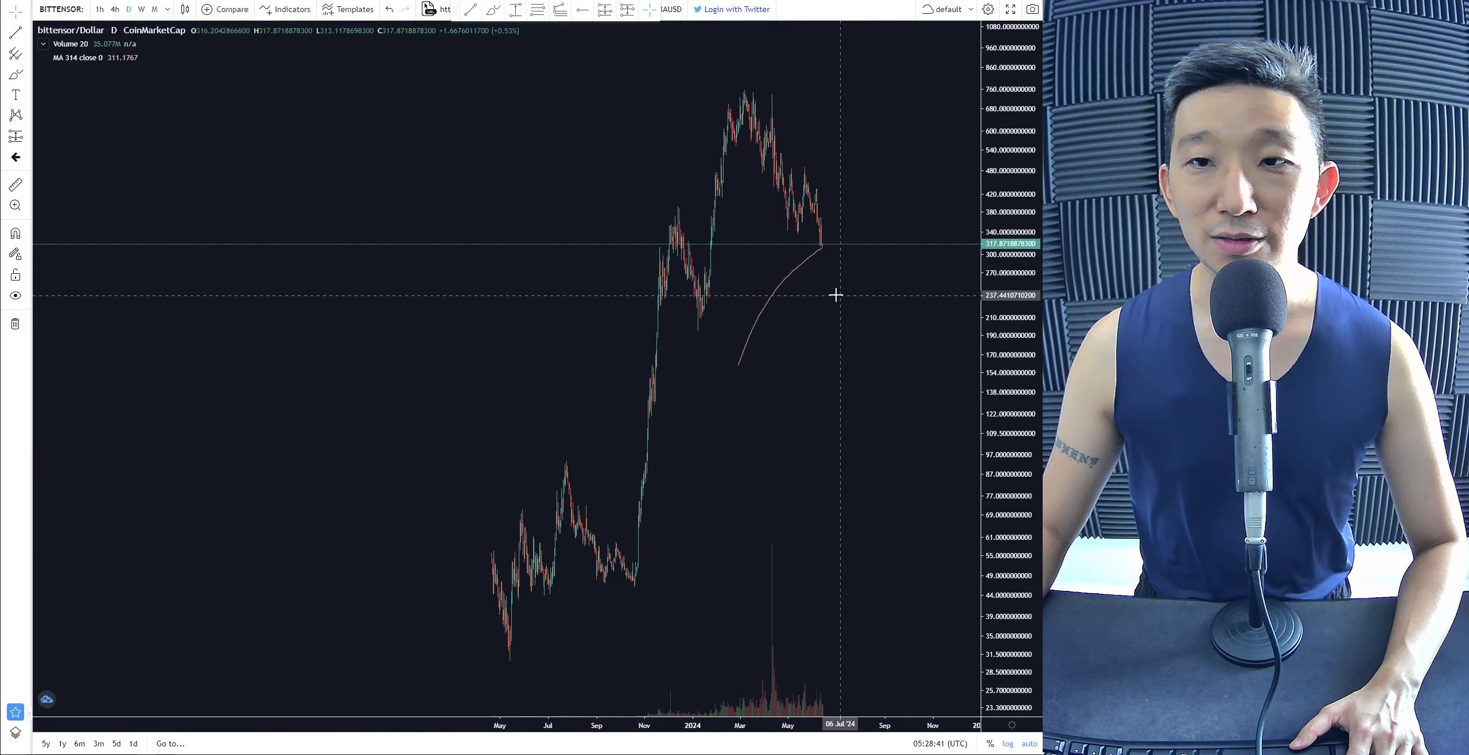
mouse_move(824, 248)
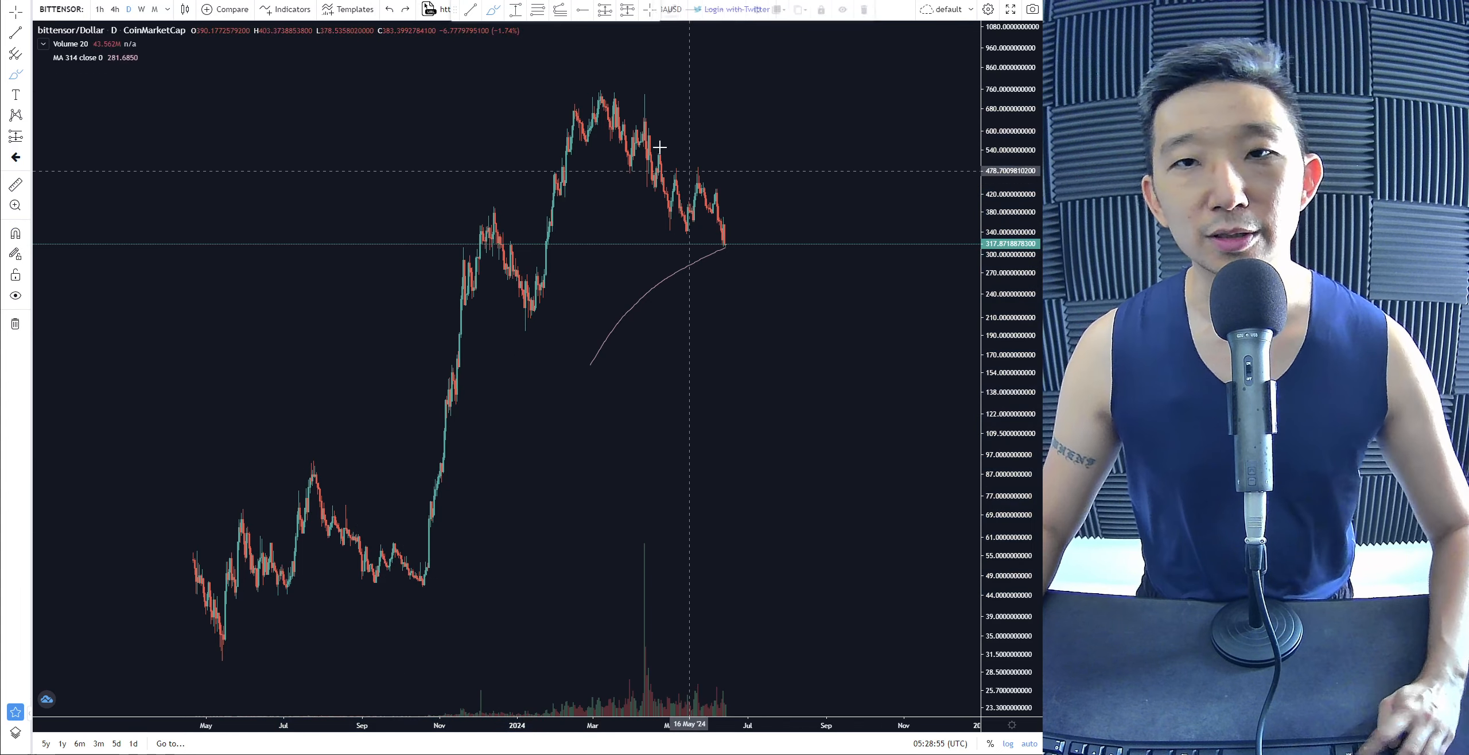
Step: Brush a rising curve under recent Bittensor prices and circle the February consolidation
left_click_drag(581, 87, 724, 253)
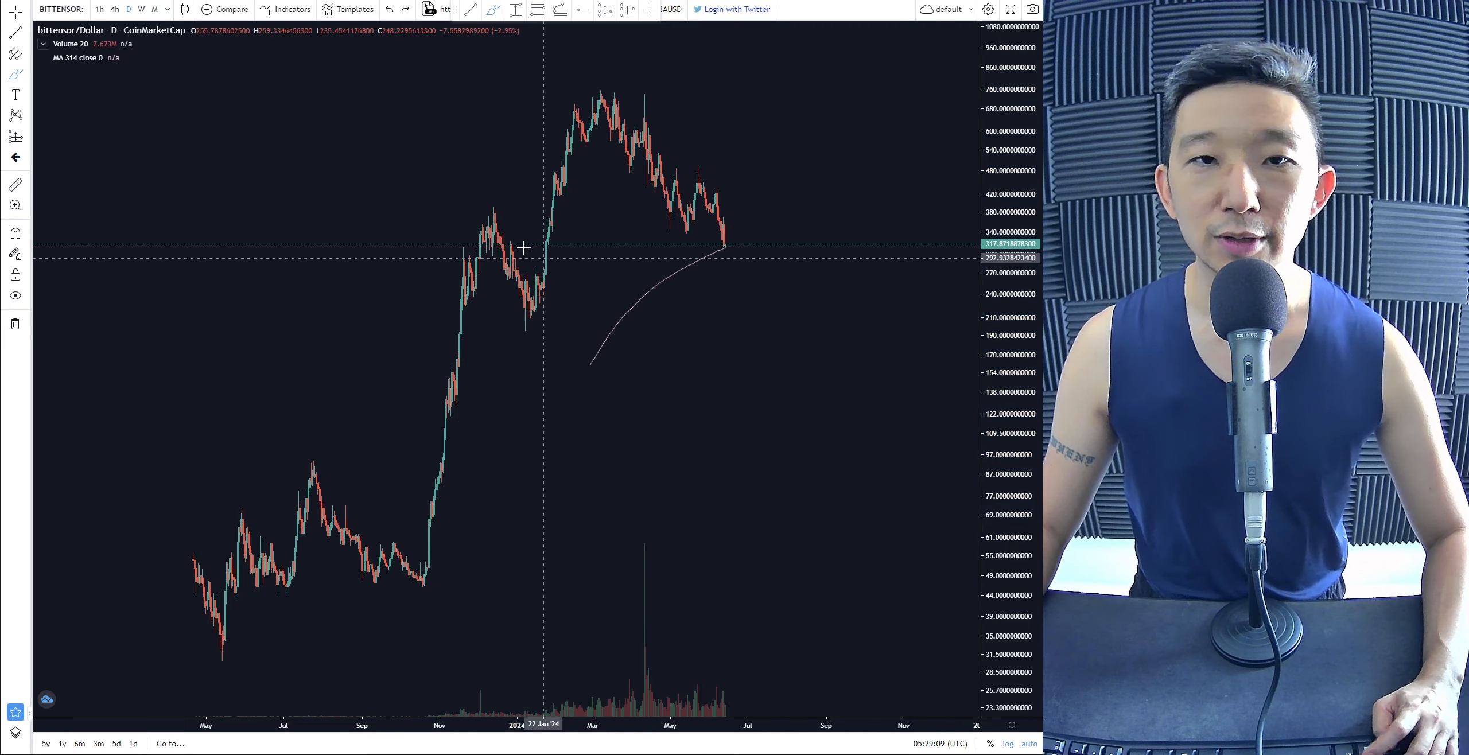
mouse_move(696, 276)
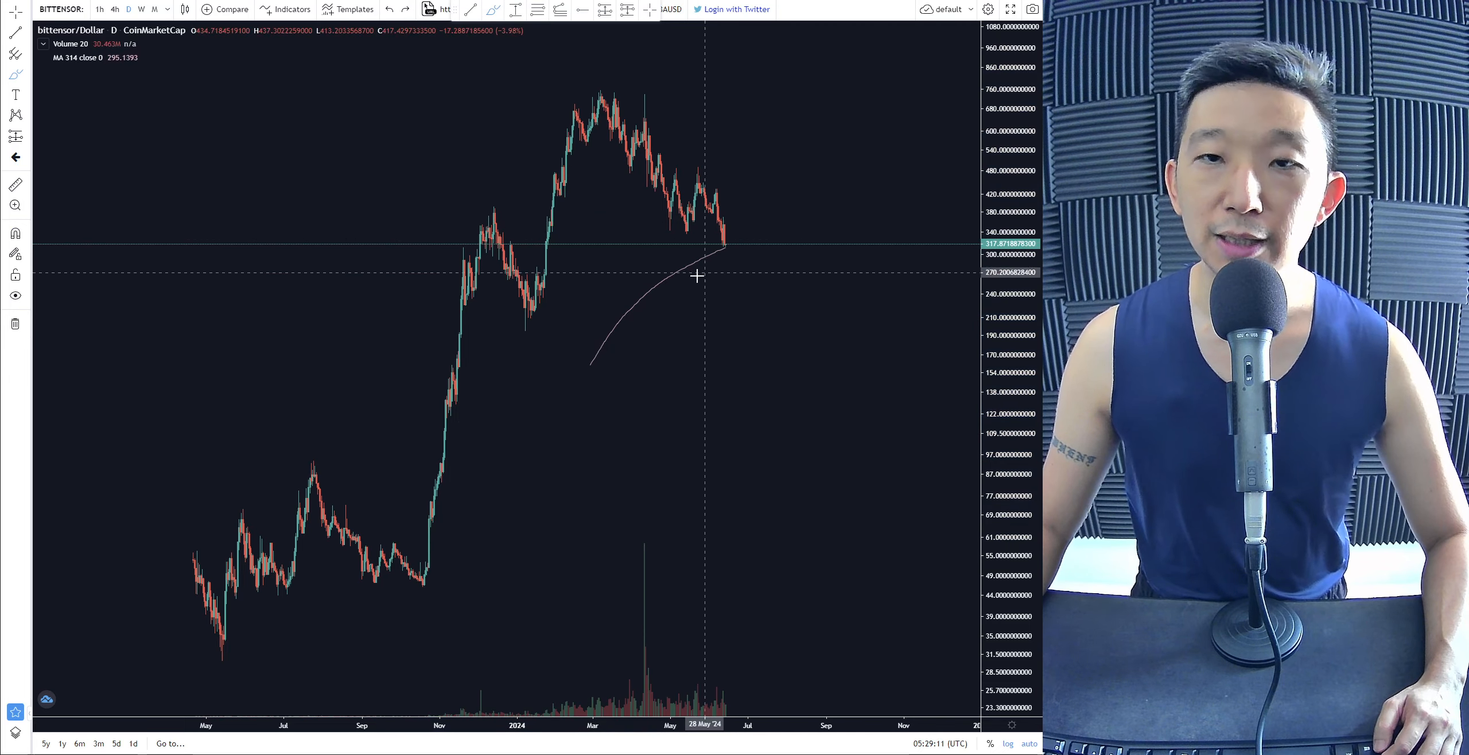
left_click_drag(441, 238, 586, 324)
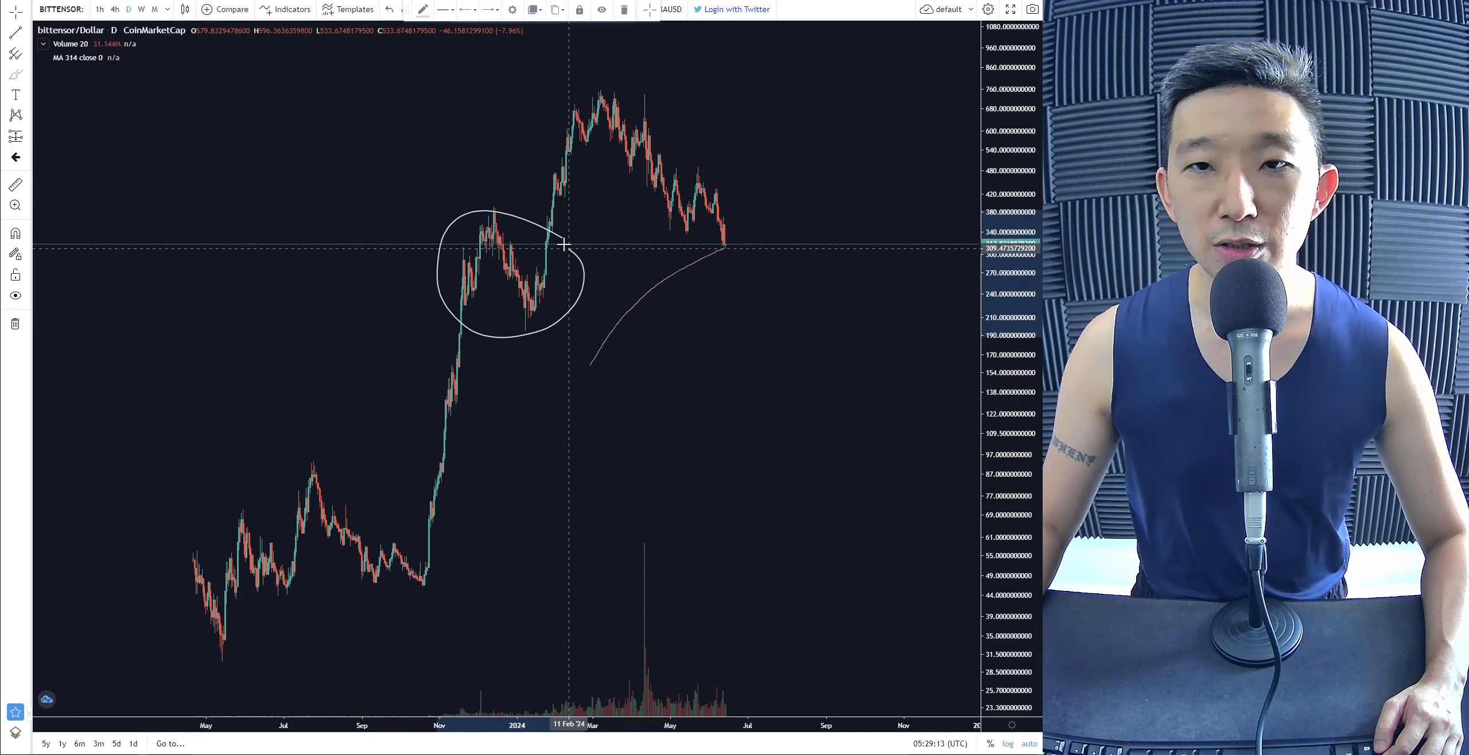
mouse_move(757, 278)
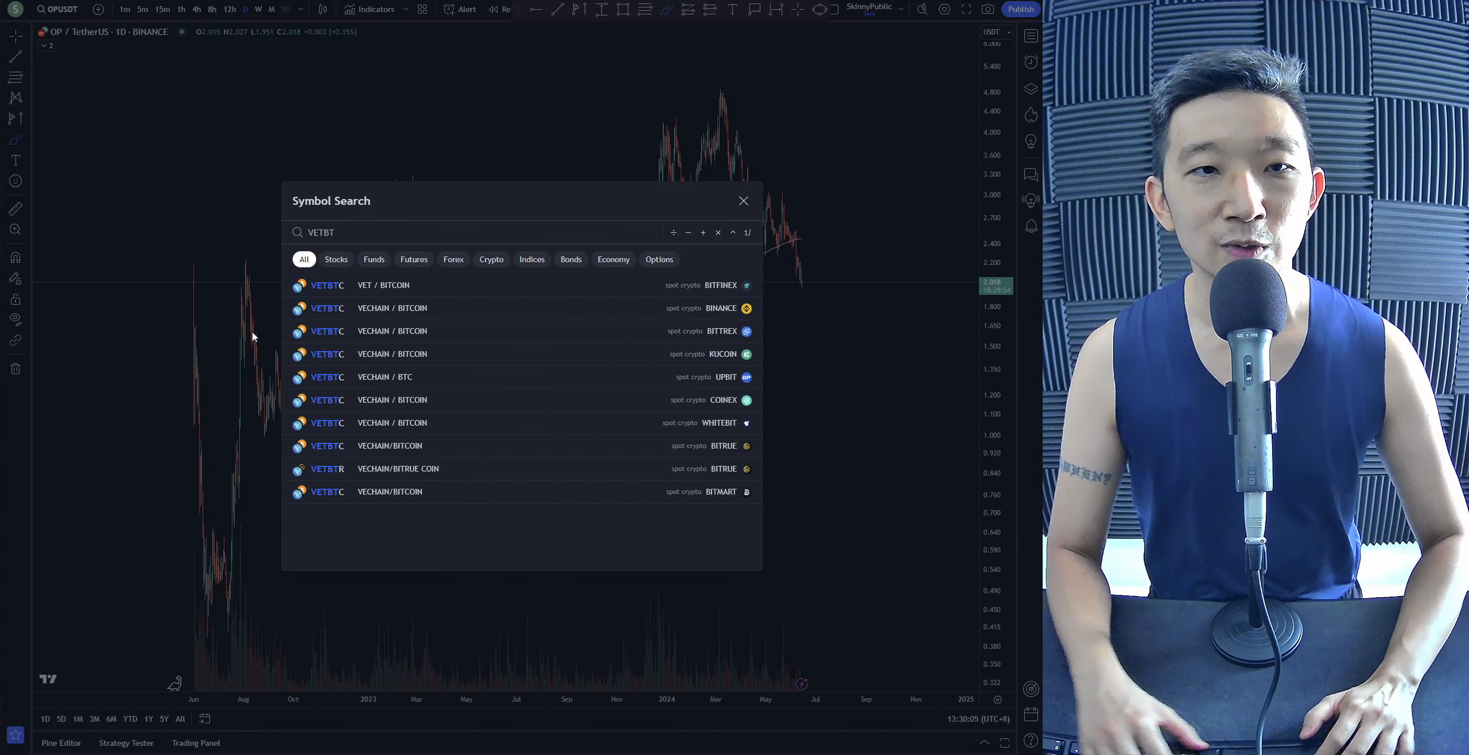
Step: Load the VeChain daily chart from search, then enter MKRBTC as the next symbol
left_click(391, 307)
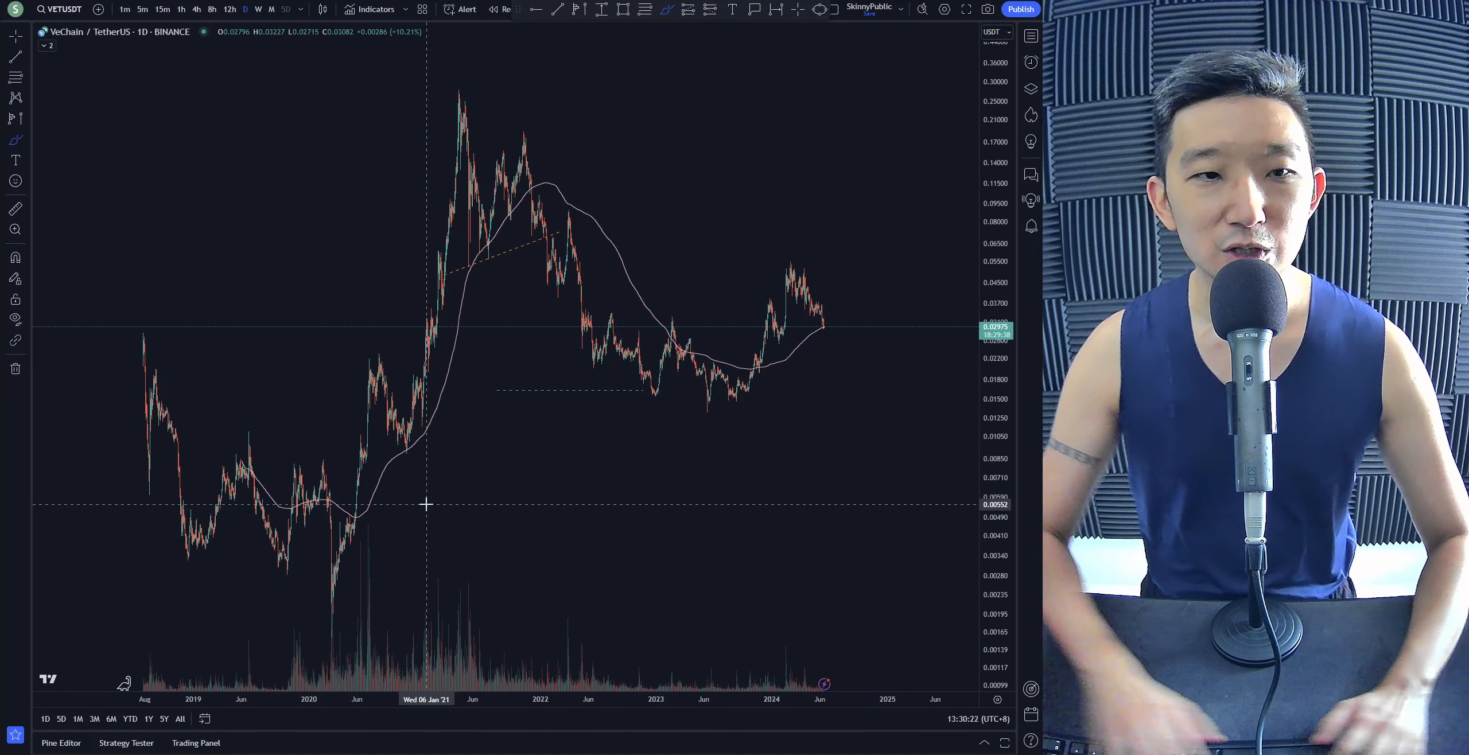
type("MKRBTC")
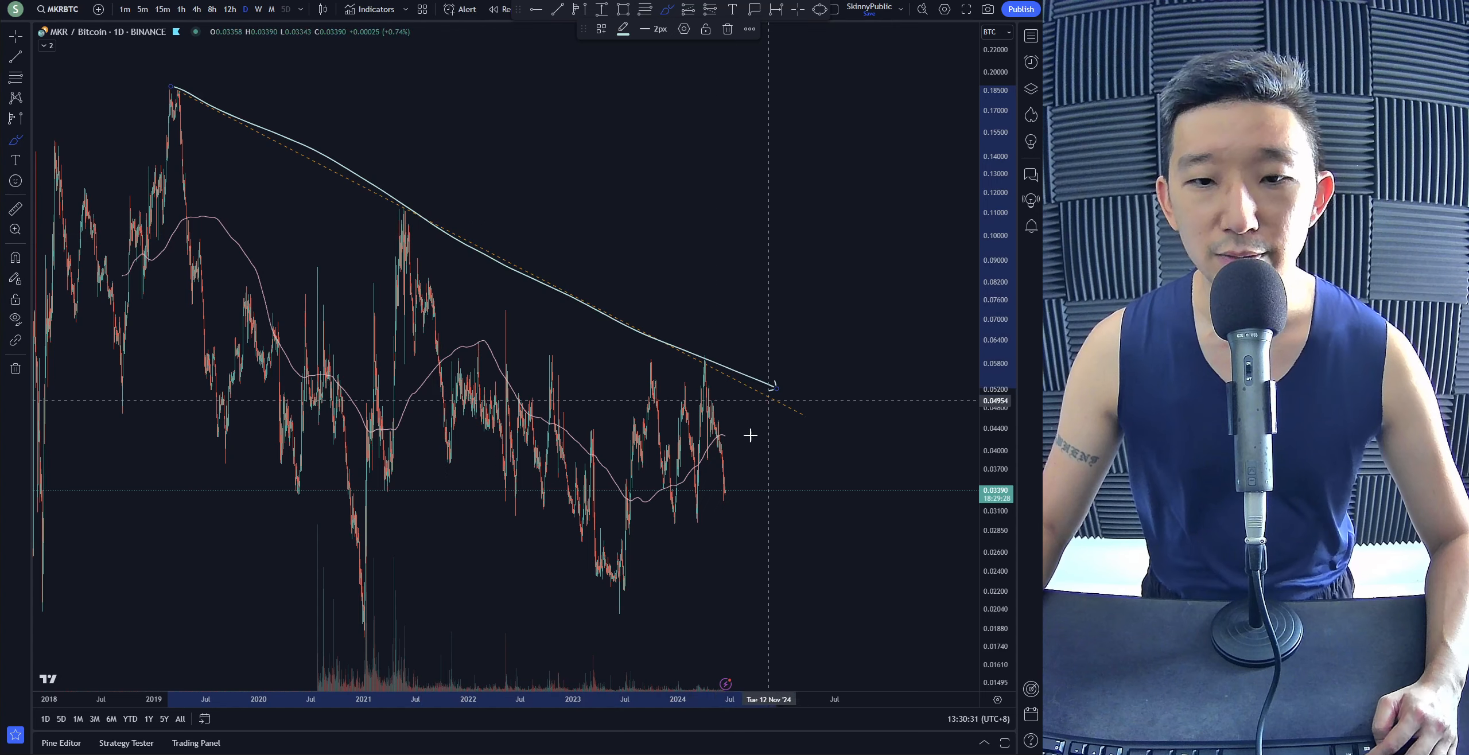
Step: Trace MKR/BTC's falling highs with arrowed curves, circle the 2023–2024 base, then move to MKR/USDT
left_click_drag(349, 641, 956, 573)
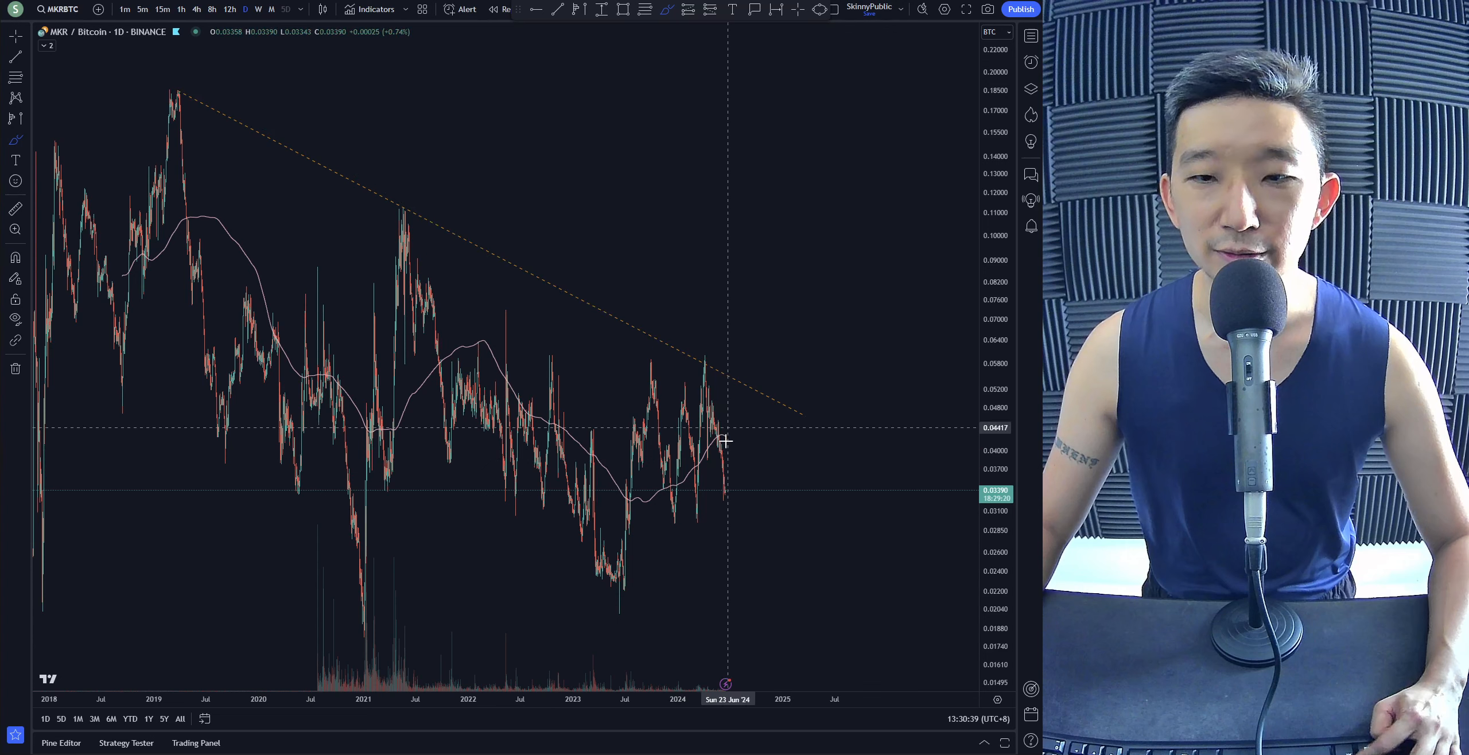
left_click_drag(689, 350, 733, 497)
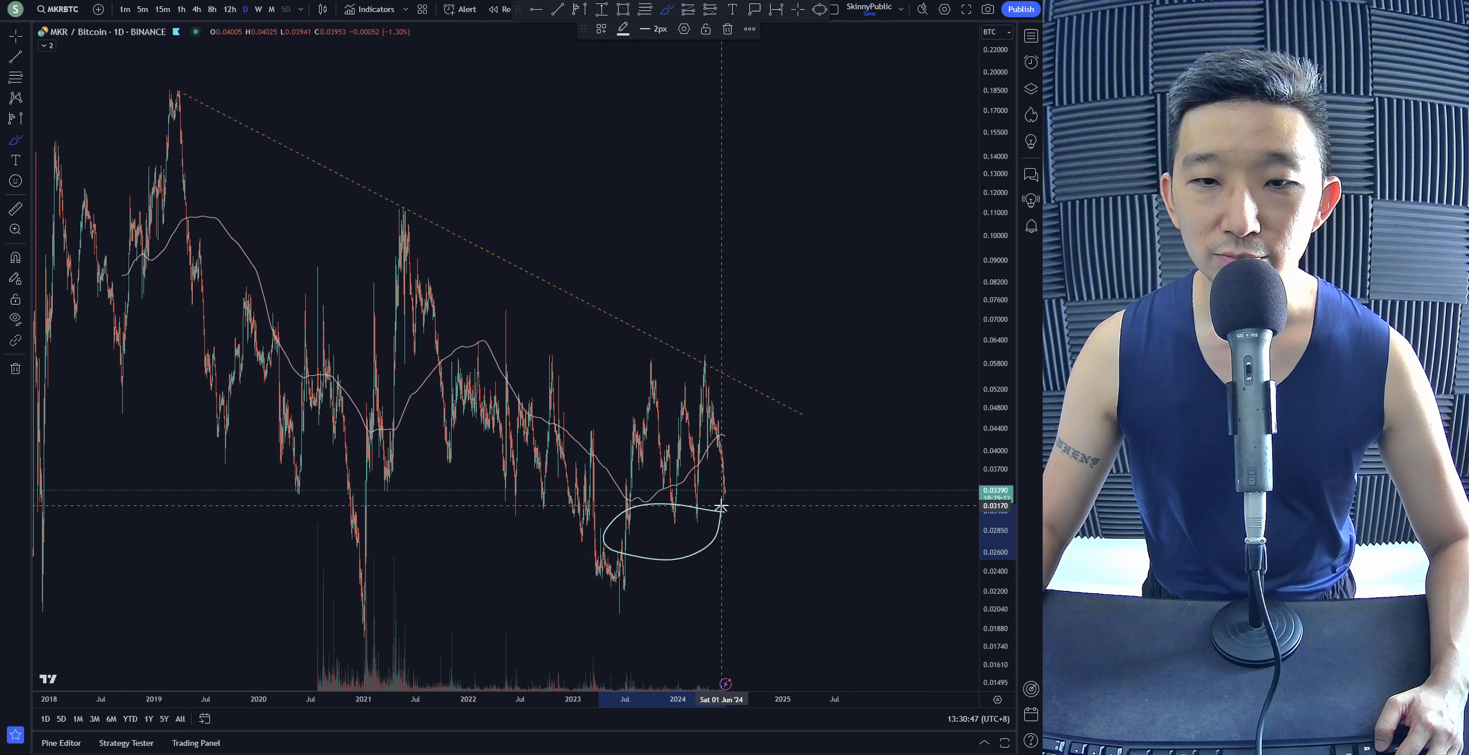
left_click_drag(716, 506, 844, 412)
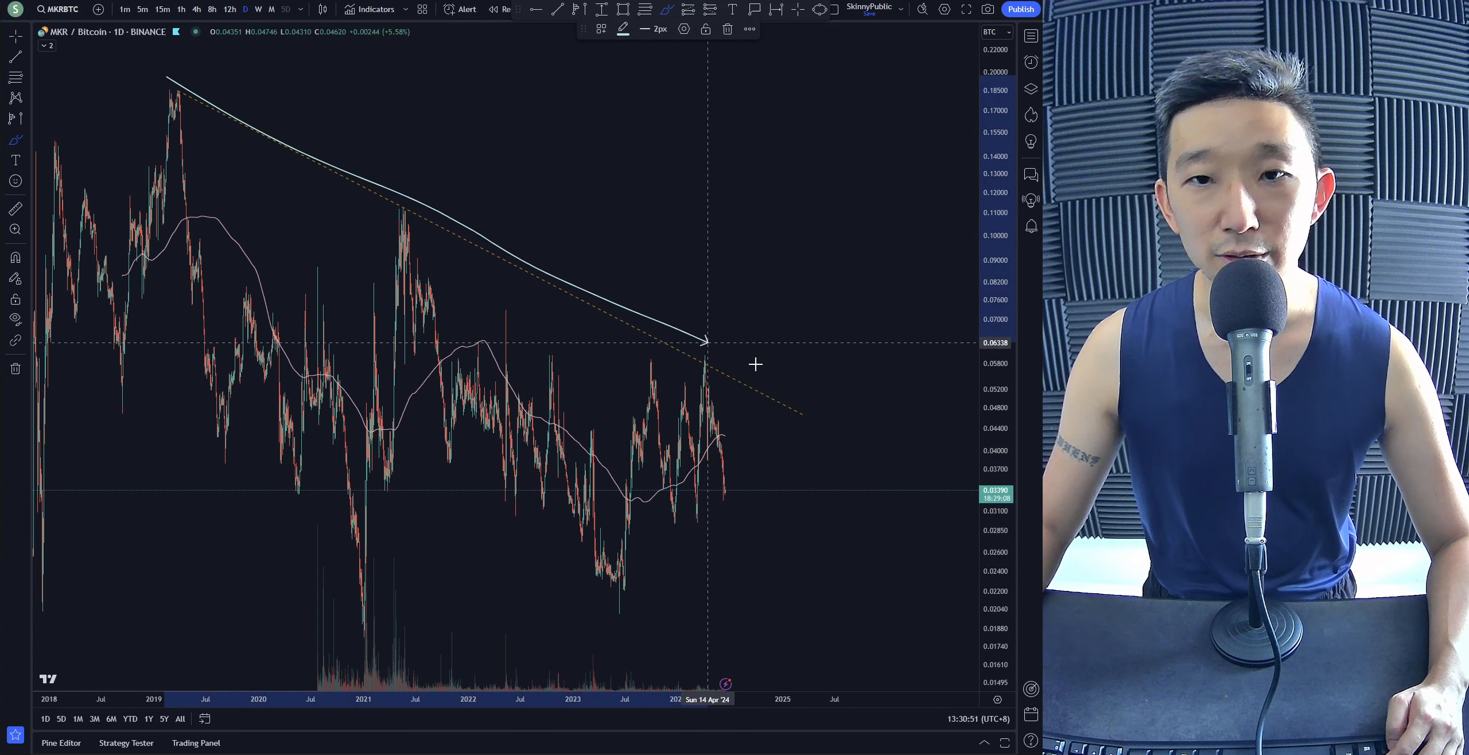
left_click(57, 8)
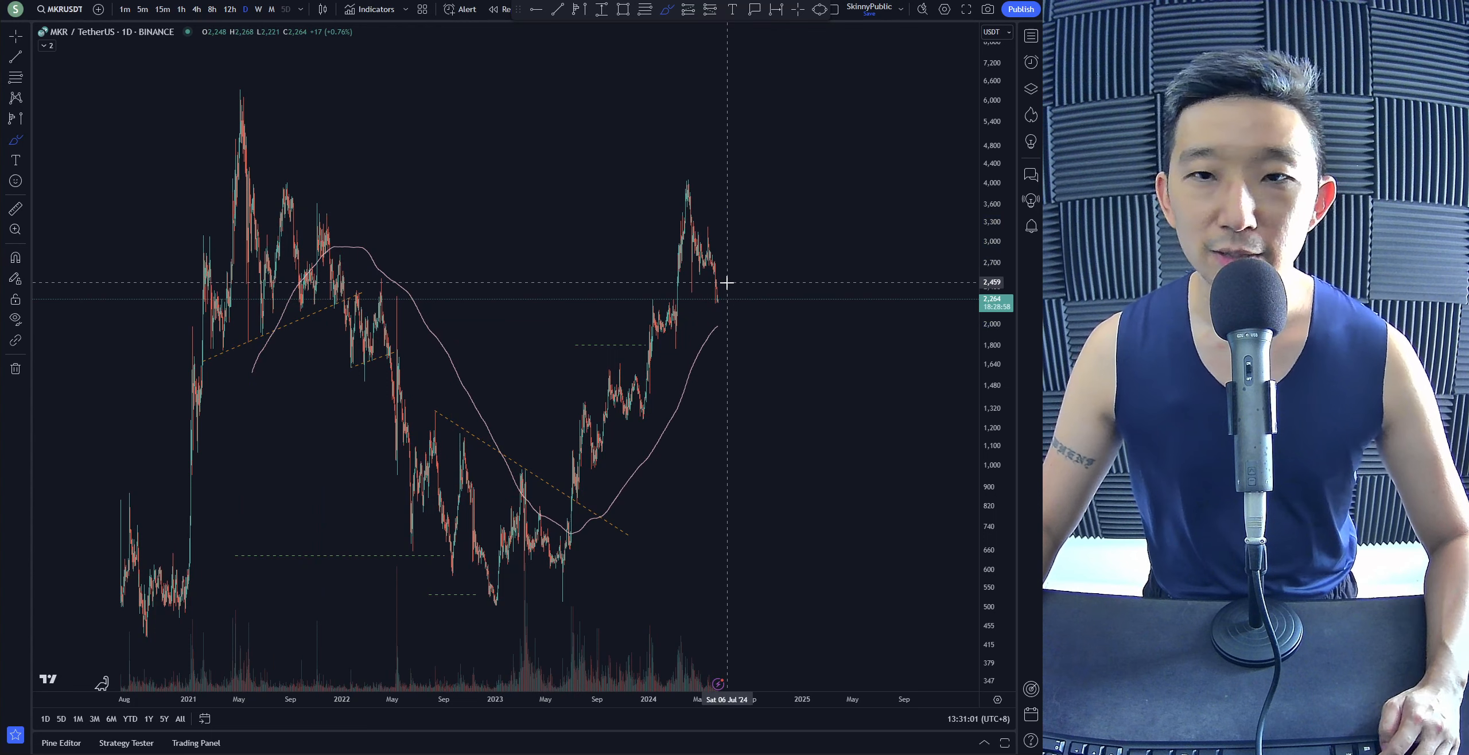
mouse_move(506, 601)
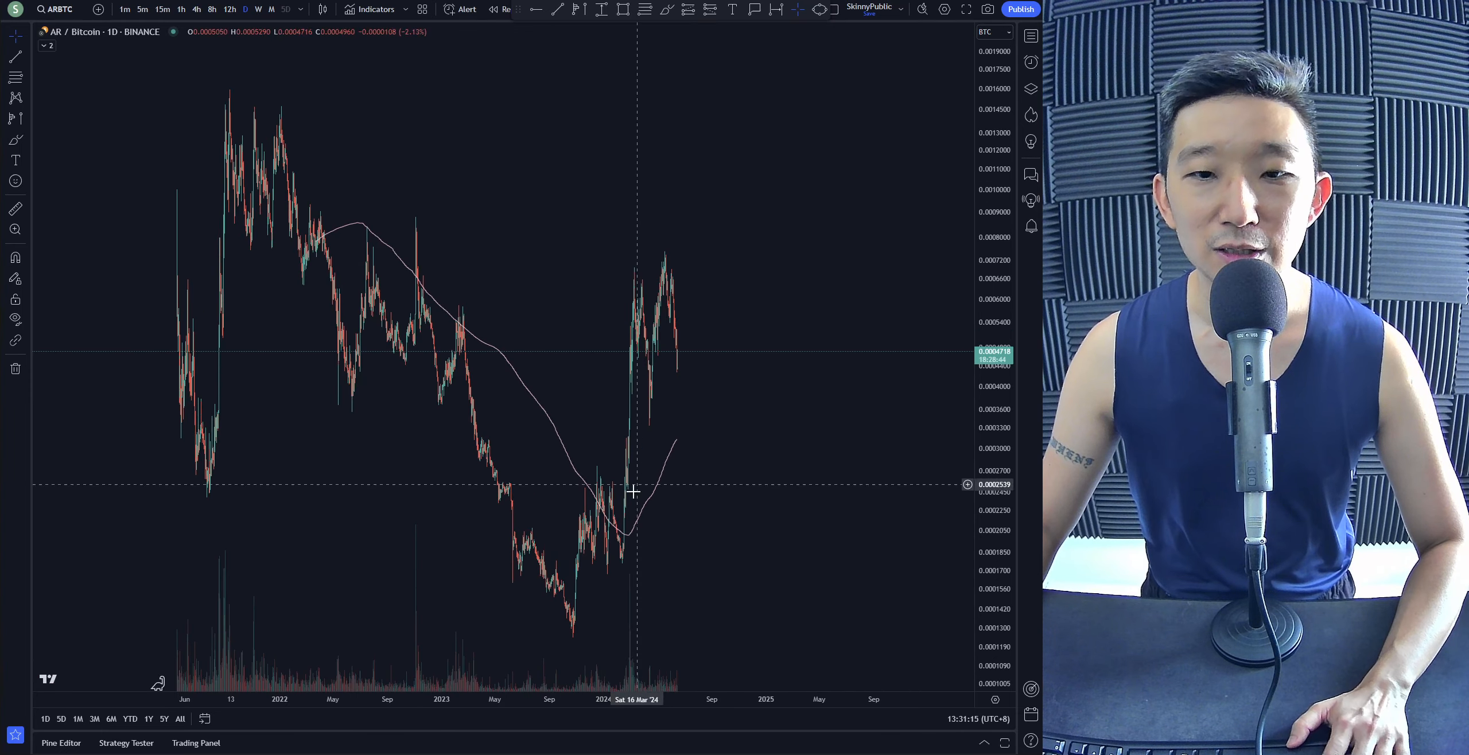
mouse_move(697, 343)
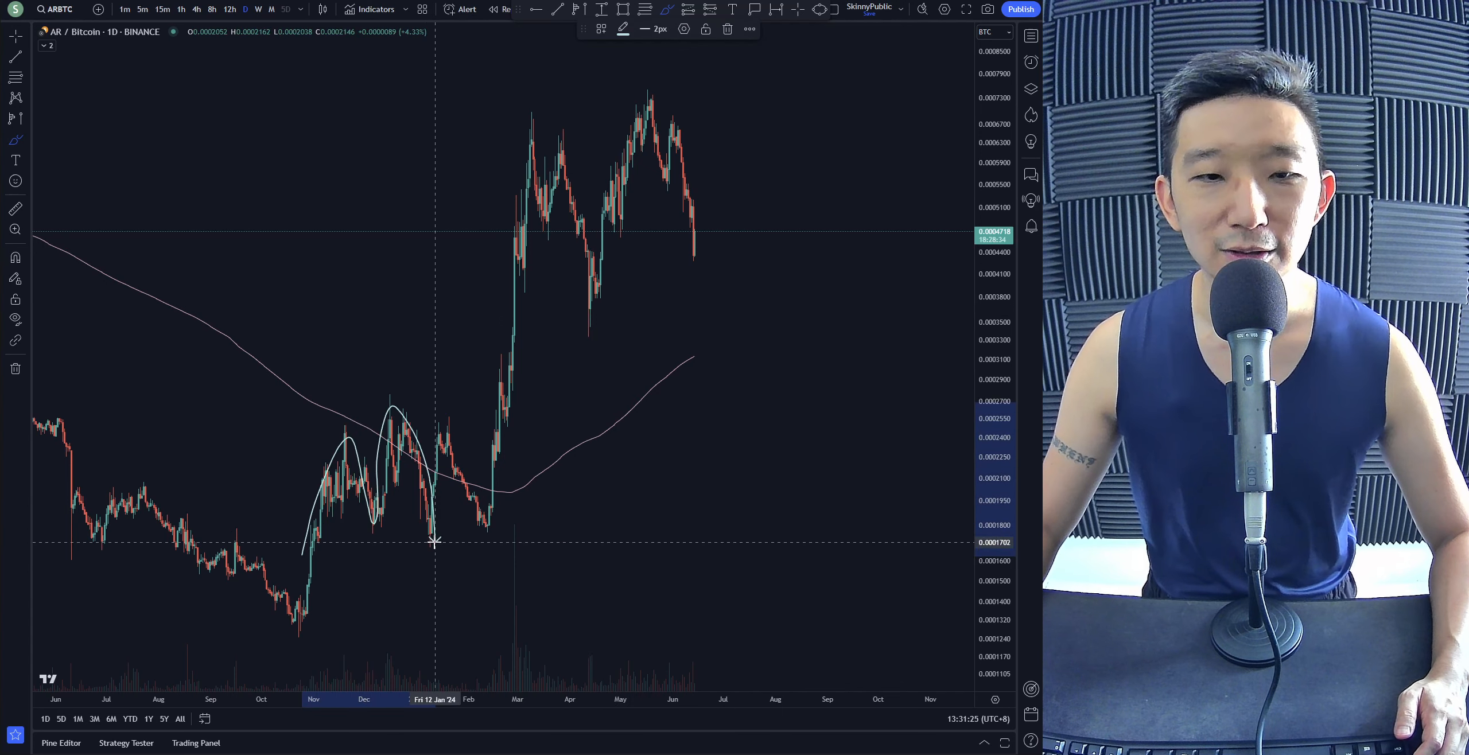
Step: Sketch waves over AR/BTC's late-2023 rally and a rising arrow from the October low
left_click_drag(434, 541, 532, 143)
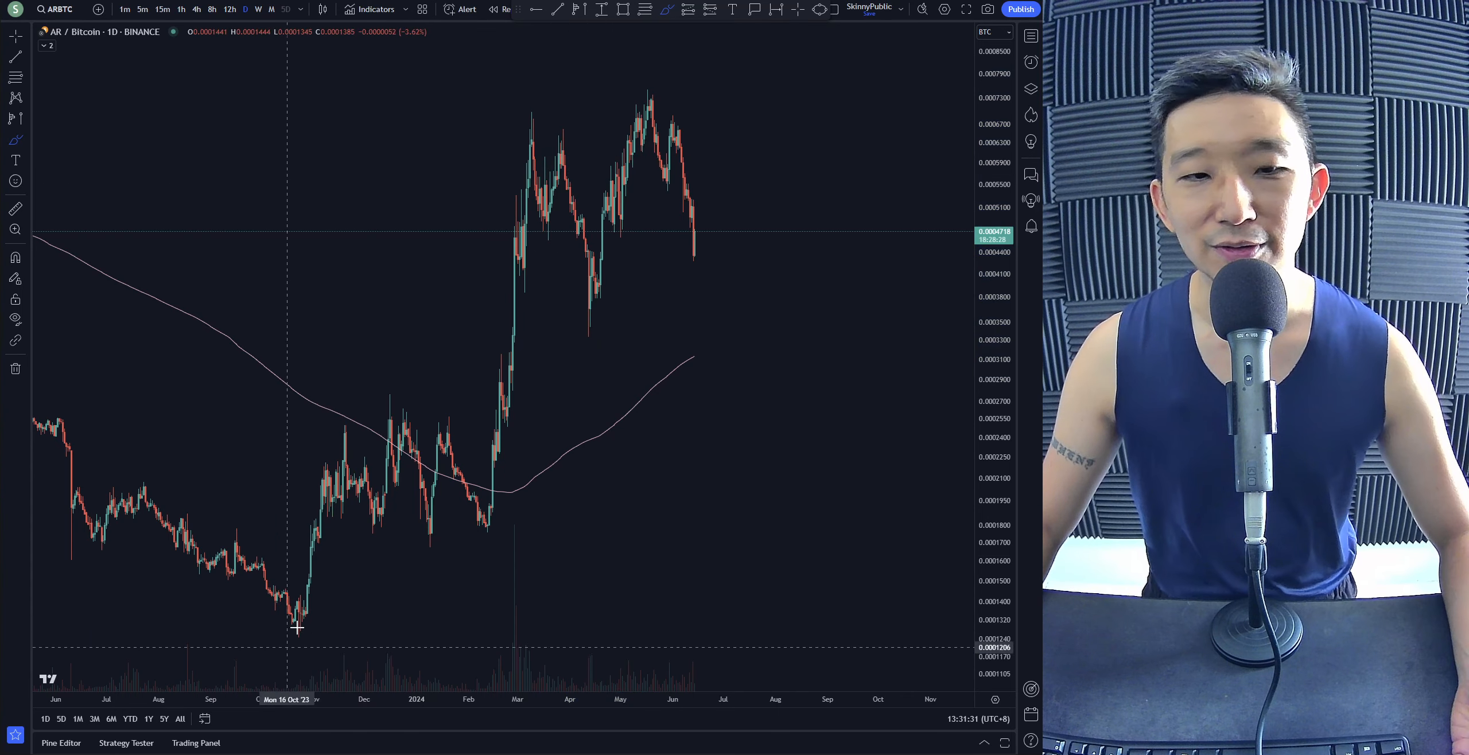
left_click_drag(295, 633, 502, 459)
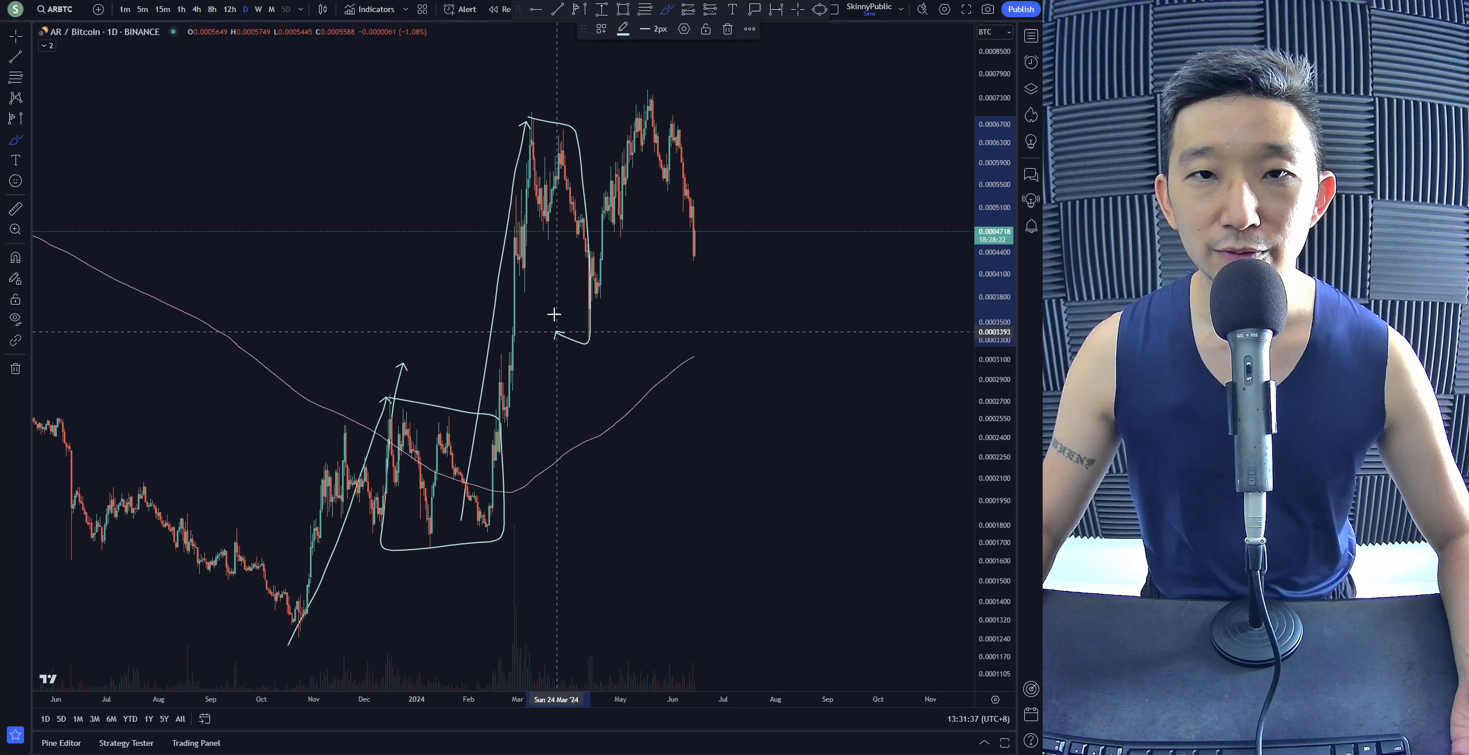
mouse_move(841, 301)
type("AR")
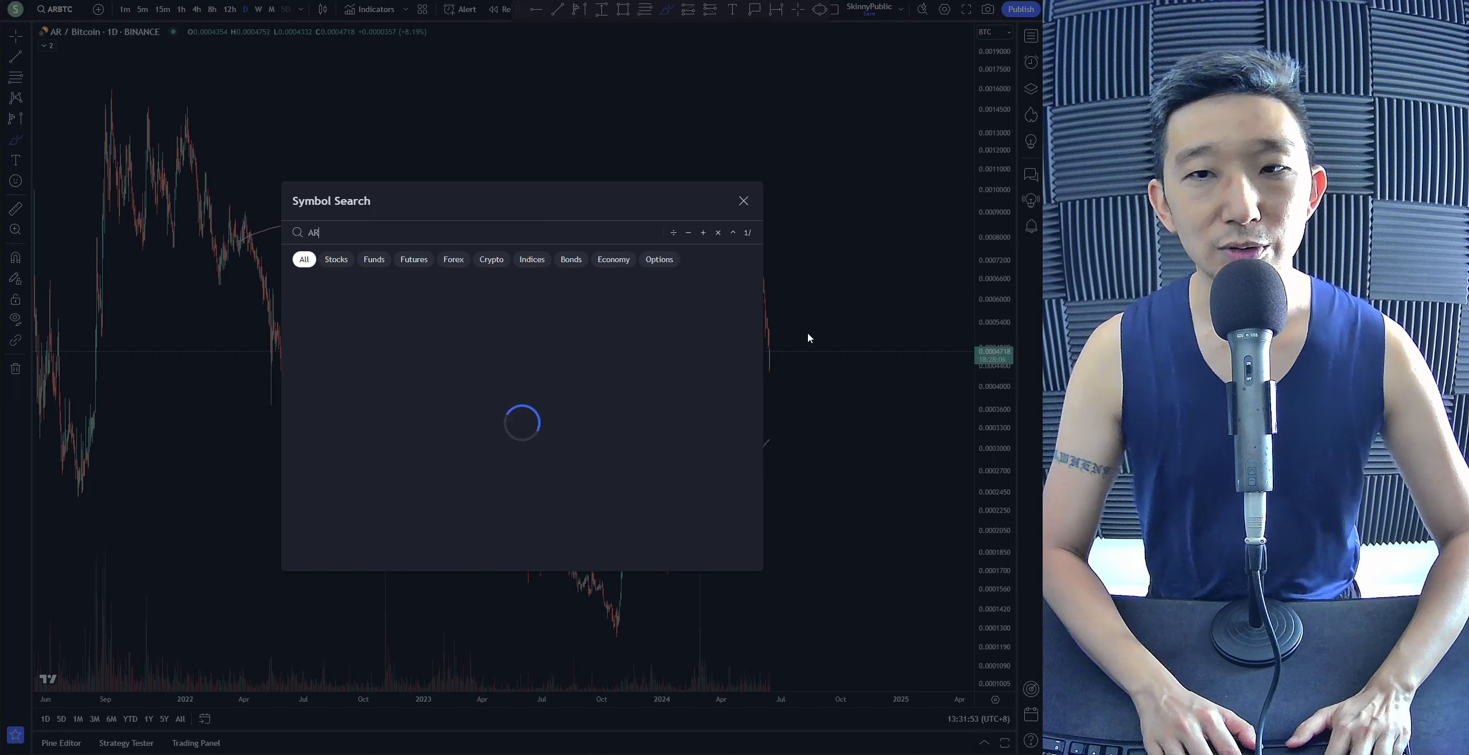
Step: Load BINANCE:ARUSDT and brush a rising wedge with upward arrows on recent prices
type("BINANCE:ARUSDT")
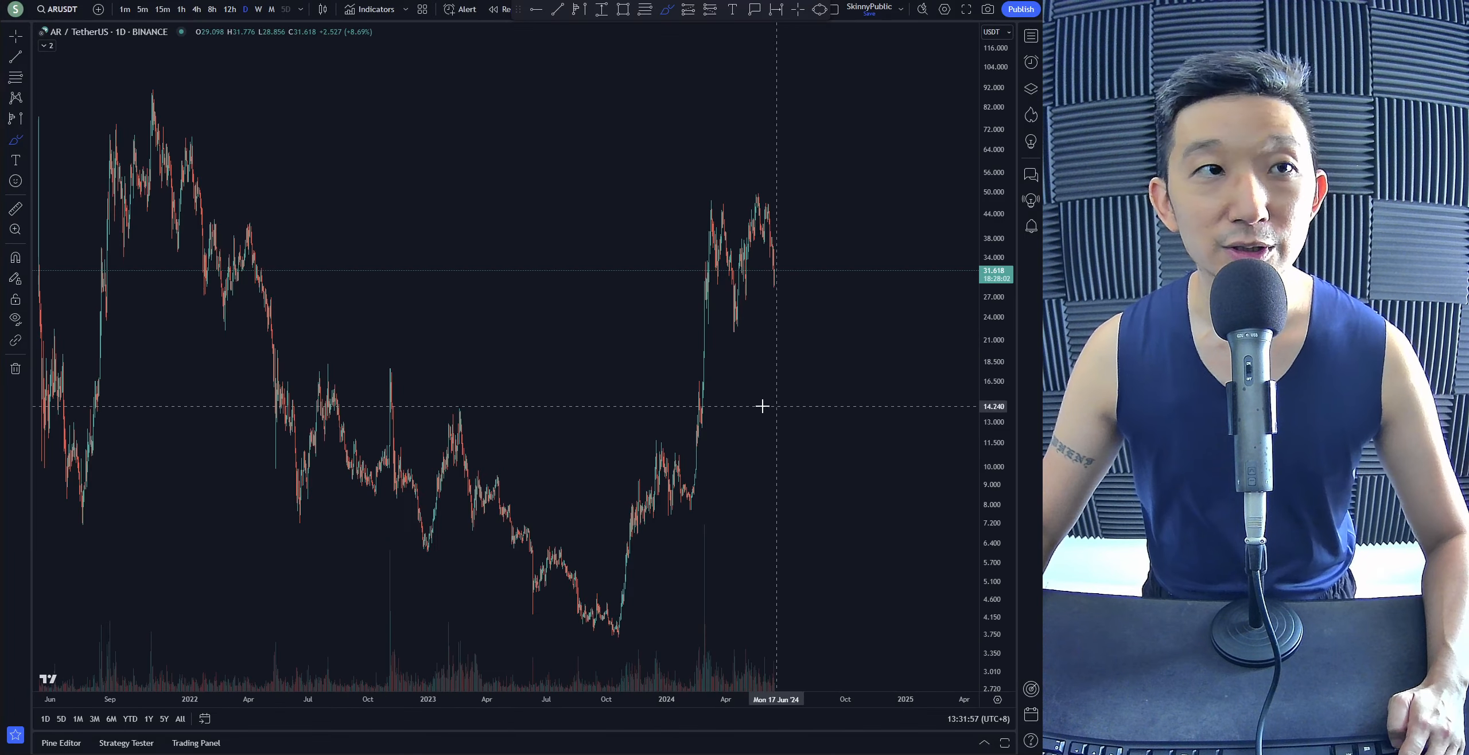
left_click_drag(242, 246, 804, 324)
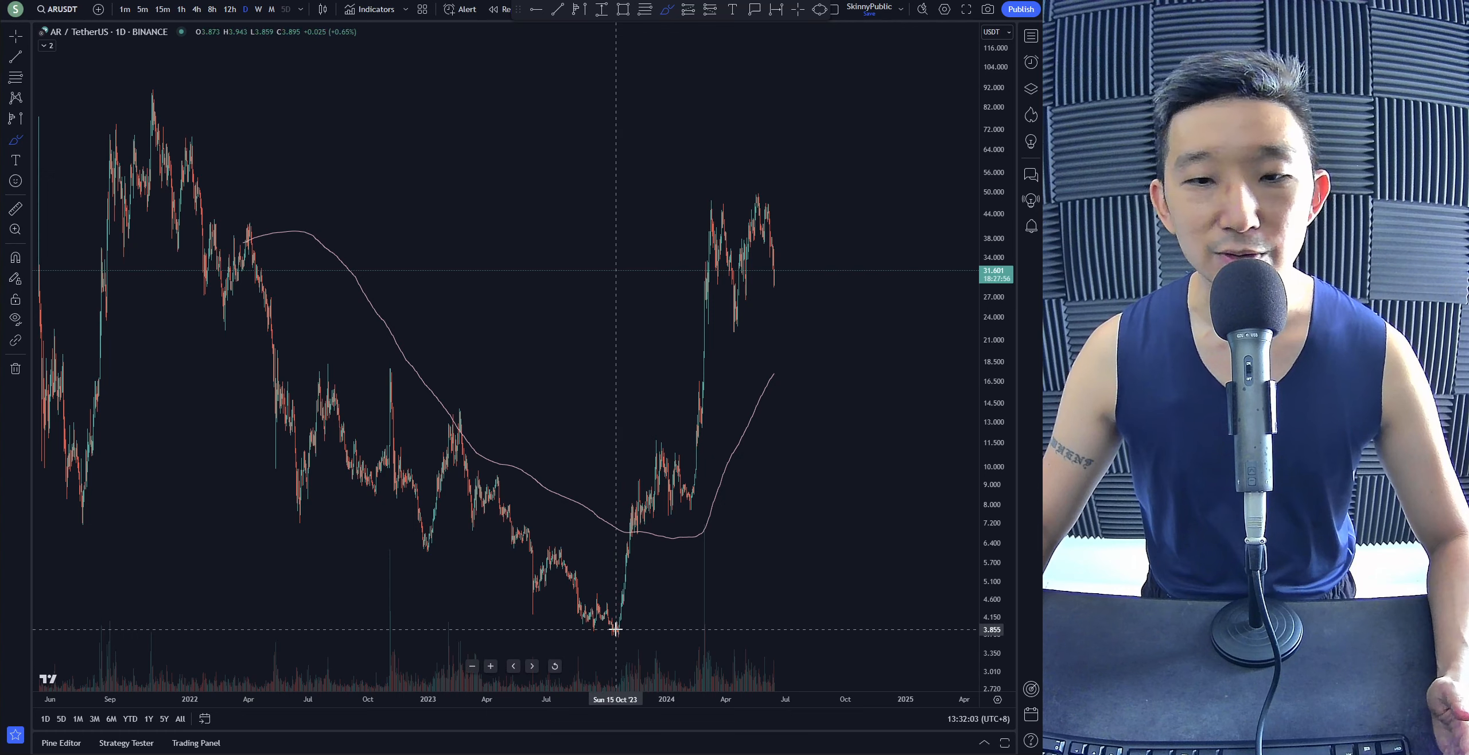
left_click_drag(619, 630, 731, 328)
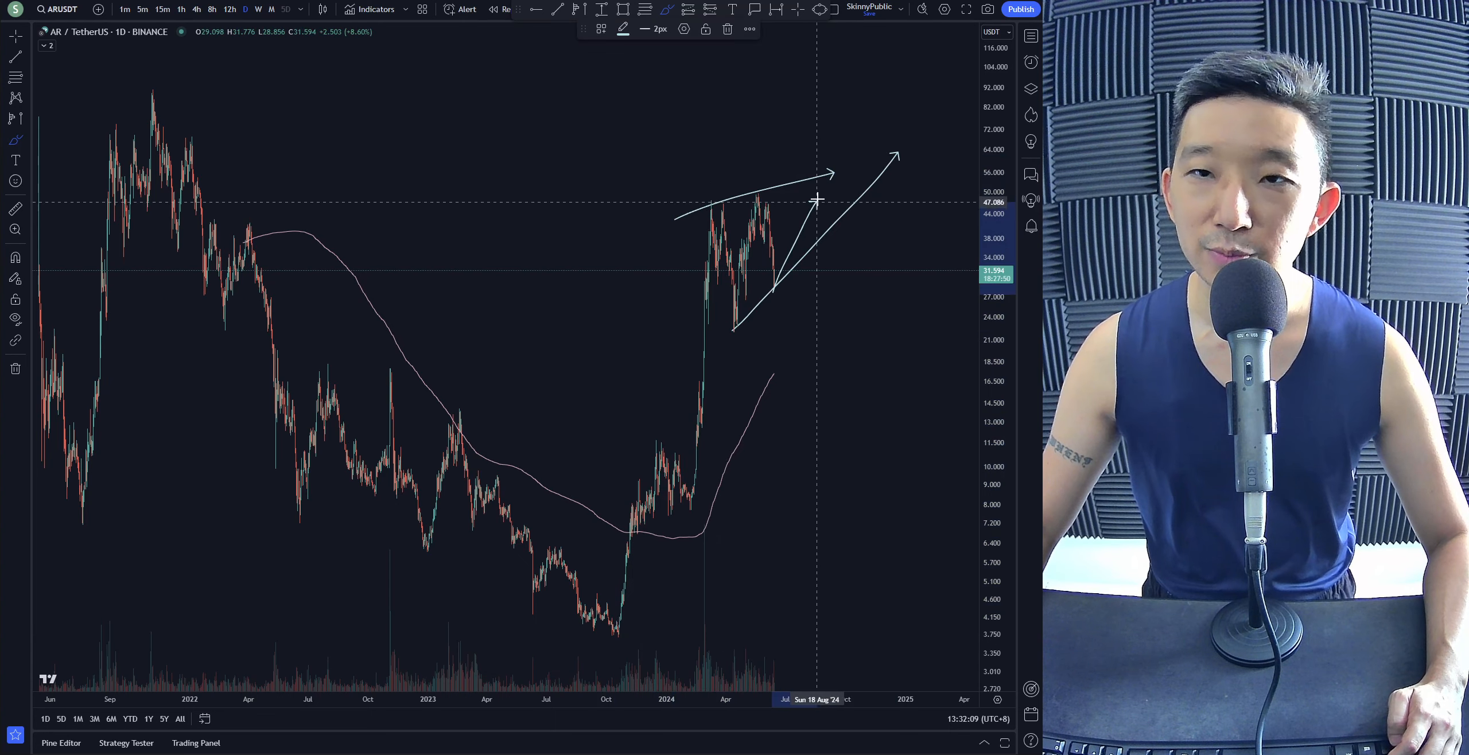
mouse_move(844, 173)
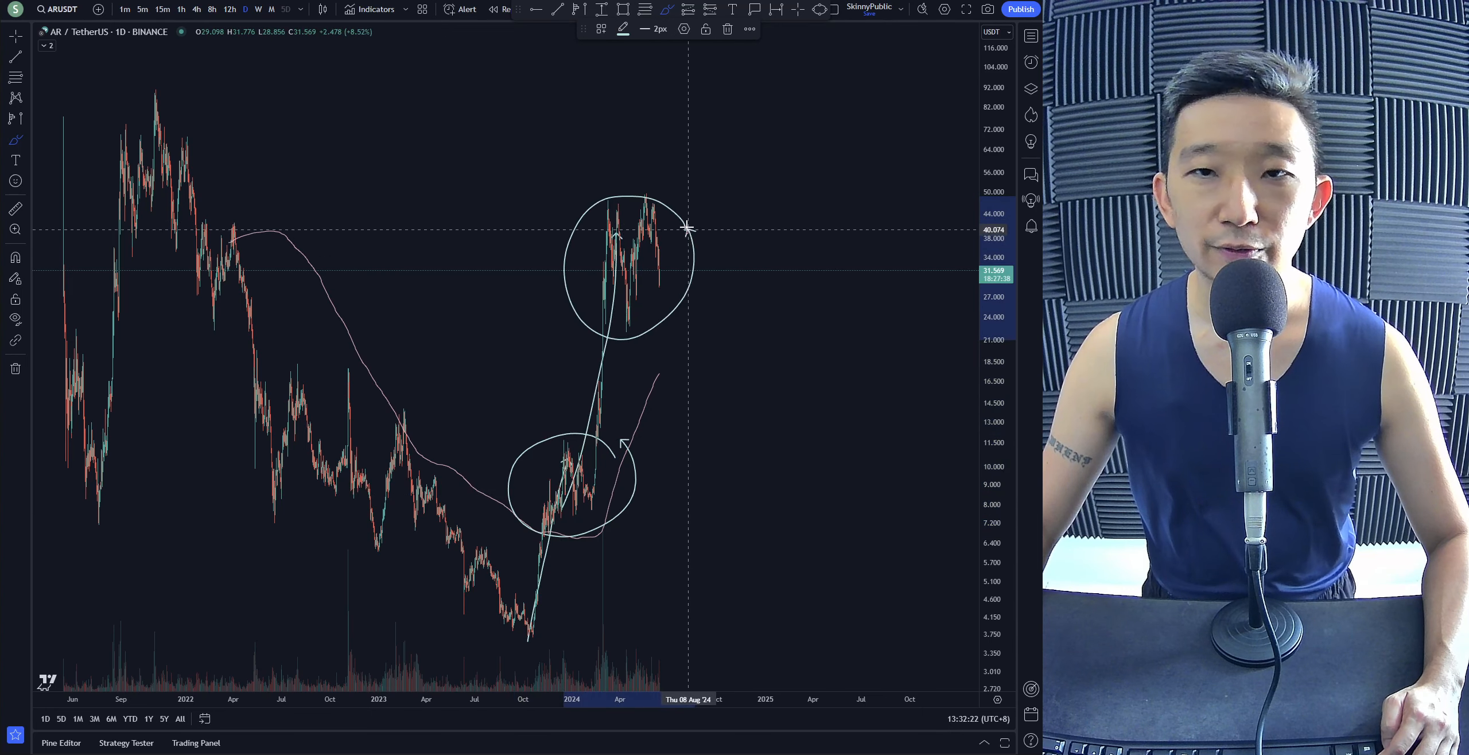
Step: Circle AR's recent trading range near the top and sketch a further move above it
left_click_drag(646, 281, 707, 151)
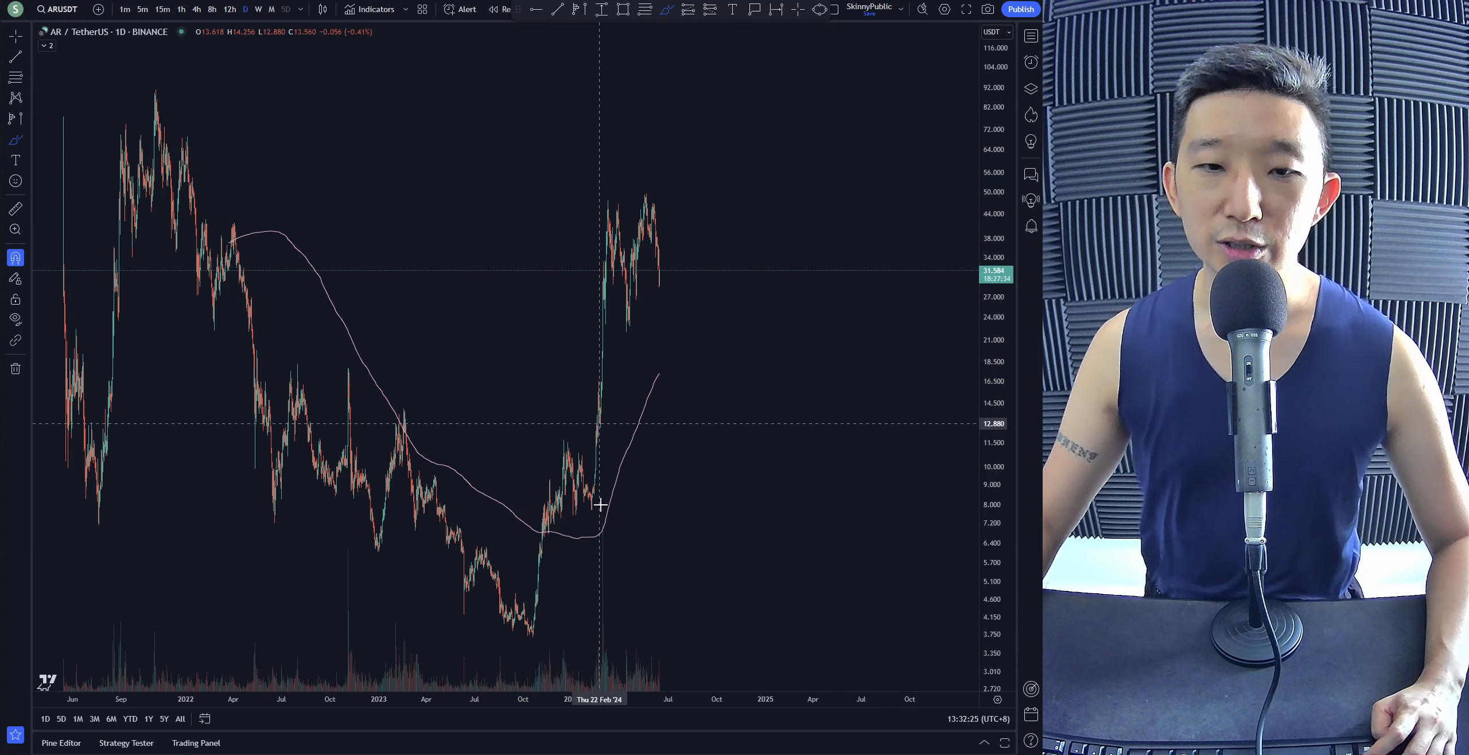
mouse_move(689, 487)
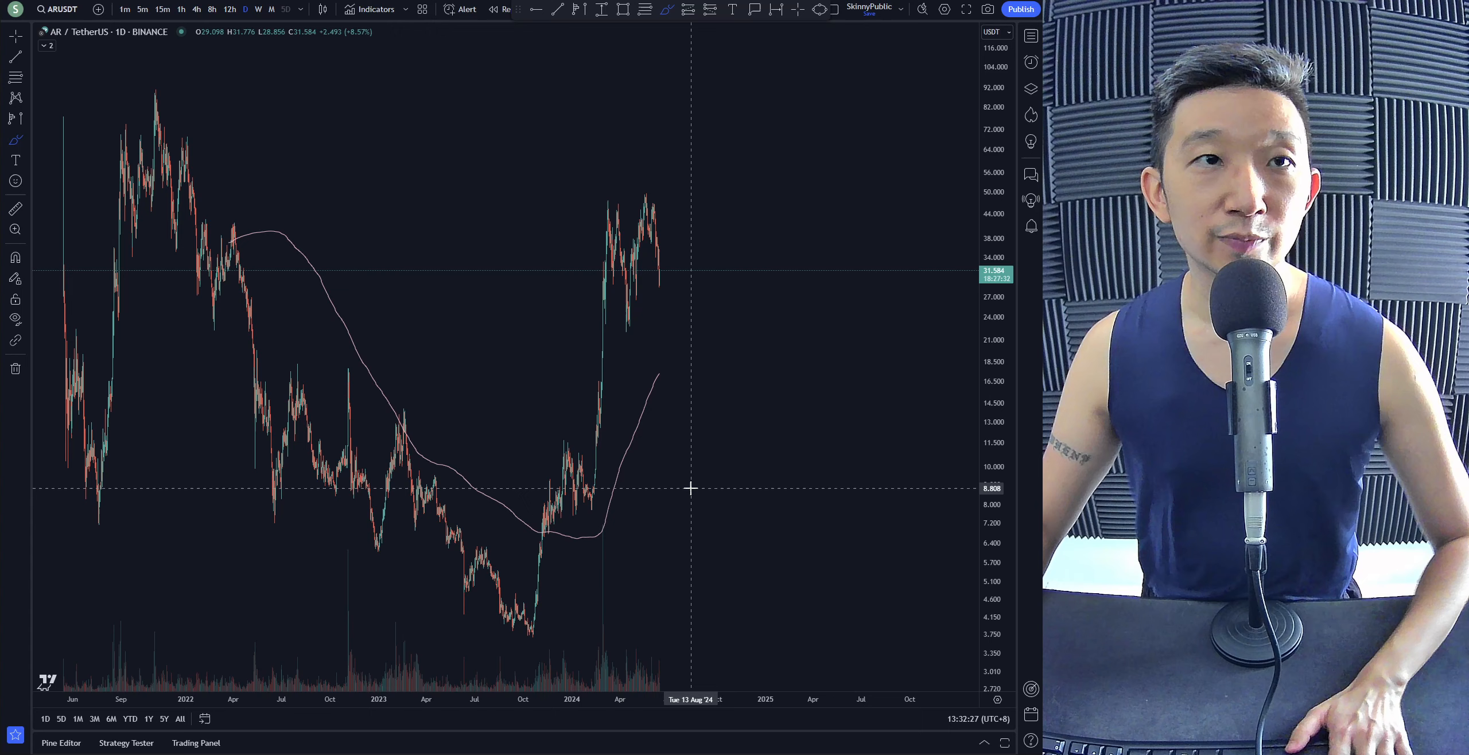
left_click_drag(661, 272, 749, 103)
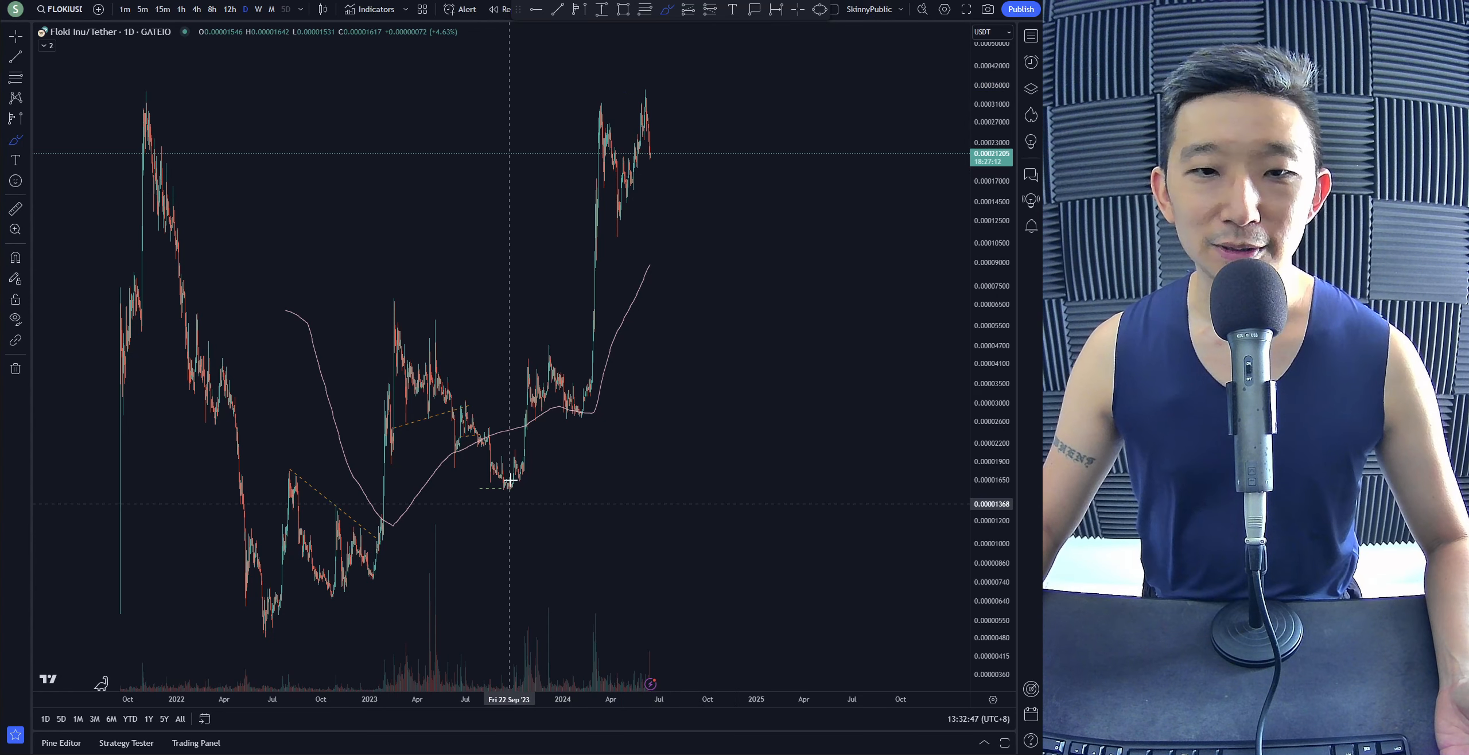
Step: Trace FLOKI's 2024 rally with a rising curve up to the latest peak
left_click_drag(509, 482, 650, 91)
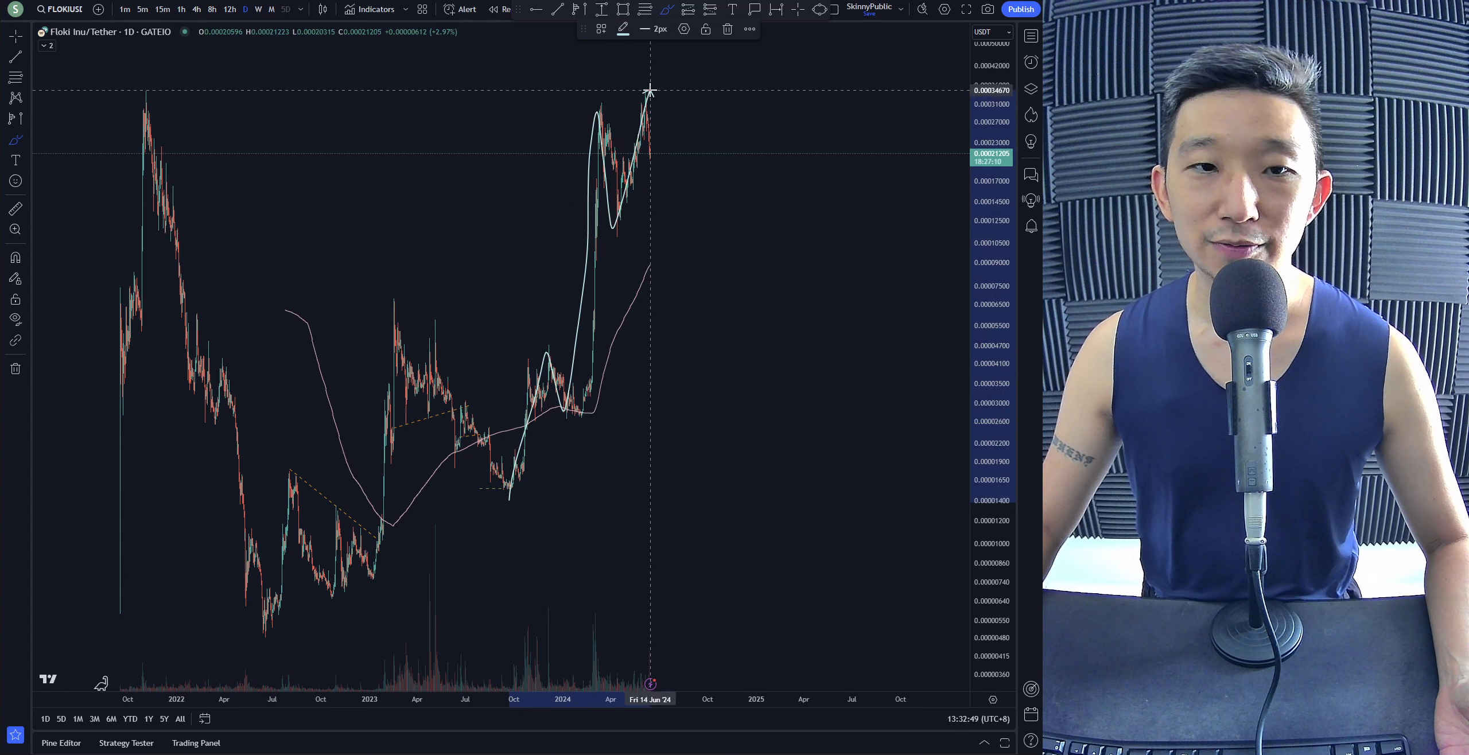